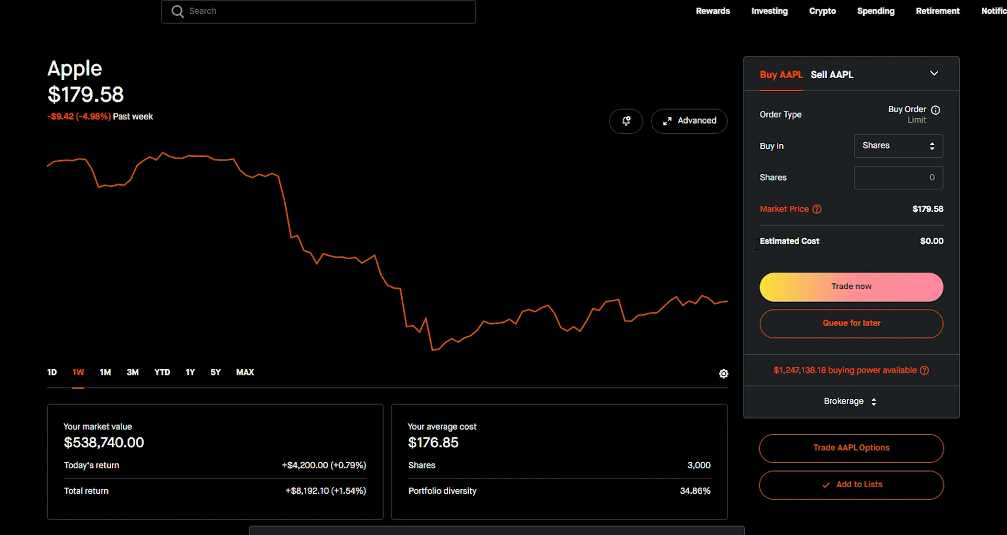
{"action": "mouse_move", "coordinate": [297, 236]}
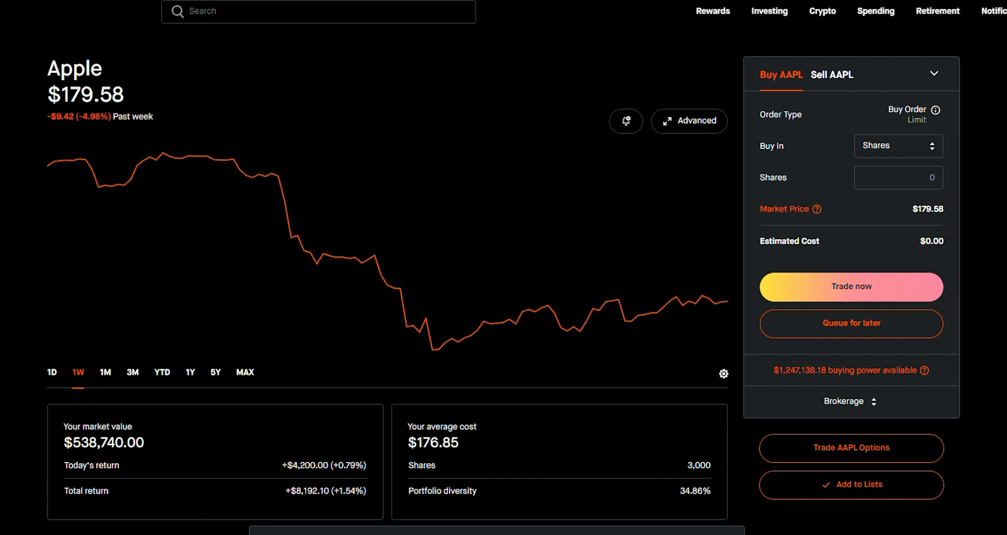
Review Apple's trade history, scrolling through recent AAPL options and share orders
{"action": "double_click", "coordinate": [114, 94]}
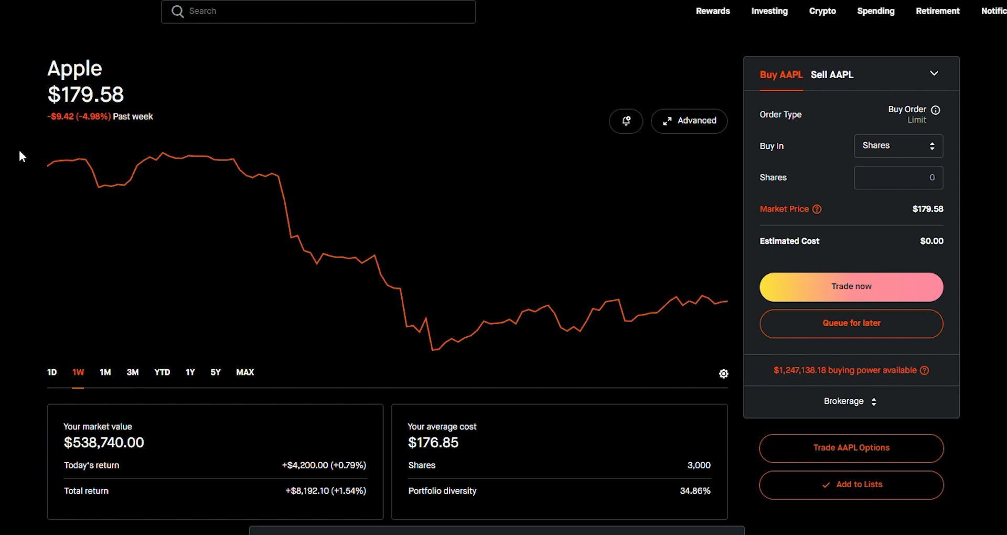
{"action": "mouse_move", "coordinate": [597, 478]}
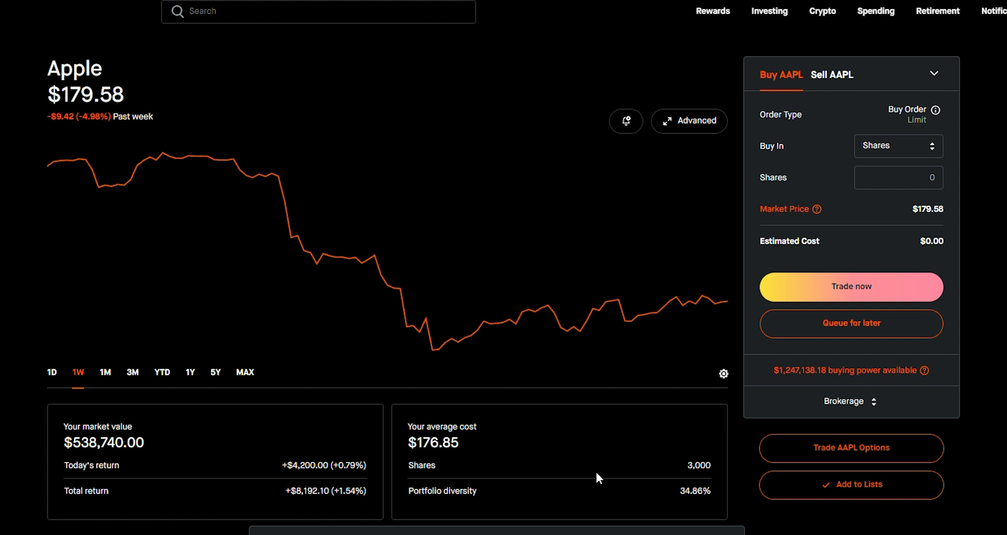
{"action": "scroll", "scroll_direction": "down", "scroll_amount": 3}
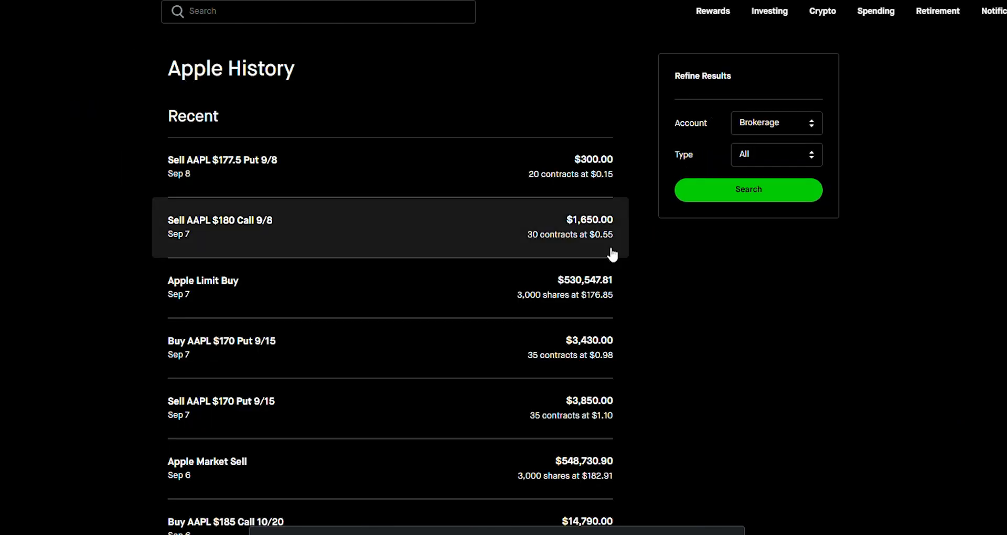
{"action": "scroll", "scroll_direction": "down", "scroll_amount": 3}
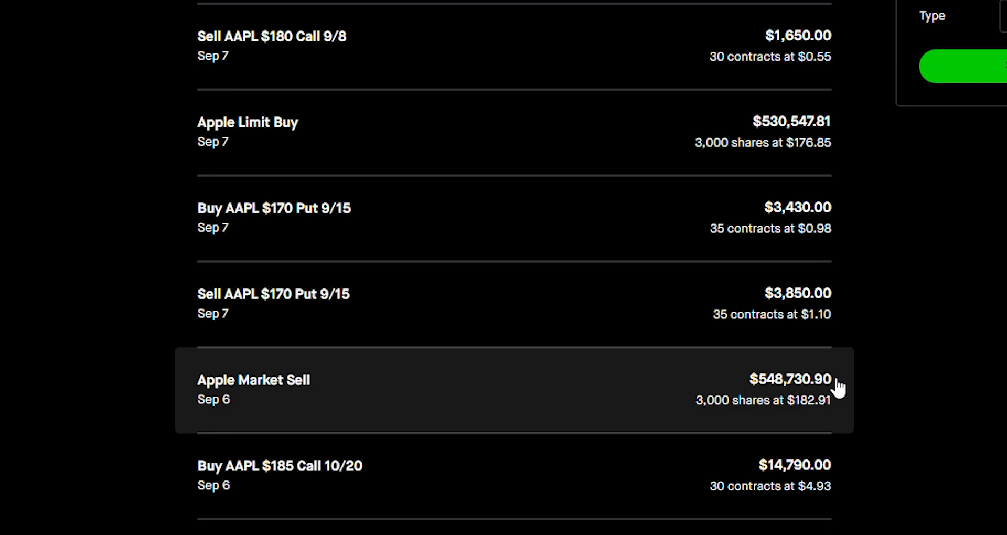
{"action": "mouse_move", "coordinate": [830, 417]}
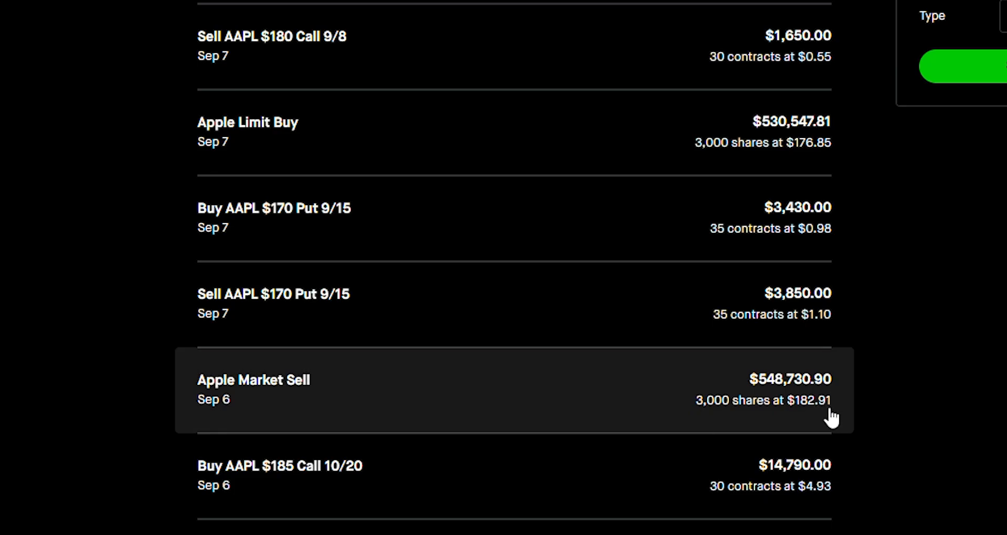
{"action": "mouse_move", "coordinate": [811, 160]}
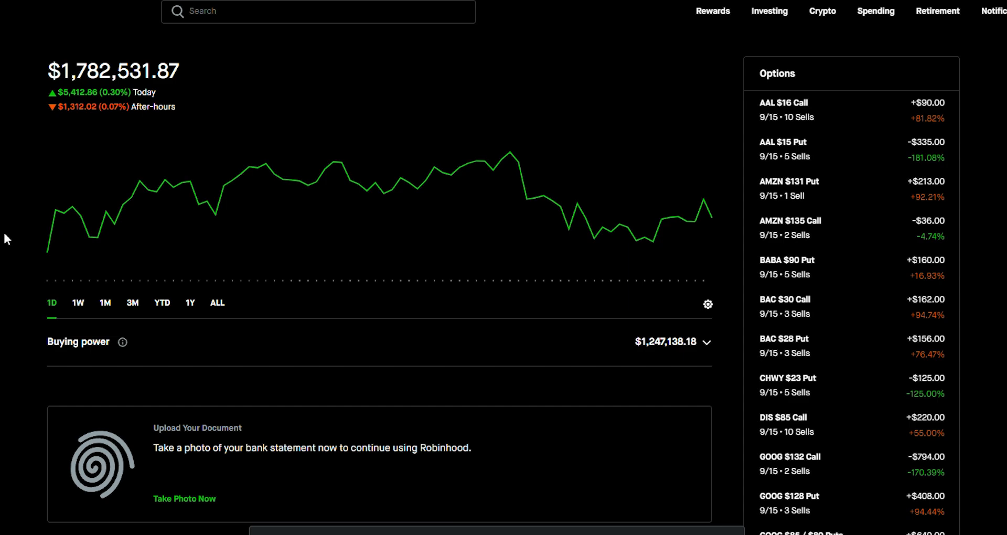
View Dataroma's superinvestor portfolio updates and most-owned stock stats
{"action": "left_click", "coordinate": [391, 10]}
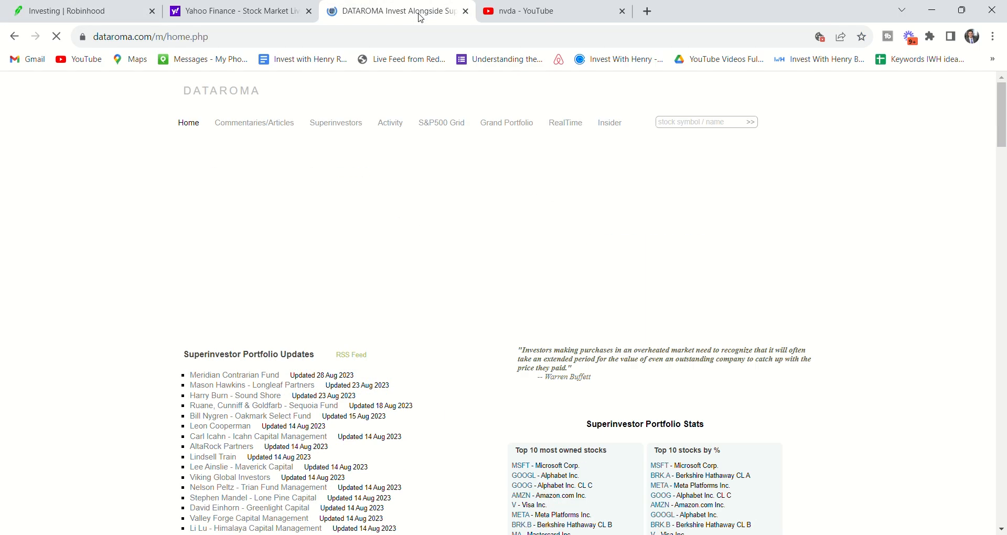
{"action": "scroll", "scroll_direction": "down", "scroll_amount": 3}
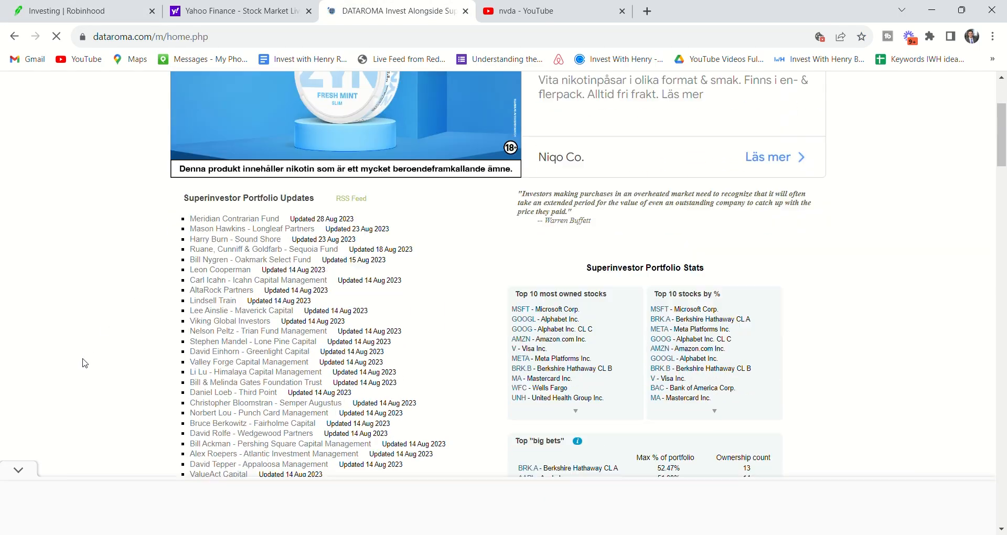
{"action": "scroll", "scroll_direction": "down", "scroll_amount": 3}
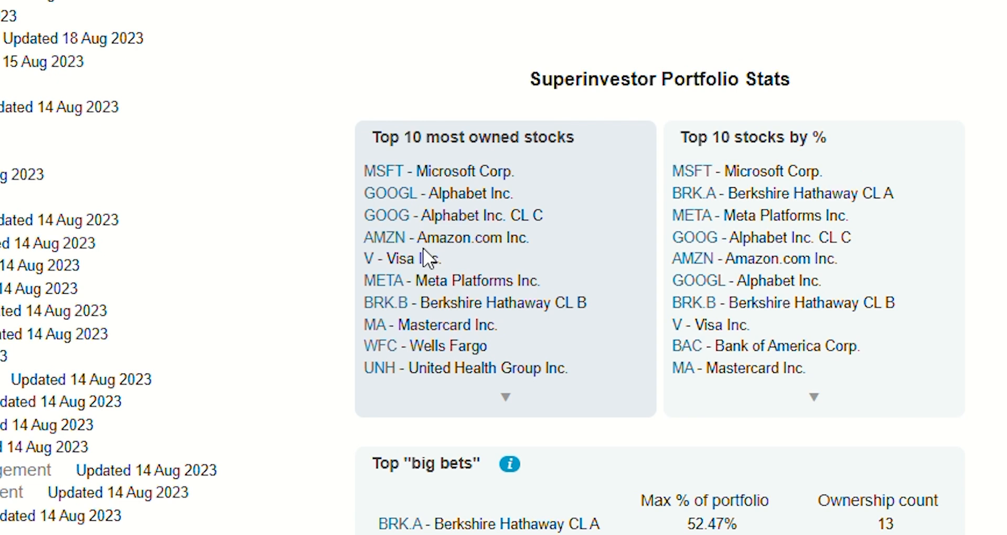
{"action": "mouse_move", "coordinate": [441, 281]}
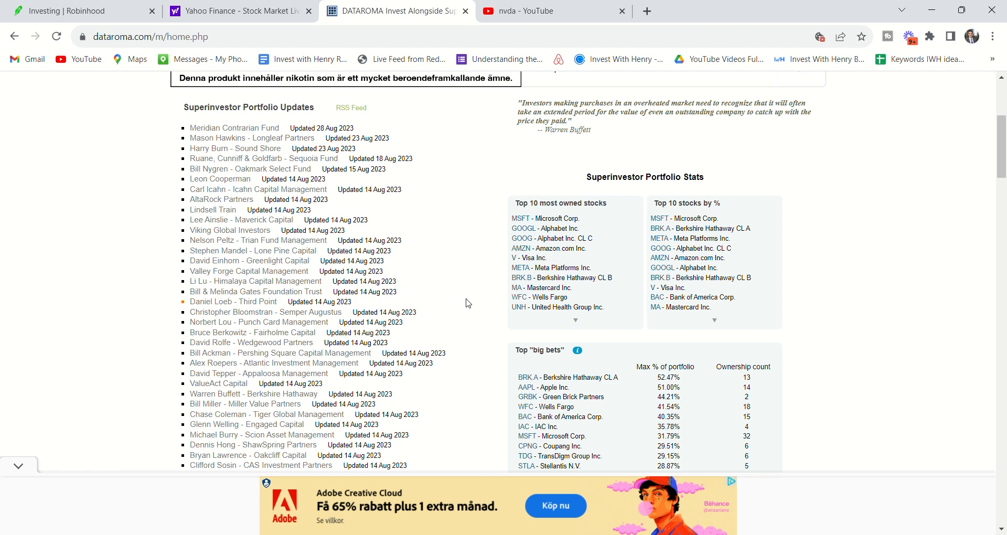
{"action": "mouse_move", "coordinate": [125, 237]}
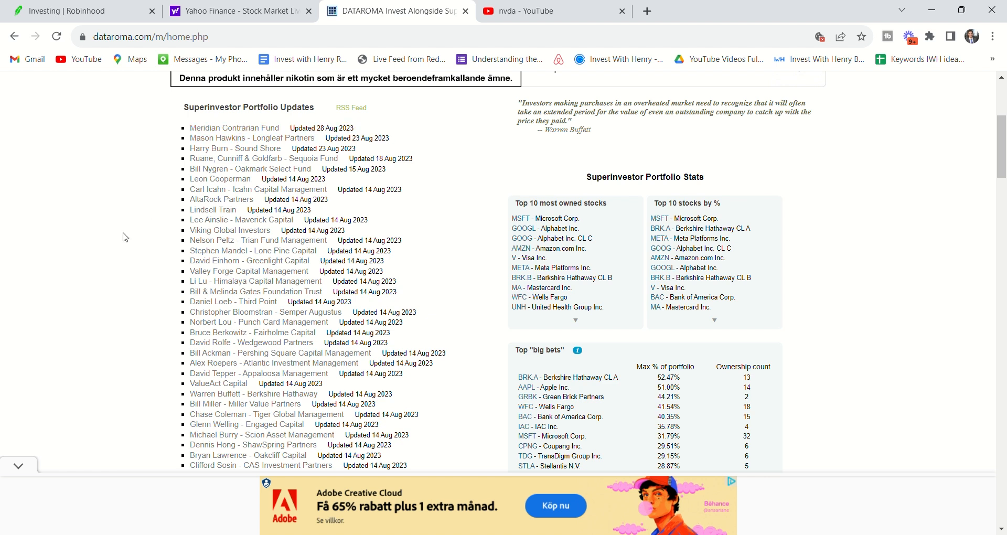
{"action": "scroll", "scroll_direction": "down", "scroll_amount": 3}
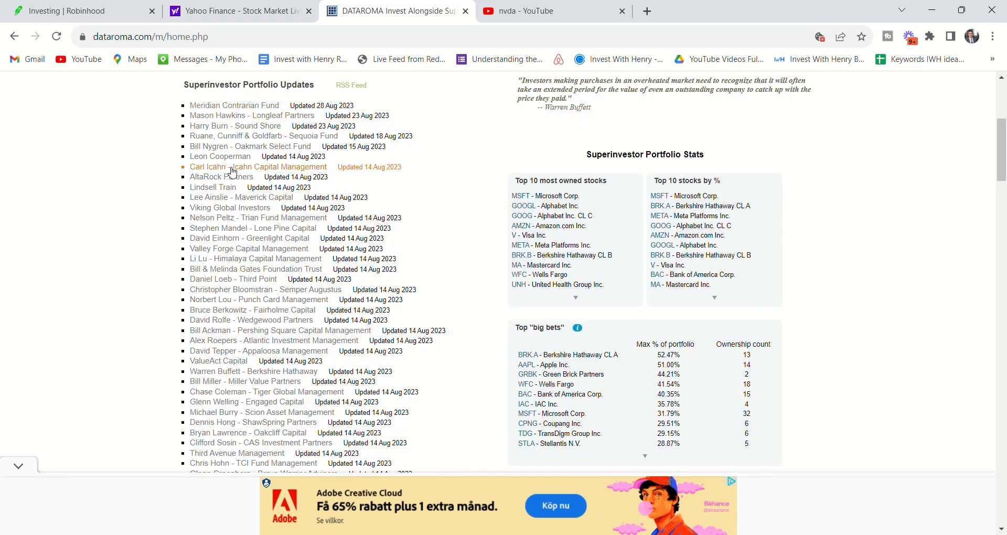
{"action": "mouse_move", "coordinate": [127, 148]}
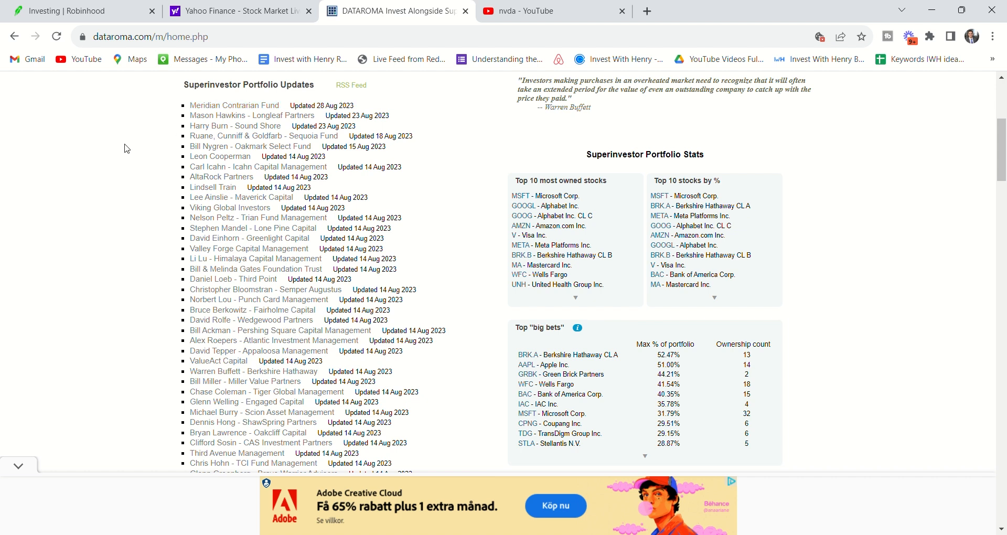
{"action": "mouse_move", "coordinate": [129, 200]}
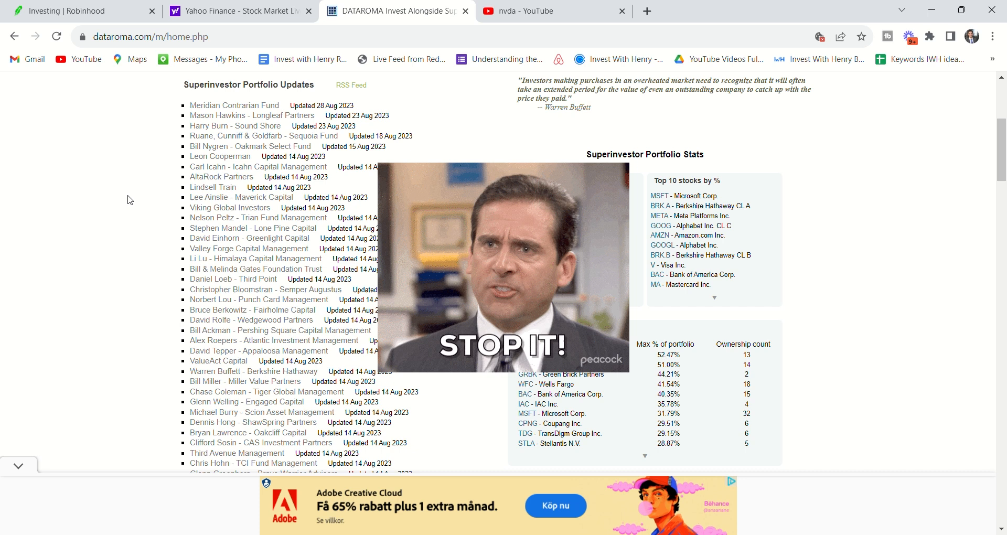
Browse the YouTube search results for nvda
{"action": "left_click", "coordinate": [554, 11]}
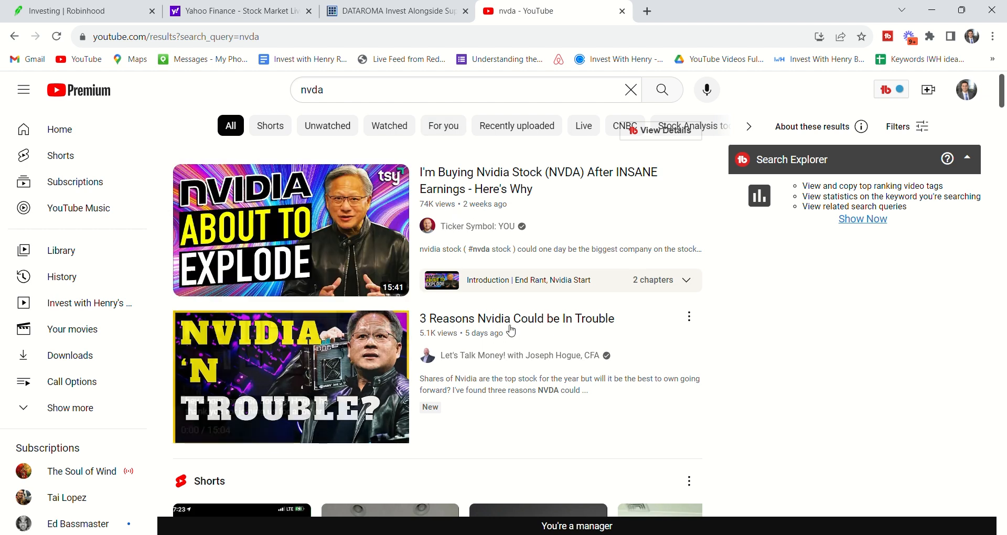
{"action": "scroll", "scroll_direction": "down", "scroll_amount": 3}
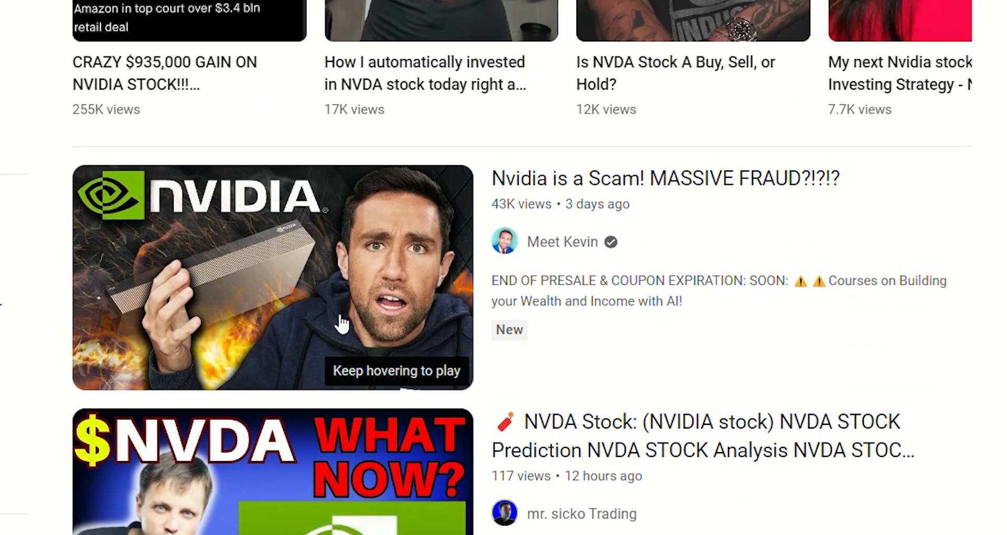
{"action": "scroll", "scroll_direction": "down", "scroll_amount": 3}
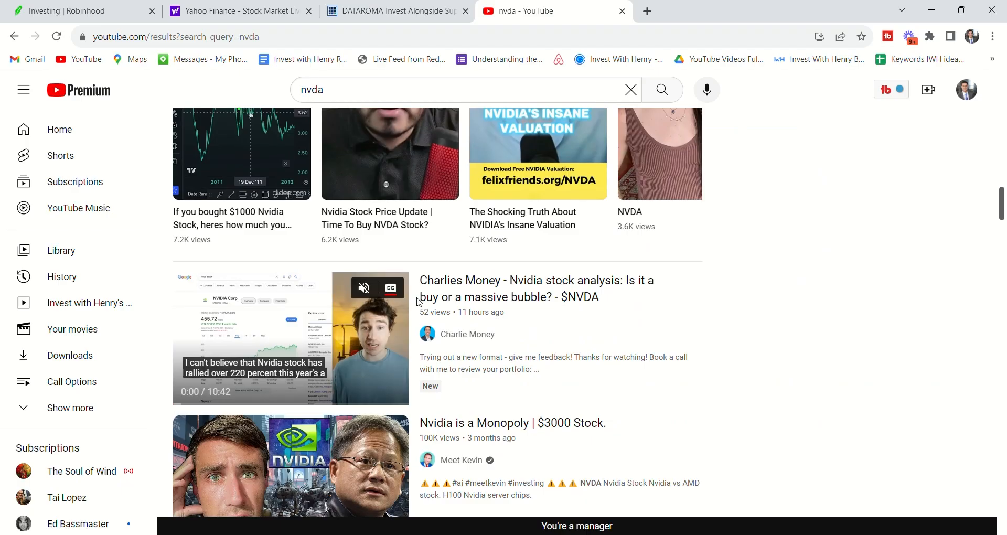
{"action": "scroll", "scroll_direction": "down", "scroll_amount": 3}
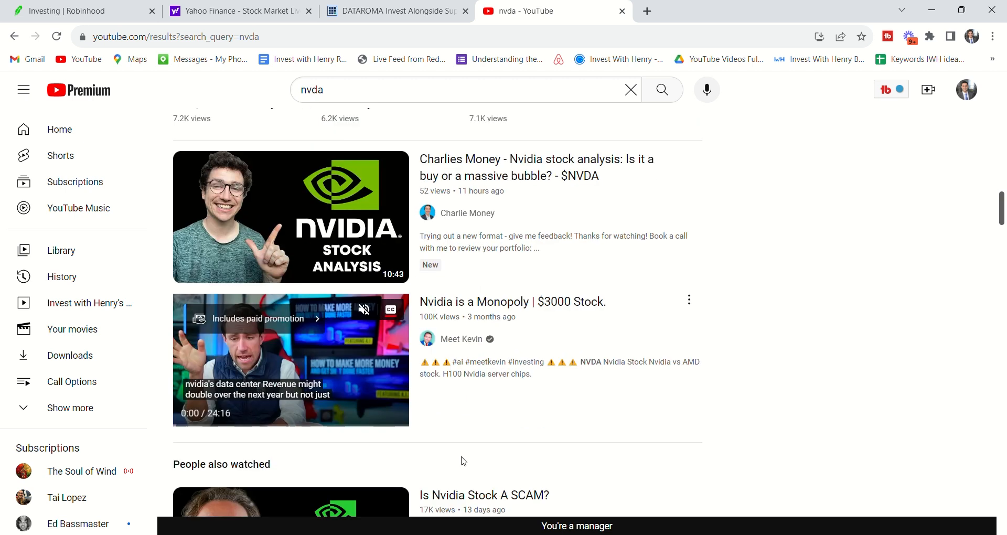
{"action": "scroll", "scroll_direction": "down", "scroll_amount": 3}
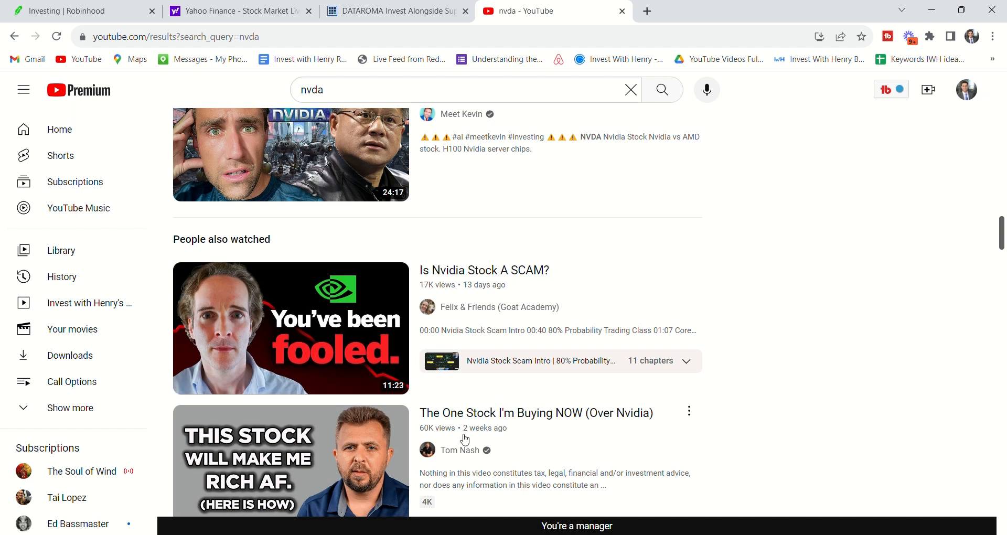
{"action": "left_click", "coordinate": [459, 450]}
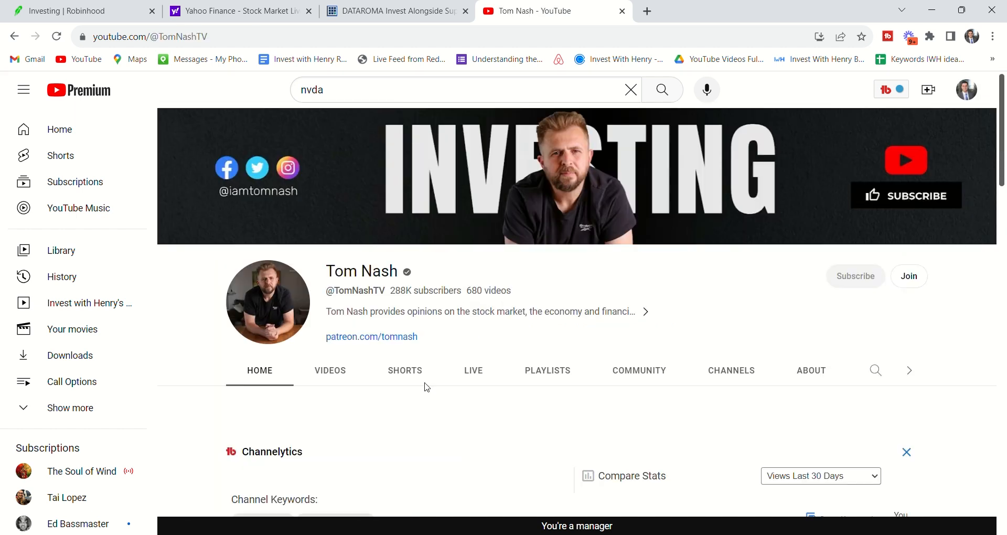
{"action": "left_click", "coordinate": [330, 371]}
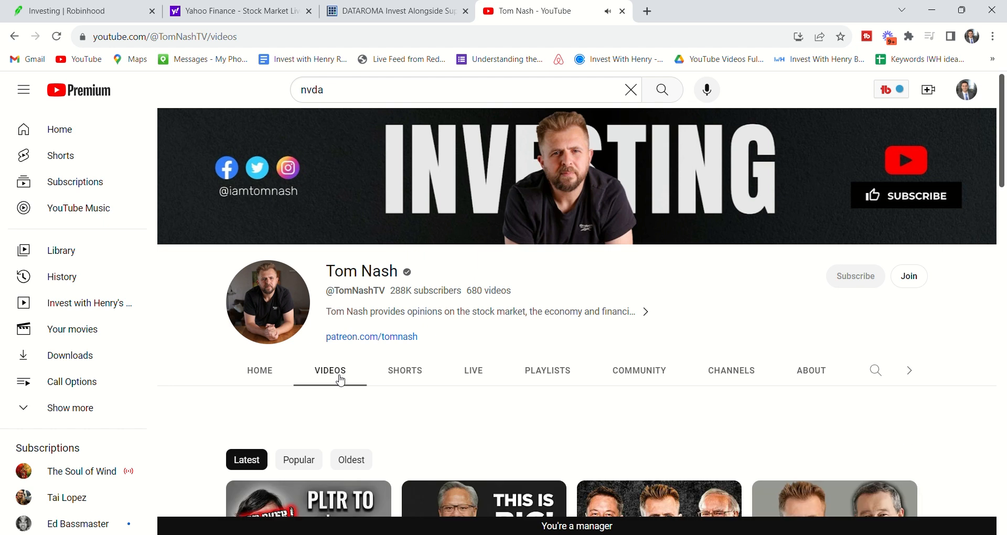
{"action": "scroll", "scroll_direction": "down", "scroll_amount": 3}
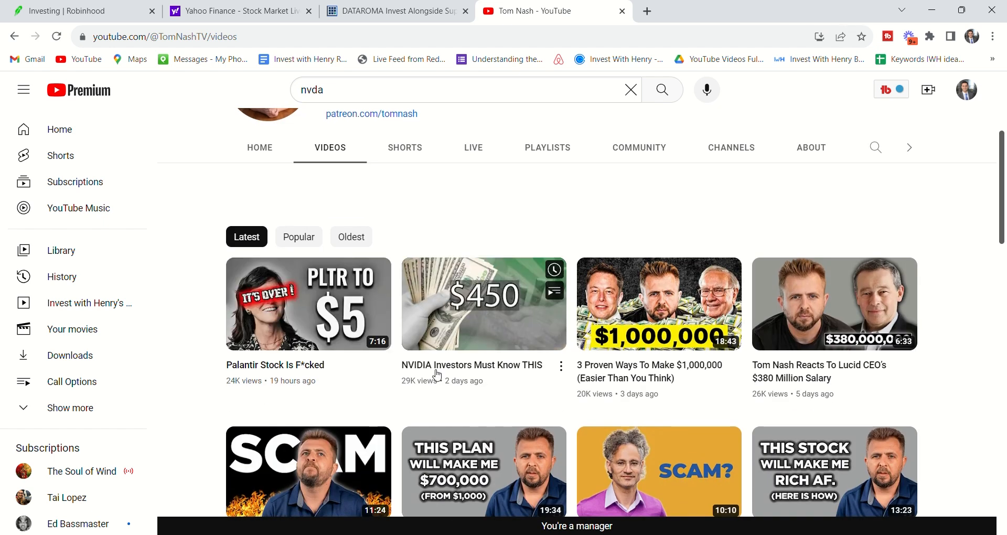
{"action": "scroll", "scroll_direction": "down", "scroll_amount": 3}
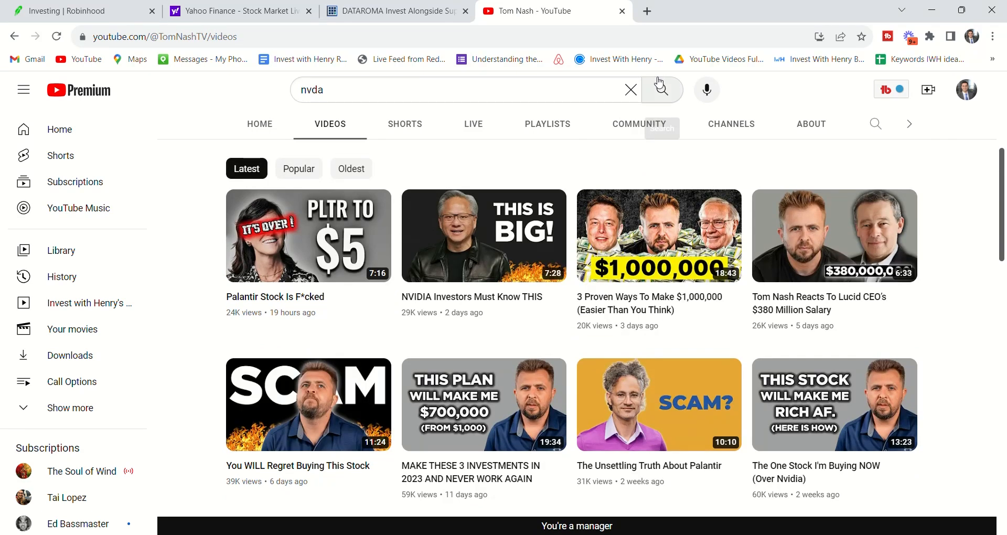
{"action": "left_click", "coordinate": [661, 89]}
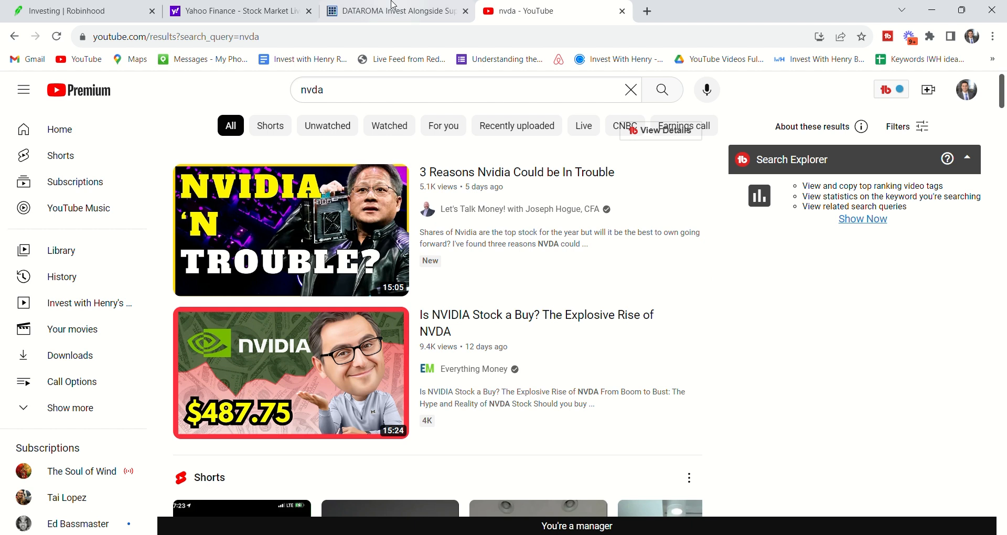
Return to Dataroma's home list of superinvestor portfolio updates
{"action": "left_click", "coordinate": [391, 10]}
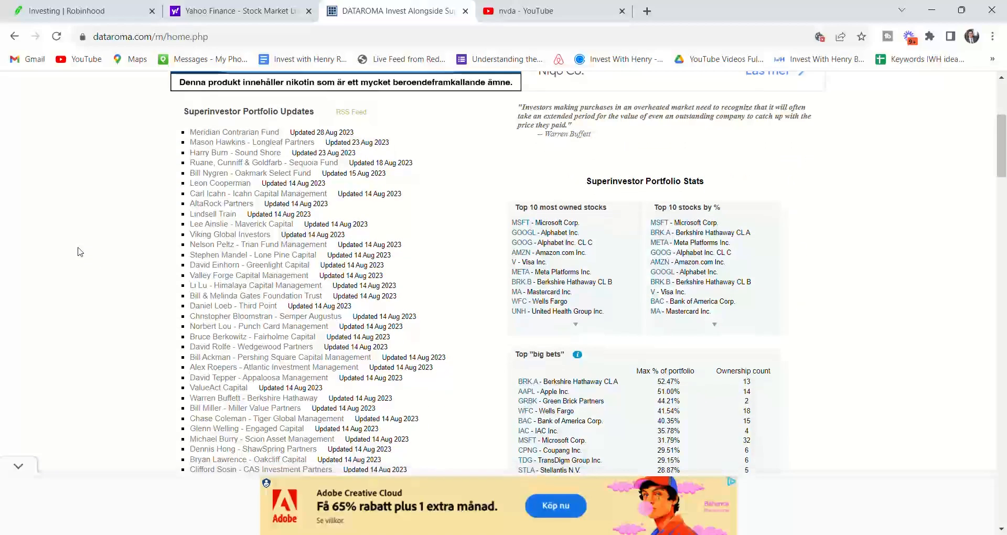
{"action": "scroll", "scroll_direction": "down", "scroll_amount": 3}
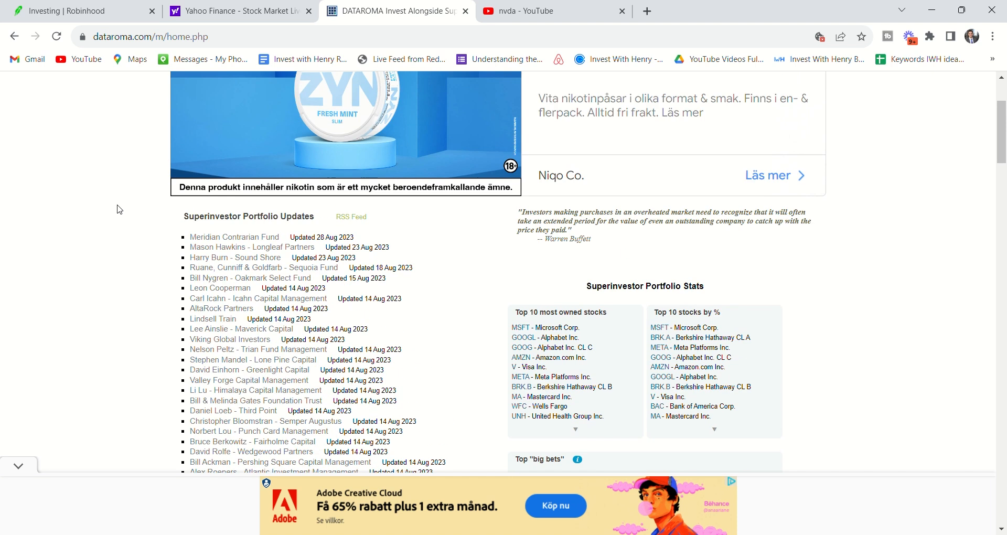
{"action": "scroll", "scroll_direction": "down", "scroll_amount": 3}
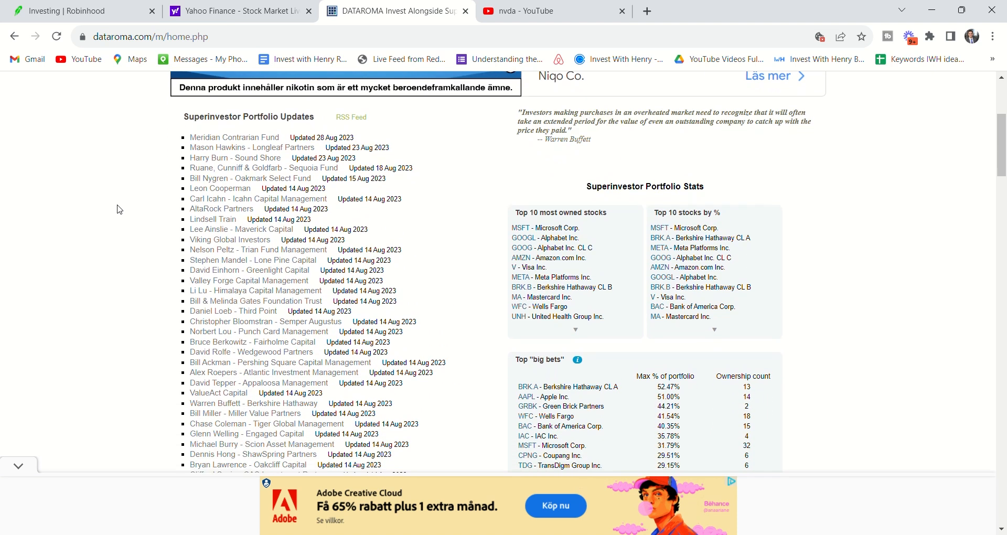
{"action": "scroll", "scroll_direction": "down", "scroll_amount": 3}
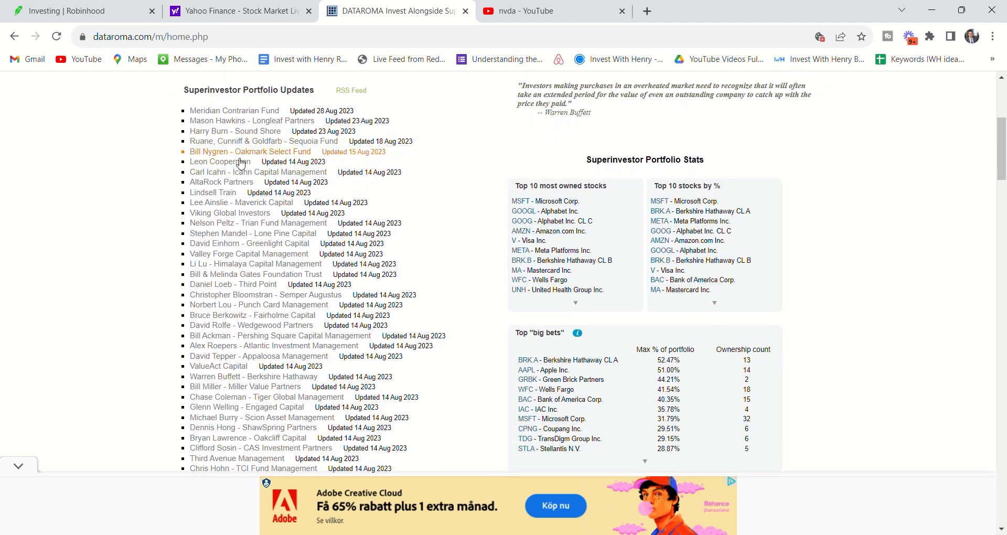
View David Einhorn's Greenlight Capital Q2 2023 holdings
{"action": "left_click", "coordinate": [249, 242]}
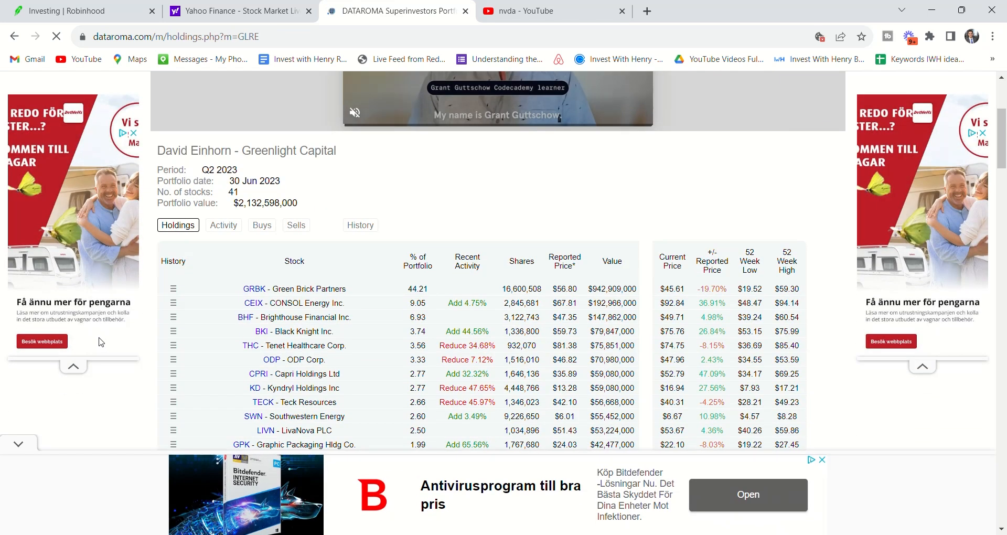
{"action": "scroll", "scroll_direction": "down", "scroll_amount": 3}
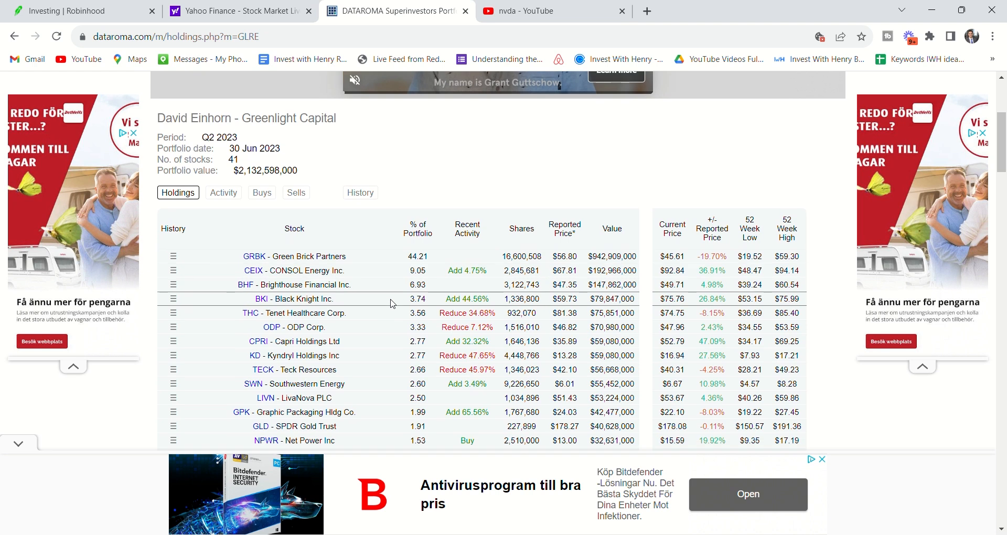
{"action": "mouse_move", "coordinate": [299, 311]}
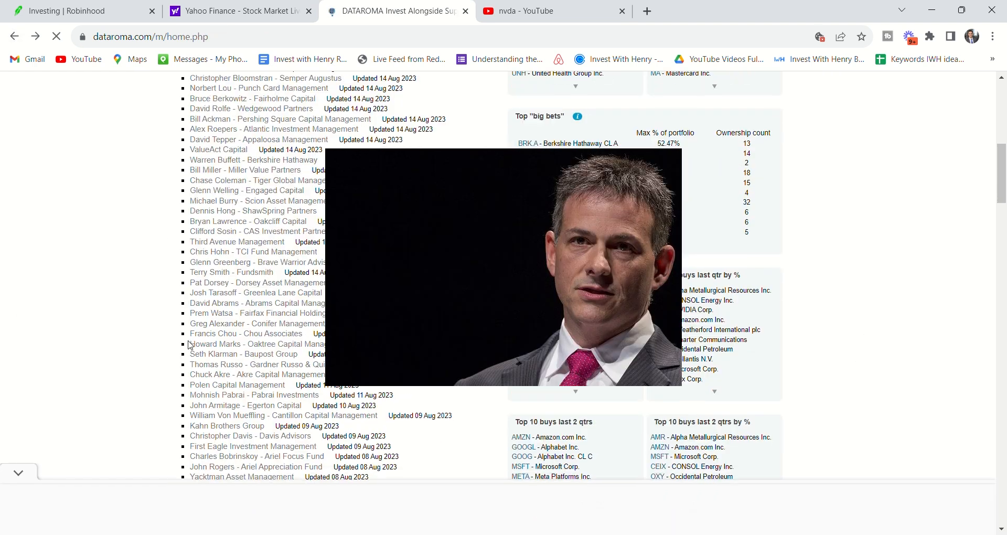
{"action": "scroll", "scroll_direction": "down", "scroll_amount": 3}
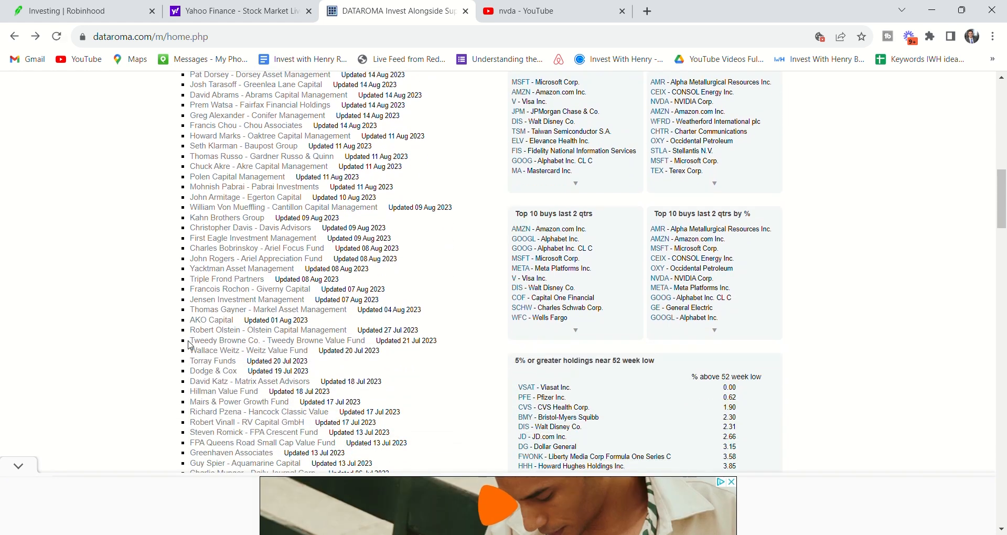
{"action": "scroll", "scroll_direction": "down", "scroll_amount": 3}
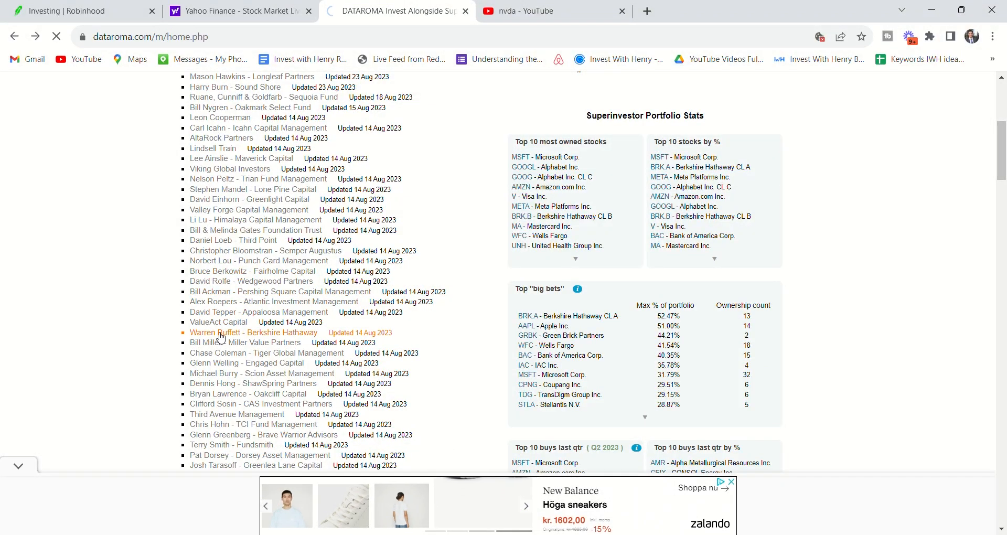
{"action": "left_click", "coordinate": [254, 332]}
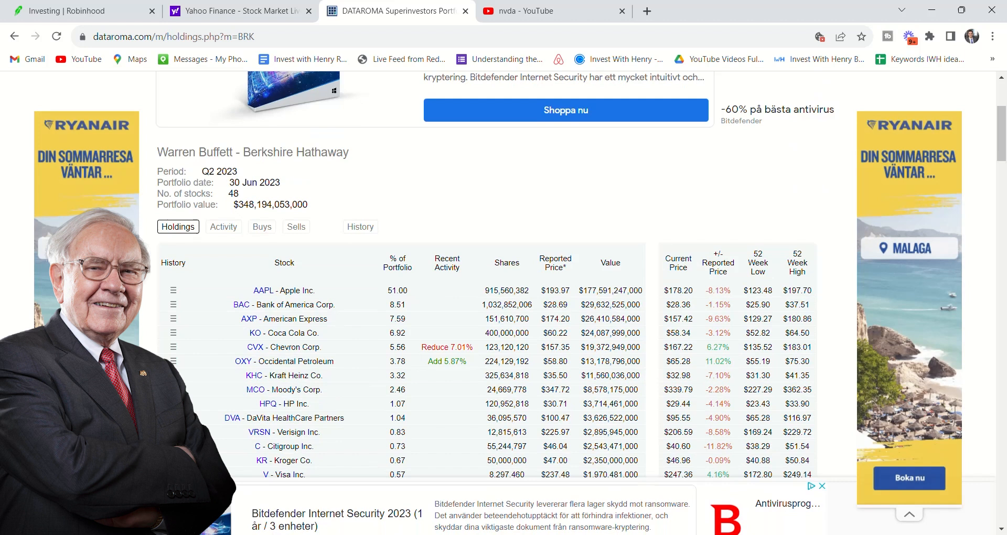
{"action": "scroll", "scroll_direction": "down", "scroll_amount": 3}
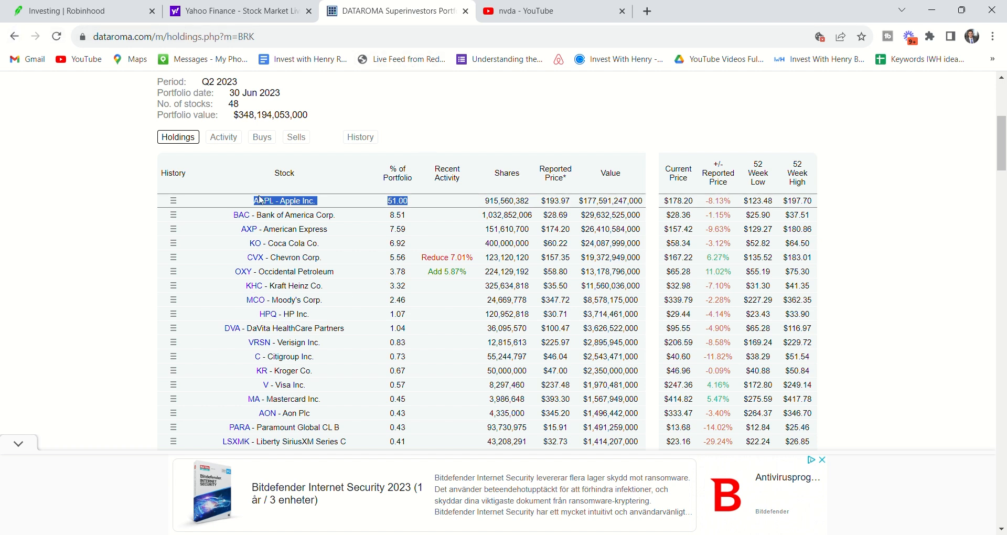
{"action": "left_click", "coordinate": [13, 36]}
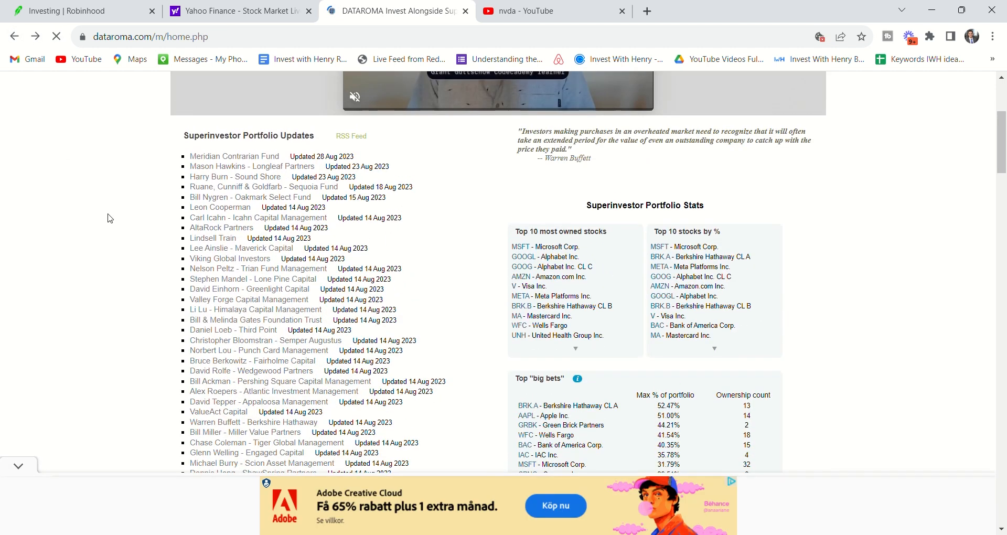
{"action": "scroll", "scroll_direction": "down", "scroll_amount": 3}
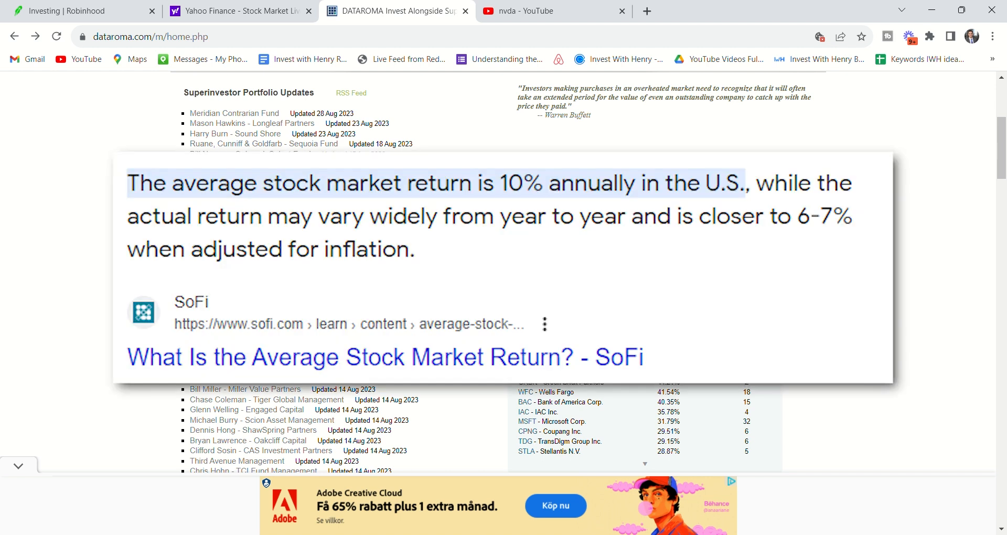
{"action": "left_click", "coordinate": [135, 182]}
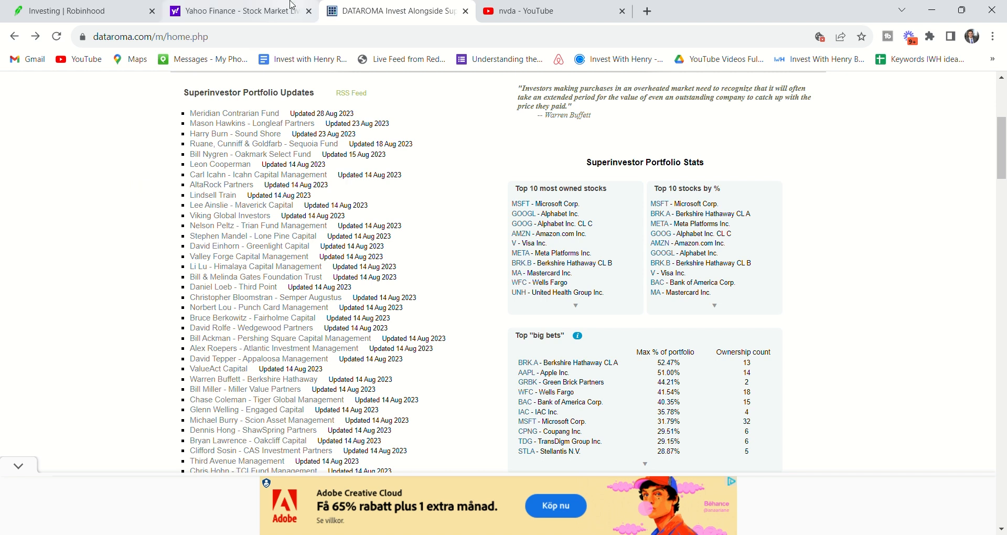
Scroll Robinhood's stock positions such as AAPL, AMZN and PLTR, then return to Dataroma
{"action": "left_click", "coordinate": [76, 10]}
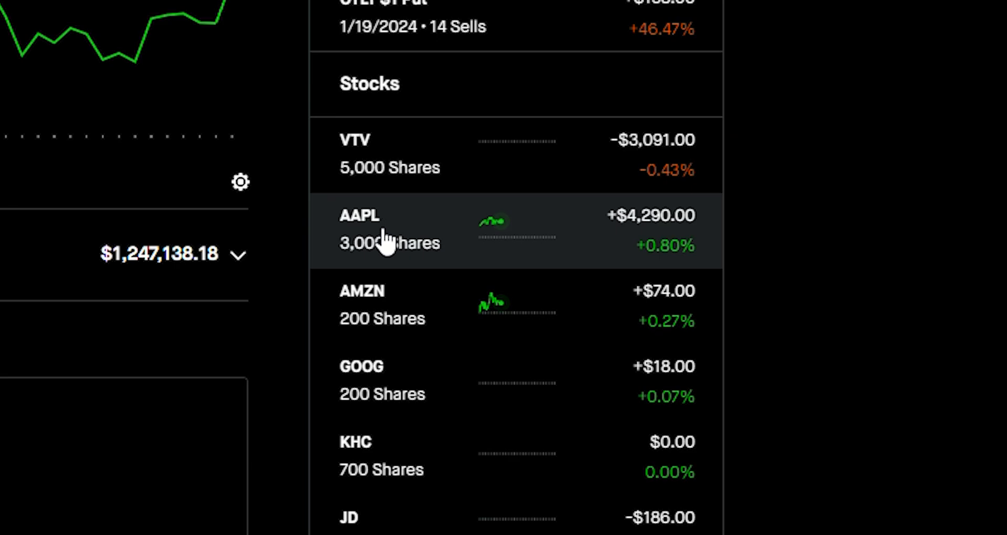
{"action": "mouse_move", "coordinate": [396, 379]}
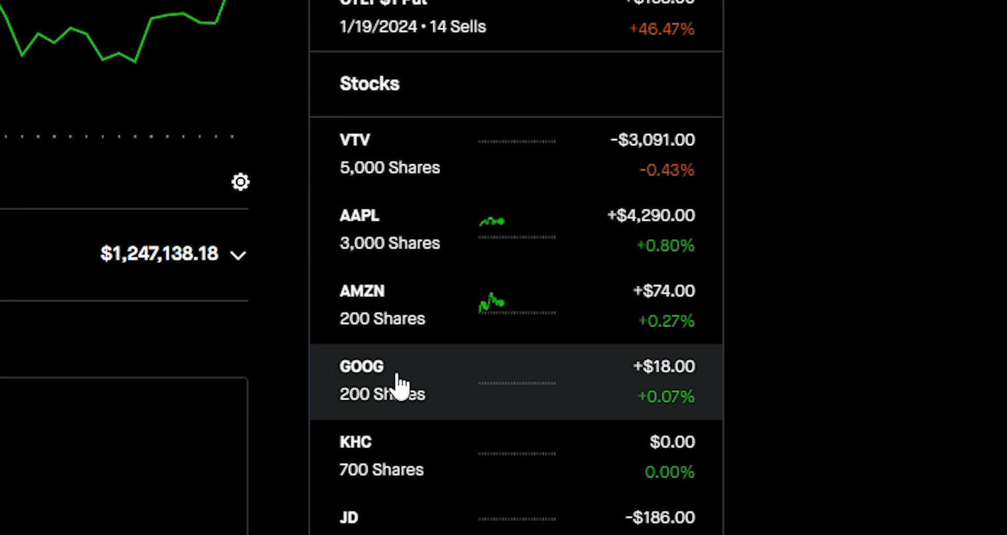
{"action": "scroll", "scroll_direction": "down", "scroll_amount": 3}
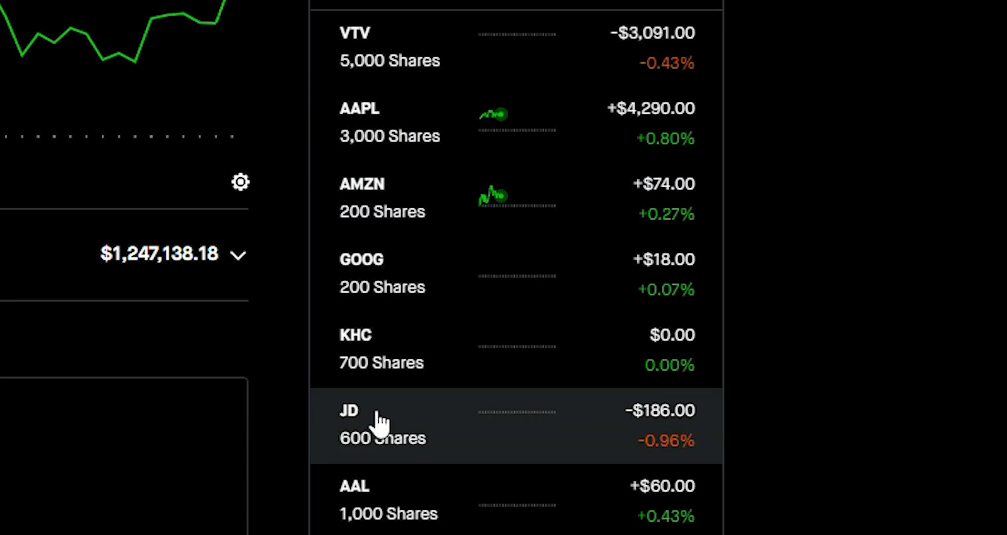
{"action": "scroll", "scroll_direction": "down", "scroll_amount": 3}
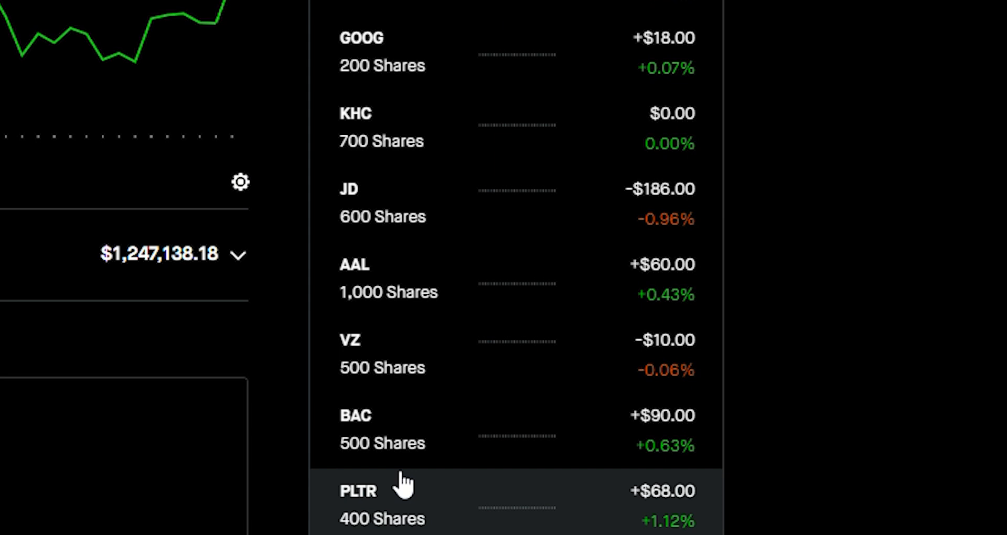
{"action": "scroll", "scroll_direction": "down", "scroll_amount": 3}
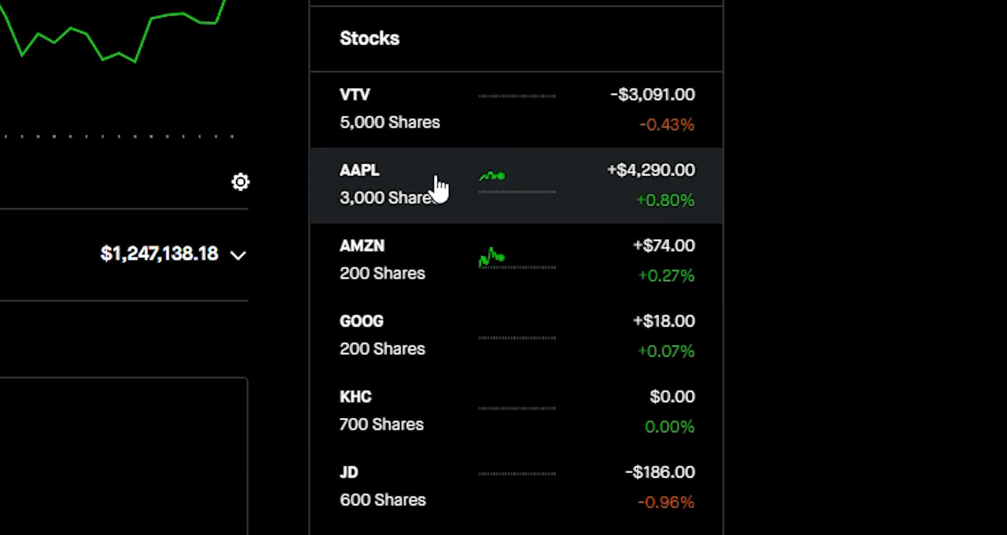
{"action": "mouse_move", "coordinate": [347, 118]}
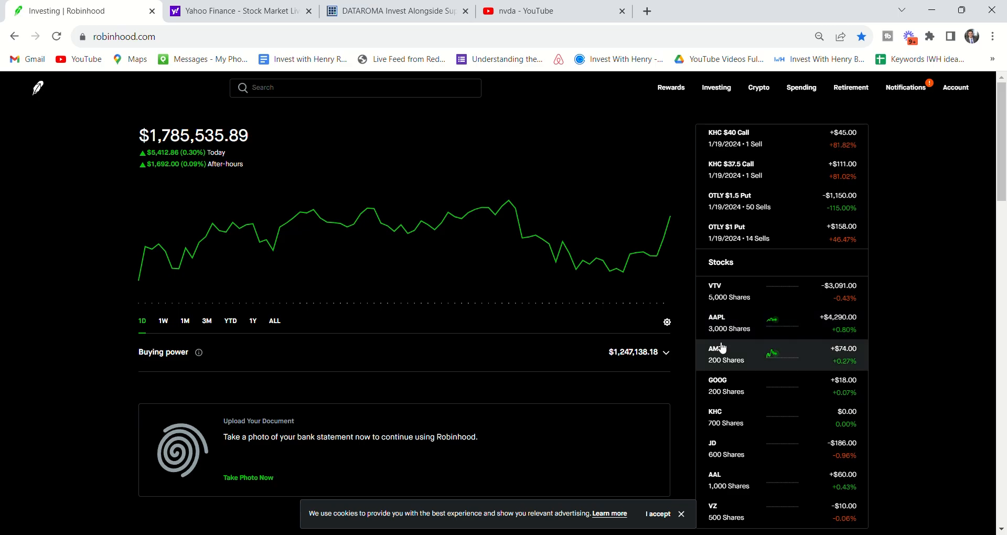
{"action": "left_click", "coordinate": [391, 10]}
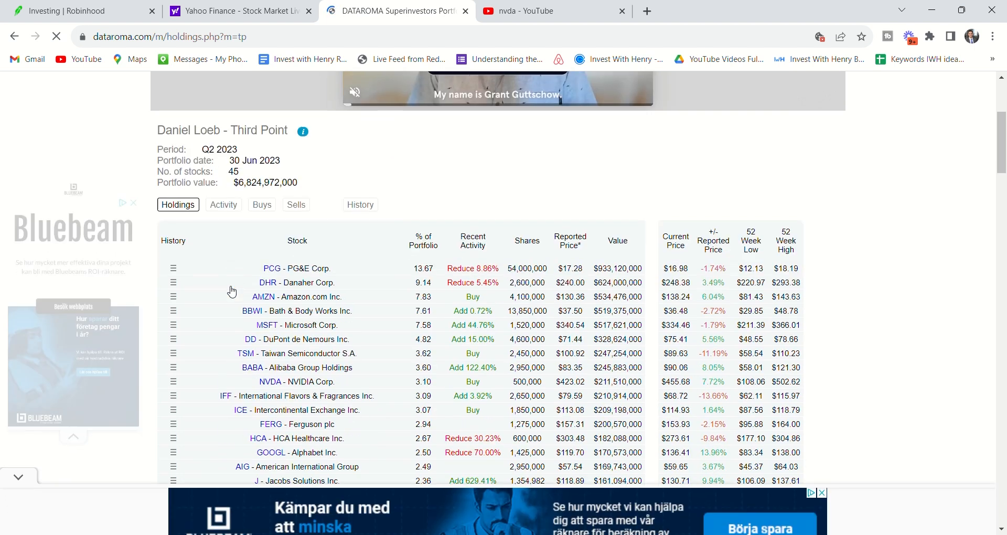
Pick out Amazon's 7.83% weight in Third Point's holdings
{"action": "scroll", "scroll_direction": "down", "scroll_amount": 3}
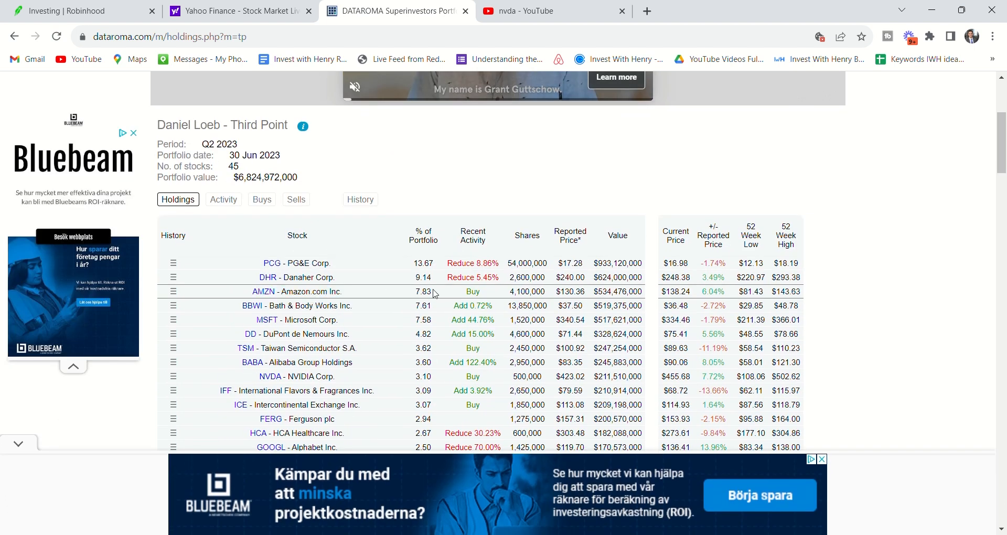
{"action": "double_click", "coordinate": [423, 291]}
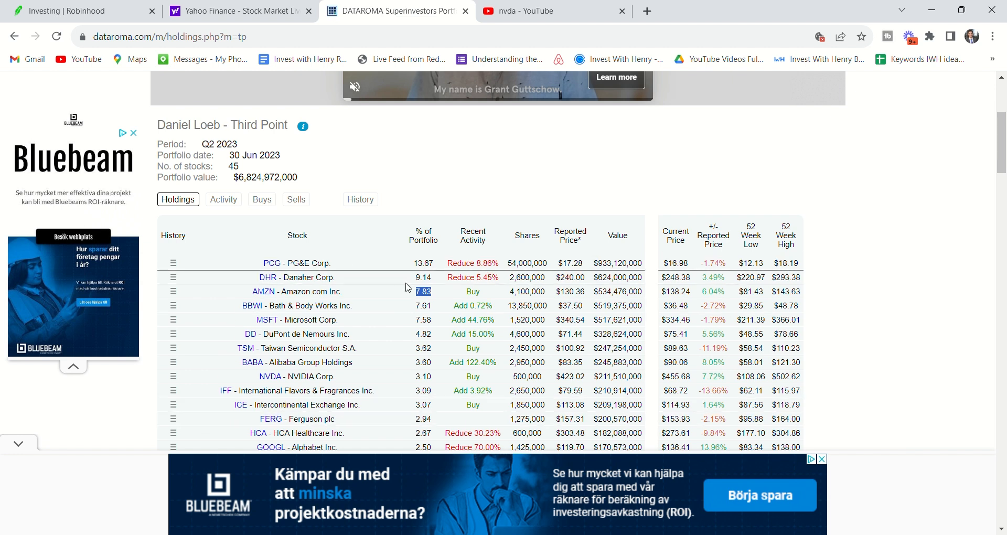
{"action": "mouse_move", "coordinate": [460, 194]}
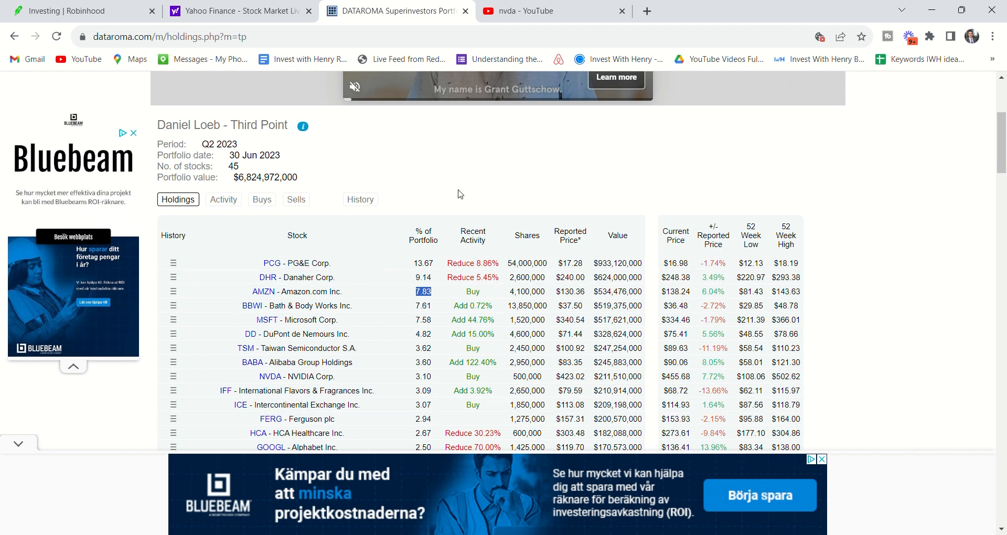
{"action": "mouse_move", "coordinate": [443, 175]}
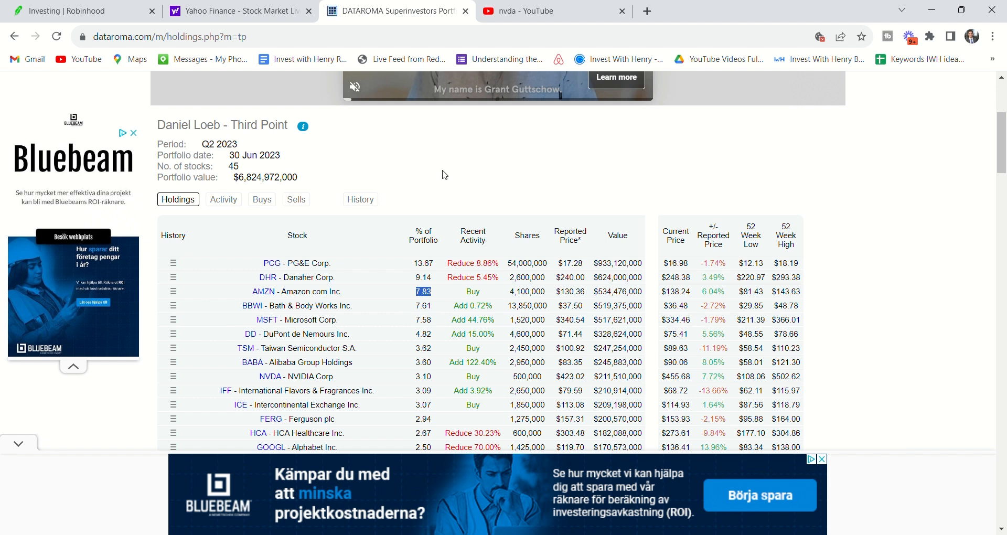
Scroll Third Point's holdings through NVIDIA, Uber, Micron and PG&E Units
{"action": "scroll", "scroll_direction": "down", "scroll_amount": 3}
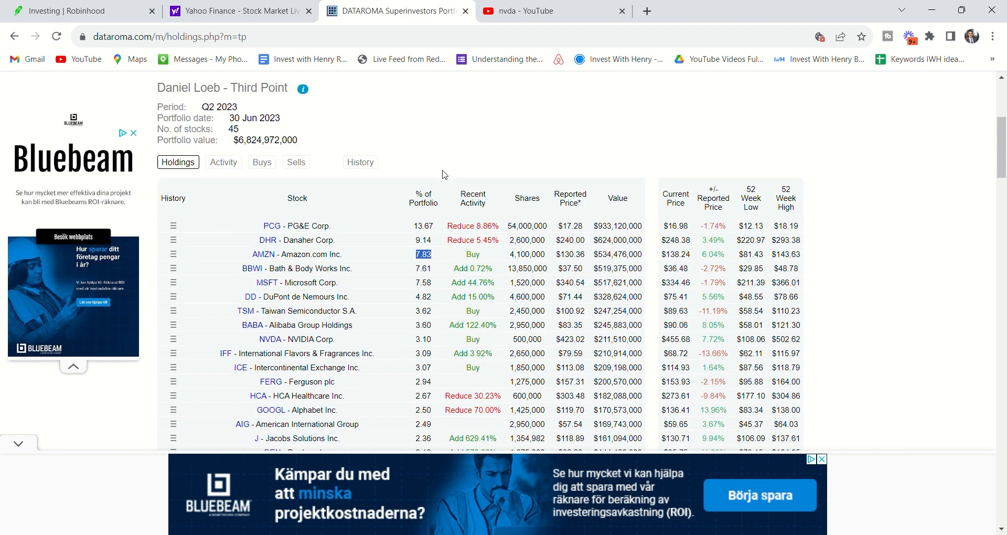
{"action": "mouse_move", "coordinate": [415, 154]}
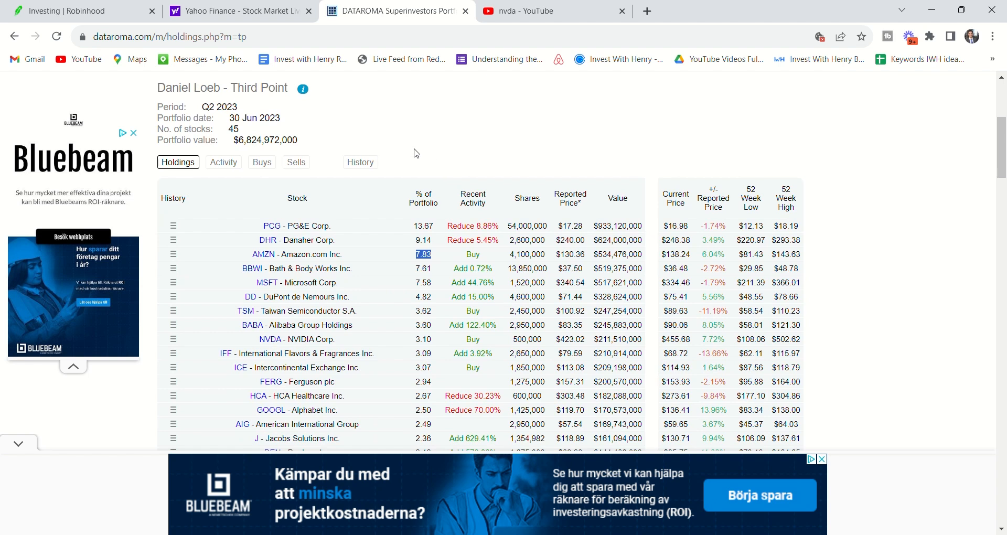
{"action": "mouse_move", "coordinate": [396, 161]}
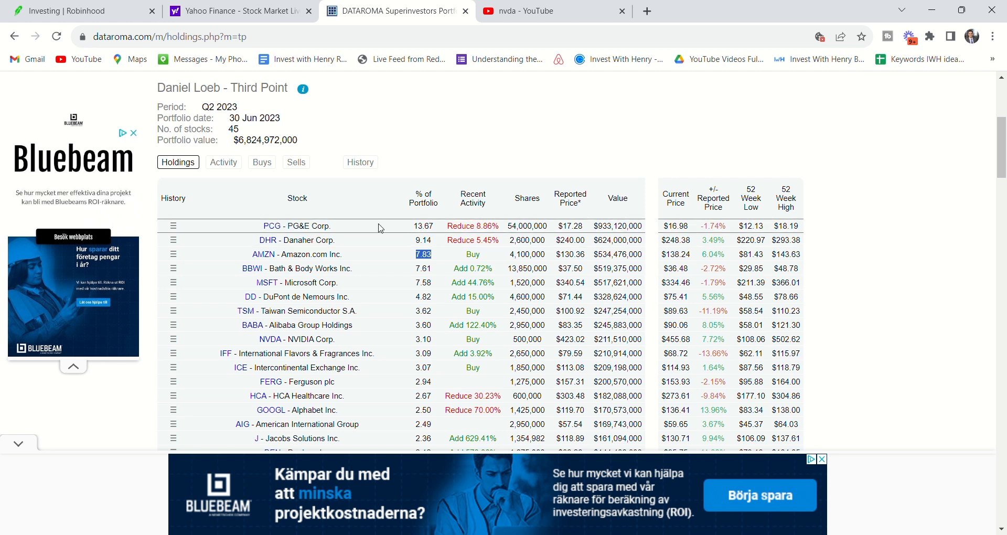
{"action": "scroll", "scroll_direction": "down", "scroll_amount": 3}
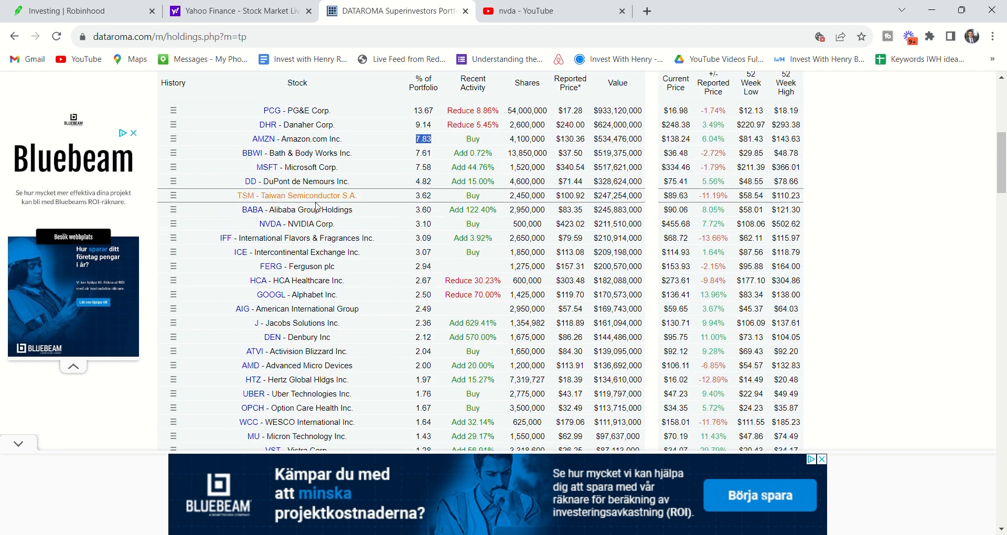
{"action": "scroll", "scroll_direction": "down", "scroll_amount": 3}
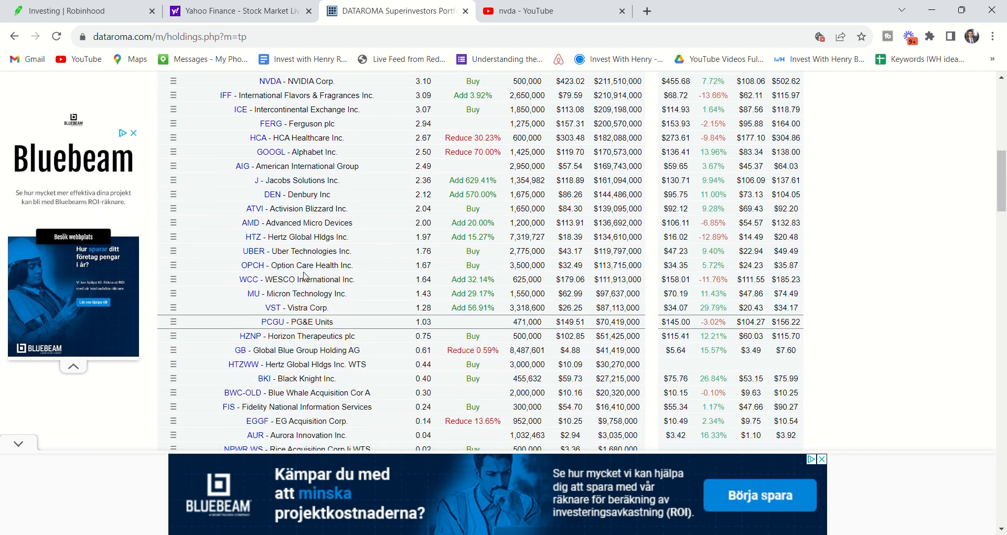
{"action": "scroll", "scroll_direction": "up", "scroll_amount": 3}
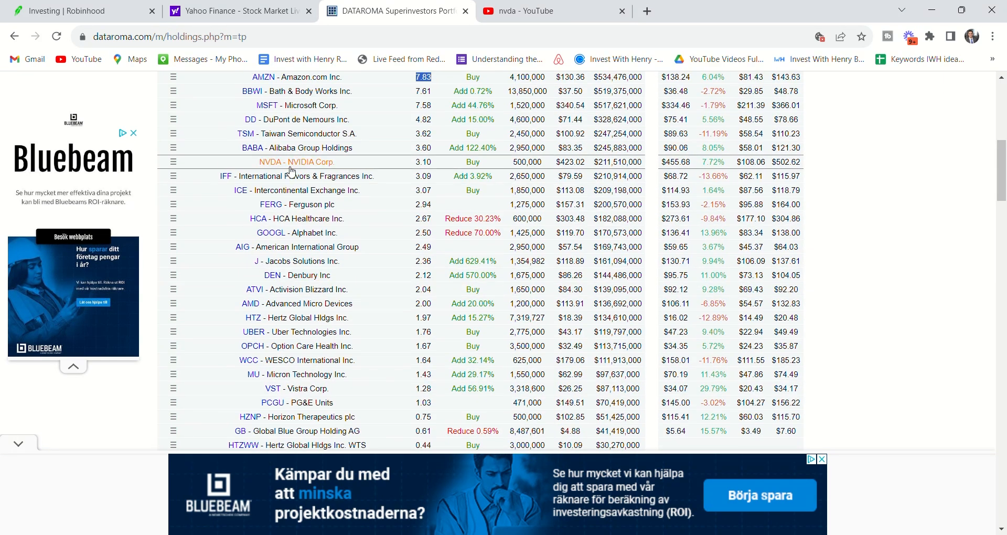
{"action": "mouse_move", "coordinate": [313, 167]}
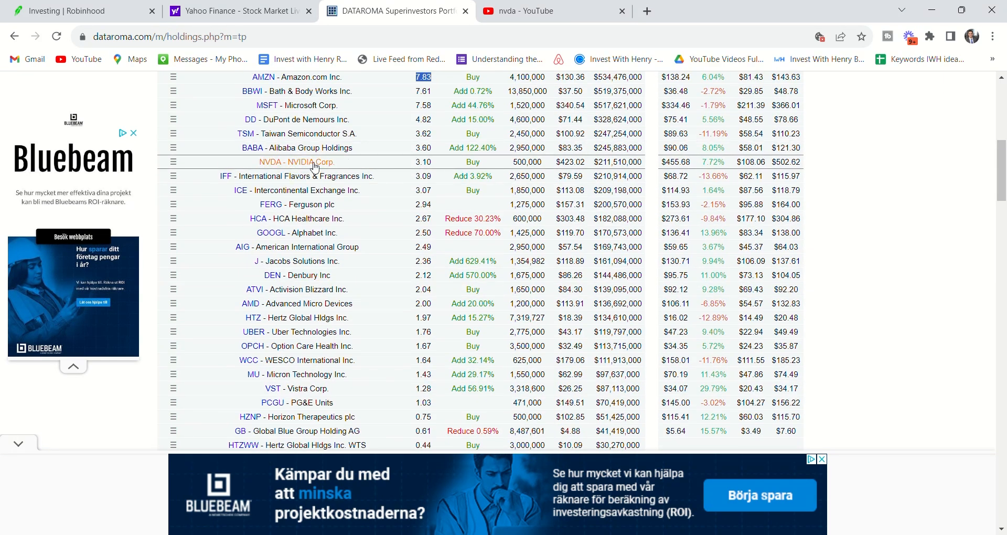
{"action": "mouse_move", "coordinate": [310, 357]}
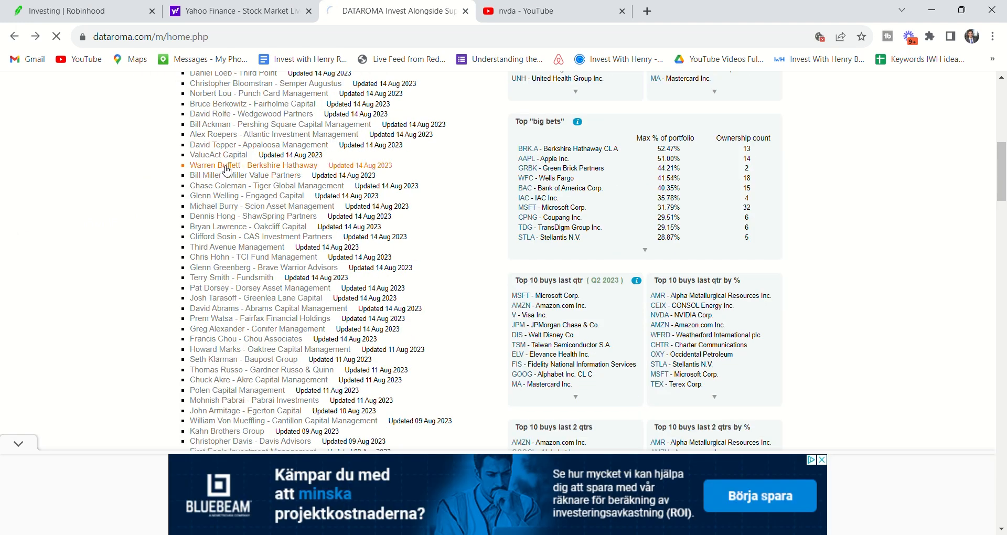
{"action": "left_click", "coordinate": [253, 165]}
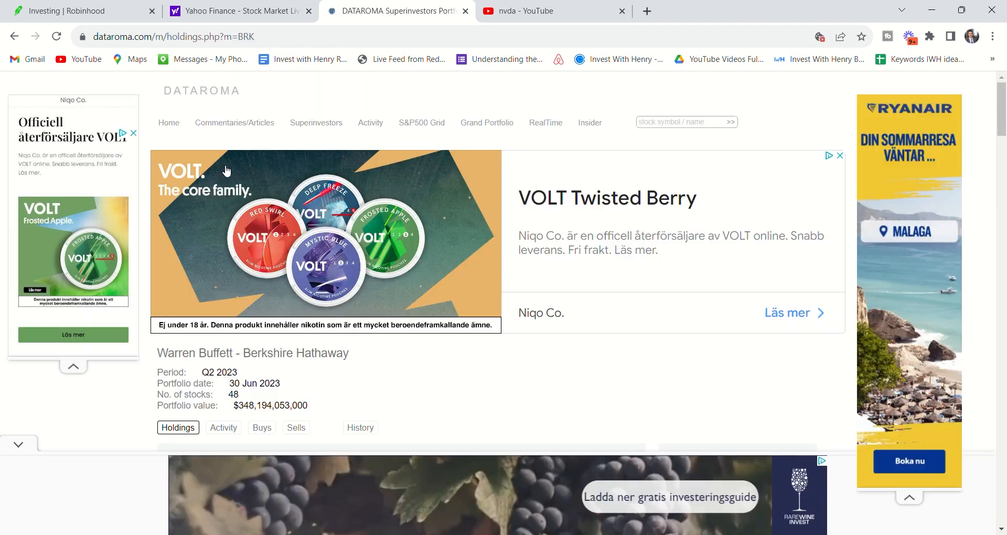
{"action": "scroll", "scroll_direction": "down", "scroll_amount": 3}
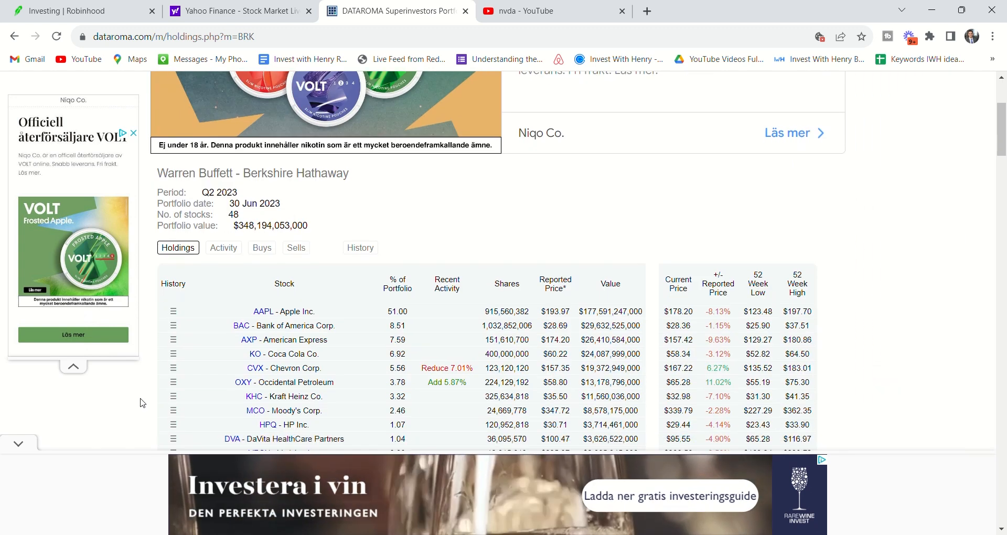
{"action": "scroll", "scroll_direction": "down", "scroll_amount": 3}
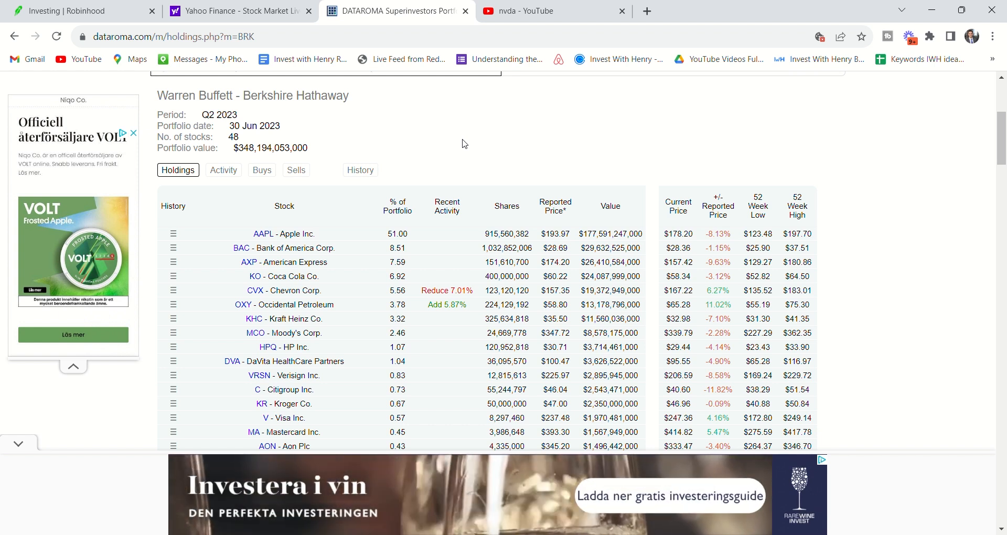
{"action": "mouse_move", "coordinate": [431, 147]}
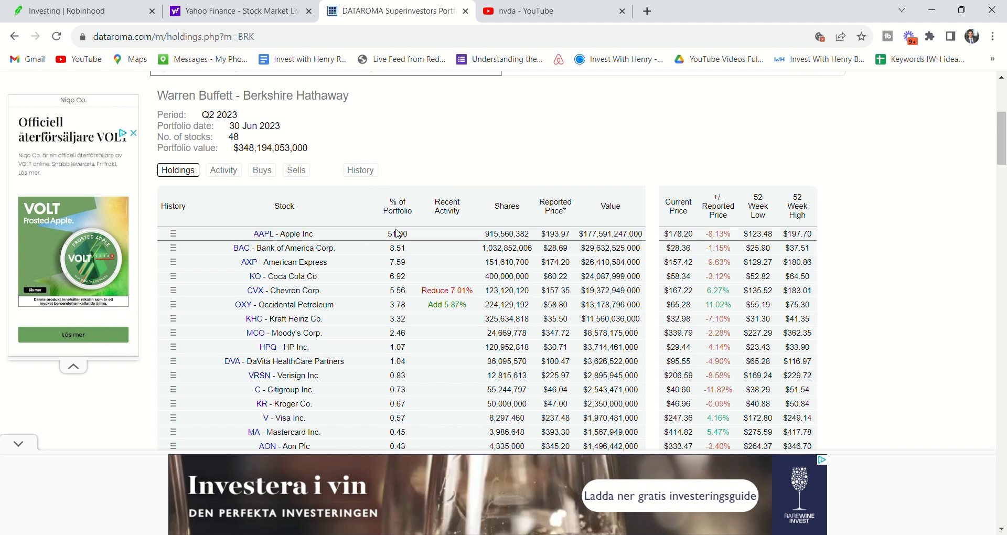
{"action": "double_click", "coordinate": [397, 233]}
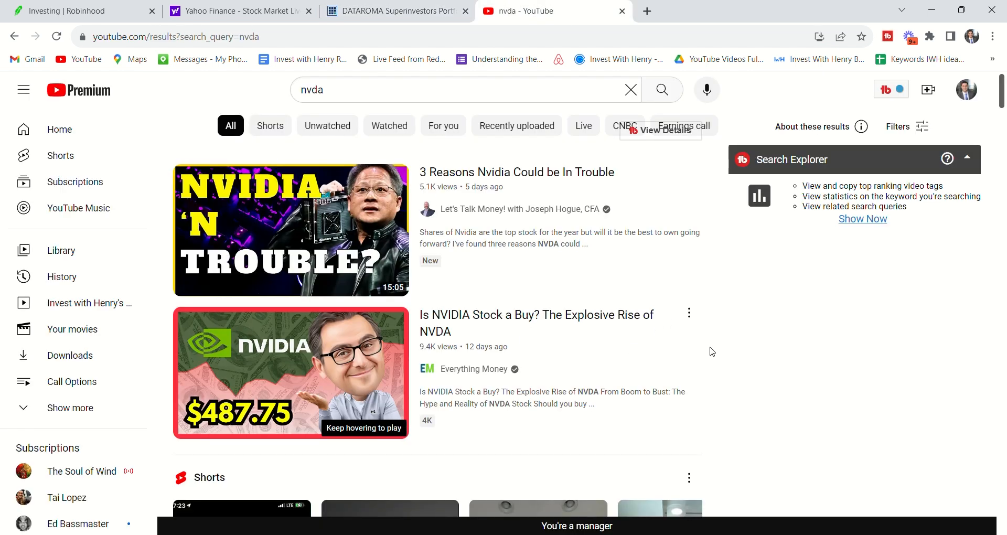
{"action": "scroll", "scroll_direction": "down", "scroll_amount": 3}
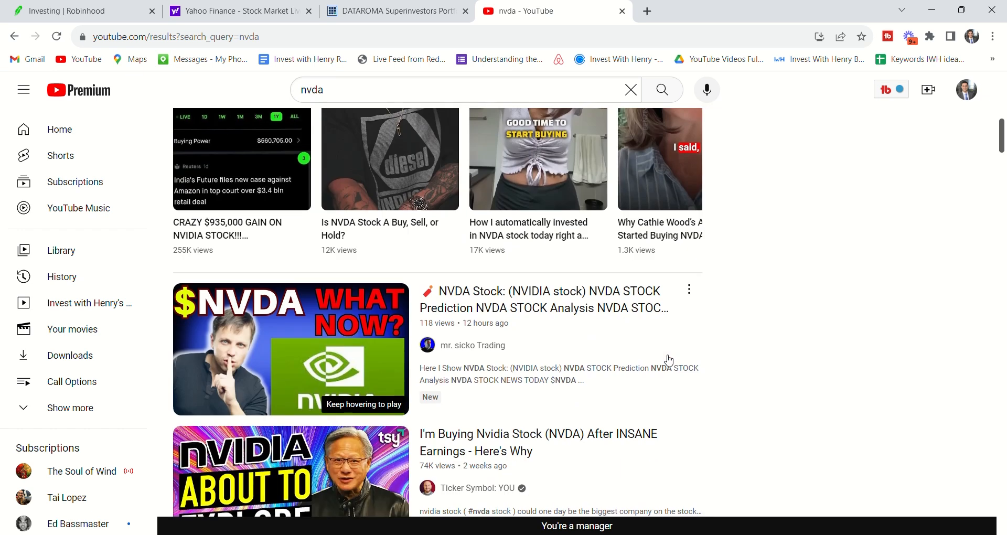
{"action": "scroll", "scroll_direction": "down", "scroll_amount": 3}
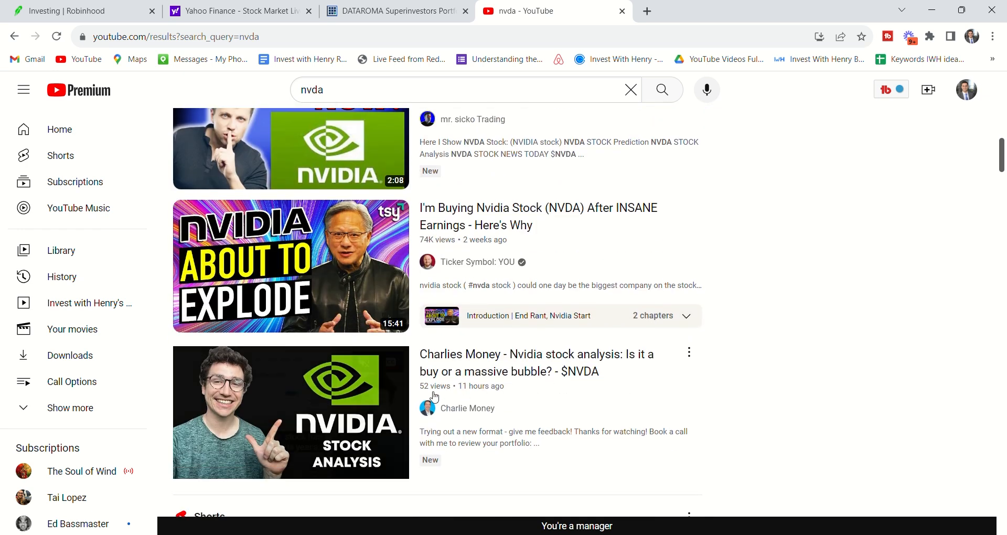
{"action": "scroll", "scroll_direction": "down", "scroll_amount": 3}
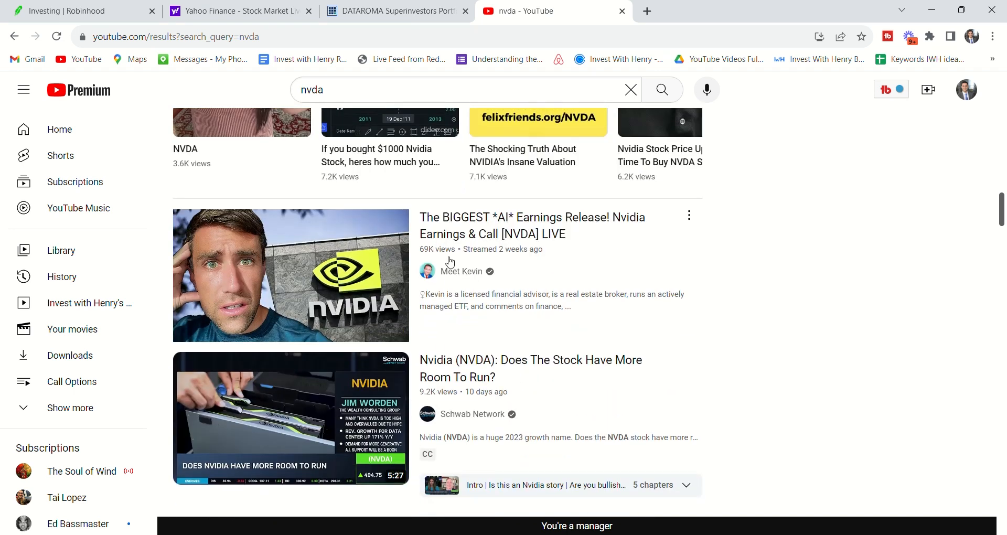
{"action": "scroll", "scroll_direction": "down", "scroll_amount": 3}
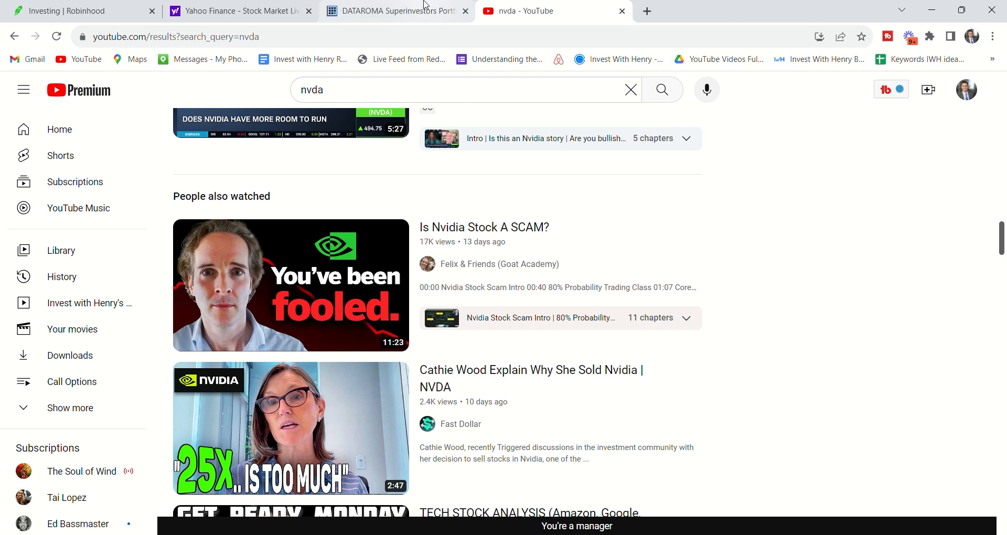
{"action": "mouse_move", "coordinate": [290, 286]}
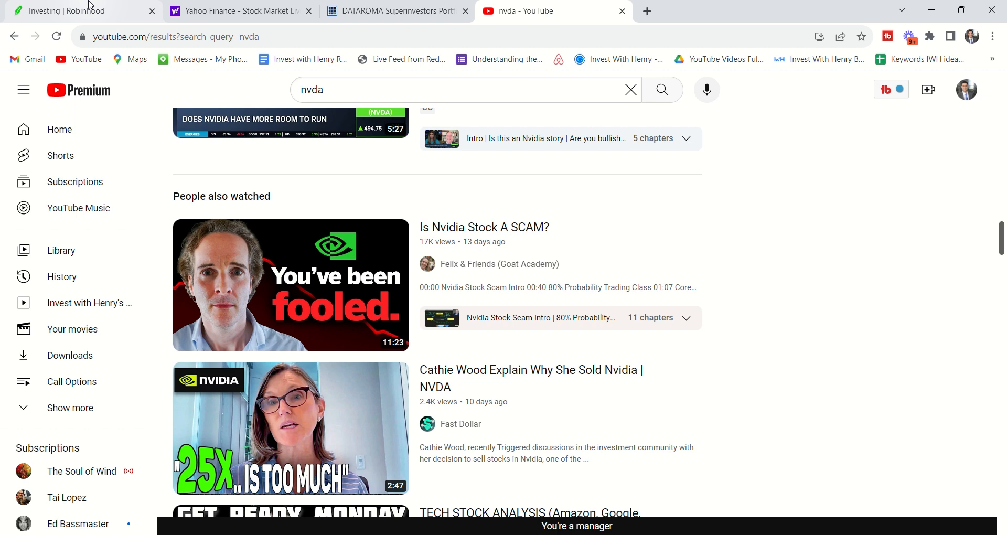
Scroll Robinhood's positions through stocks into NVDA, PYPL, KHC and OTLY option spreads
{"action": "left_click", "coordinate": [70, 11]}
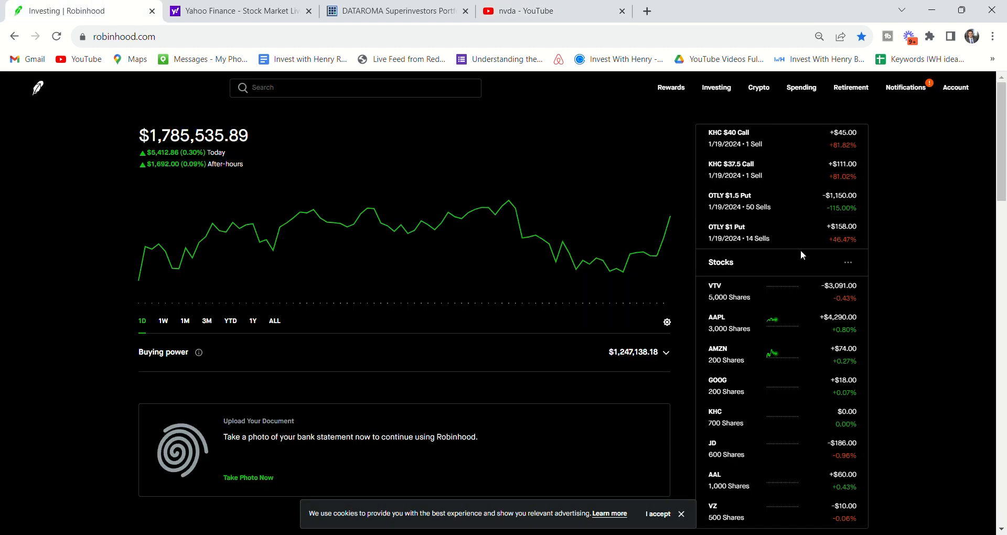
{"action": "scroll", "scroll_direction": "down", "scroll_amount": 3}
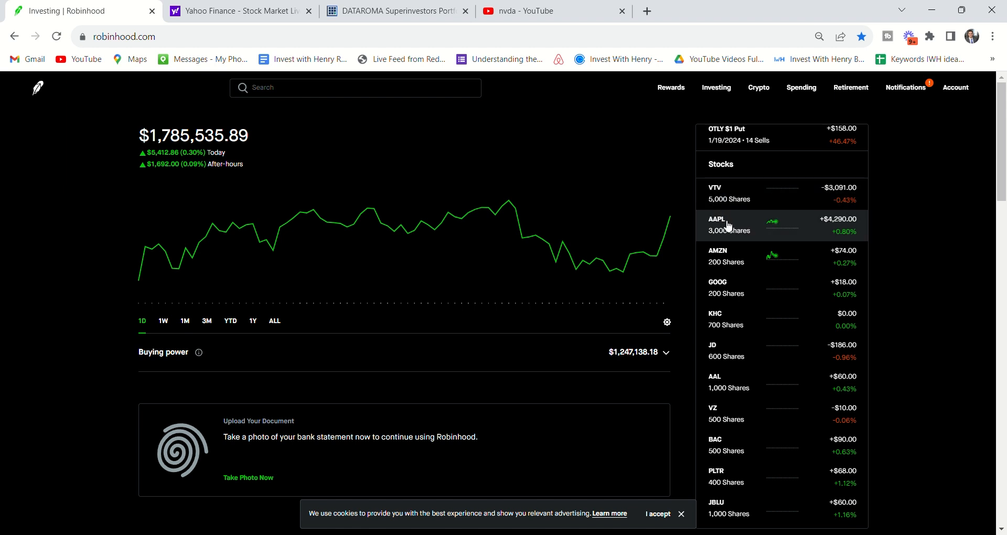
{"action": "mouse_move", "coordinate": [725, 262]}
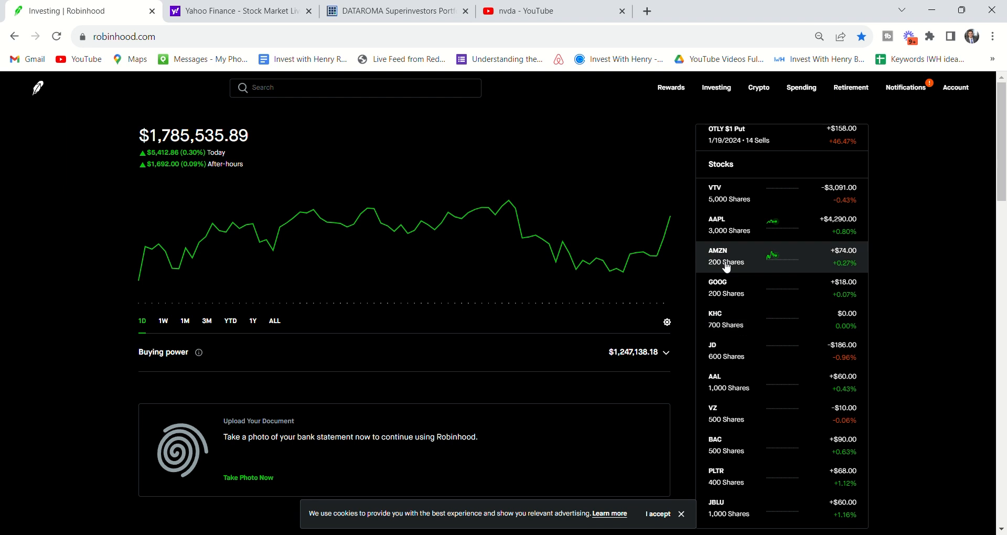
{"action": "mouse_move", "coordinate": [736, 339]}
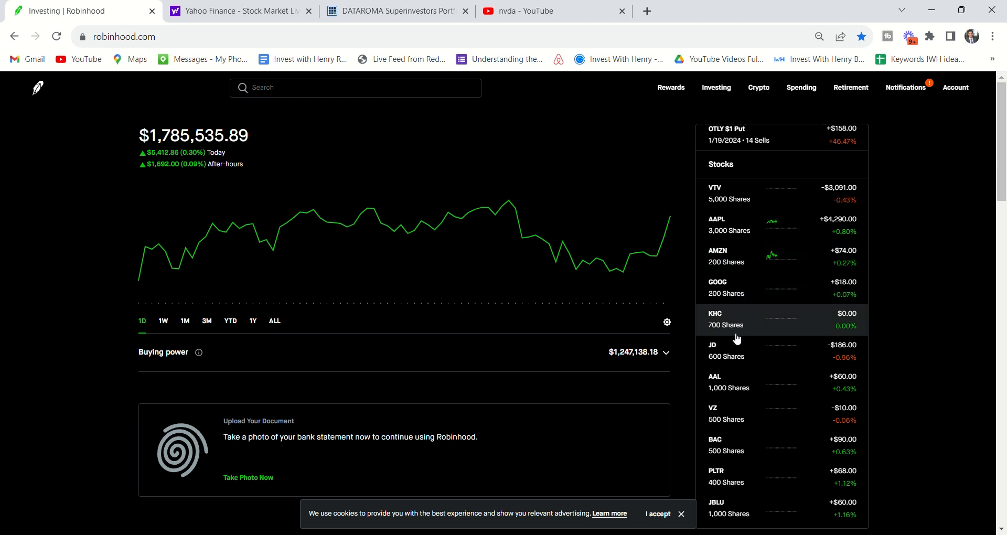
{"action": "scroll", "scroll_direction": "down", "scroll_amount": 3}
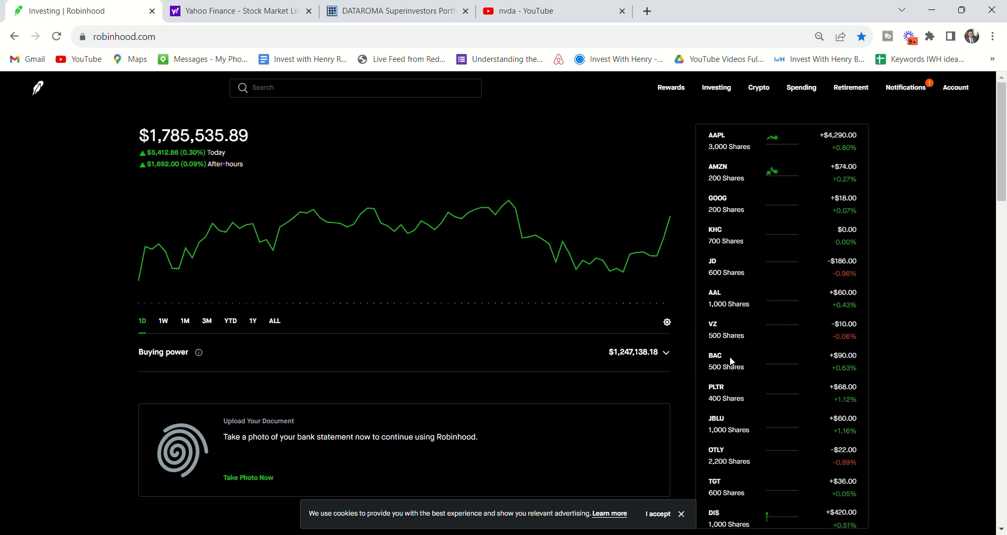
{"action": "mouse_move", "coordinate": [717, 302]}
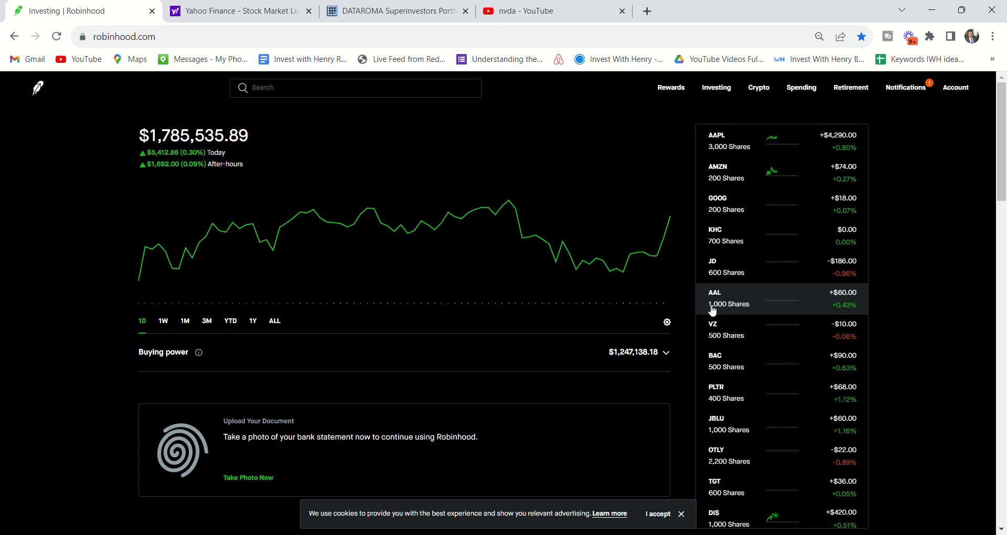
{"action": "mouse_move", "coordinate": [721, 293]}
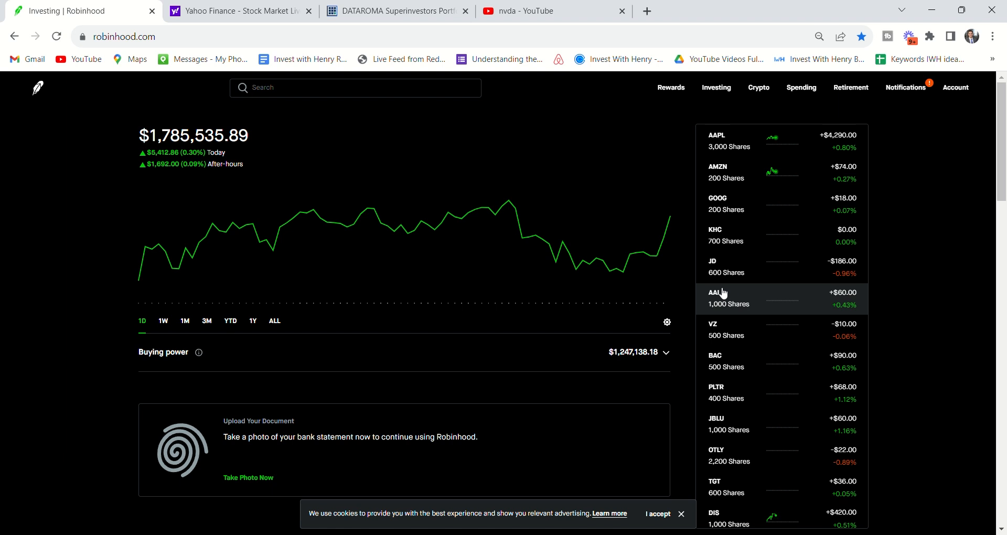
{"action": "mouse_move", "coordinate": [721, 297]}
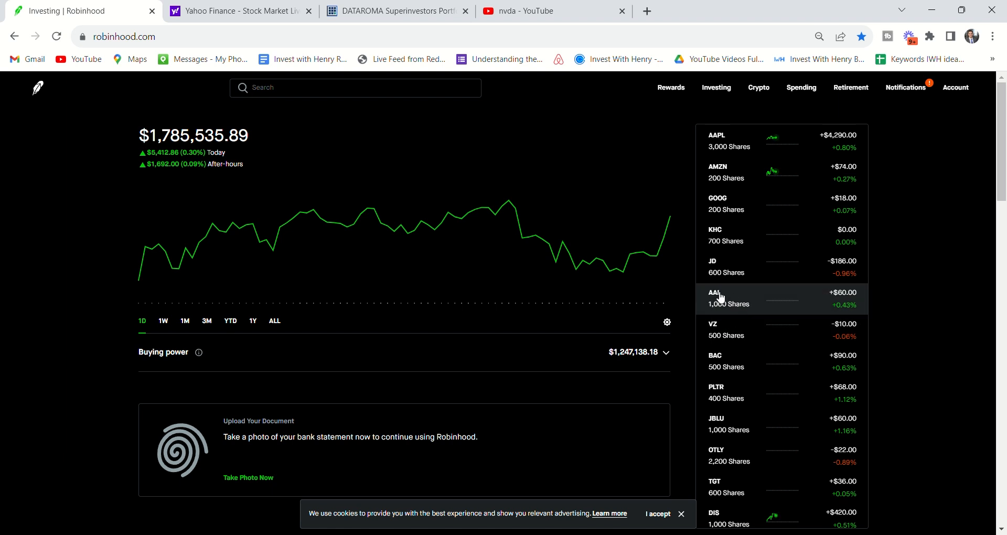
{"action": "mouse_move", "coordinate": [734, 314]}
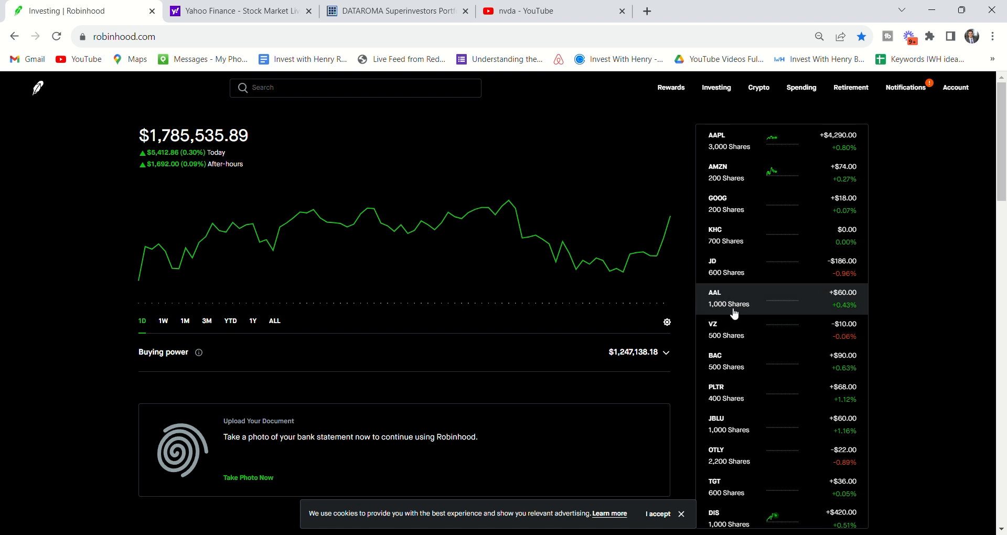
{"action": "mouse_move", "coordinate": [685, 294]}
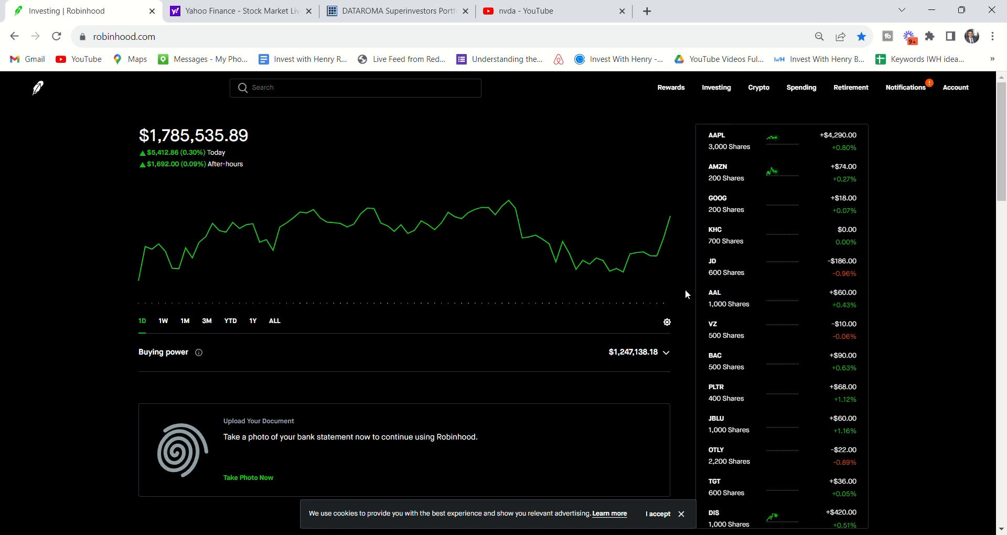
{"action": "mouse_move", "coordinate": [747, 335]}
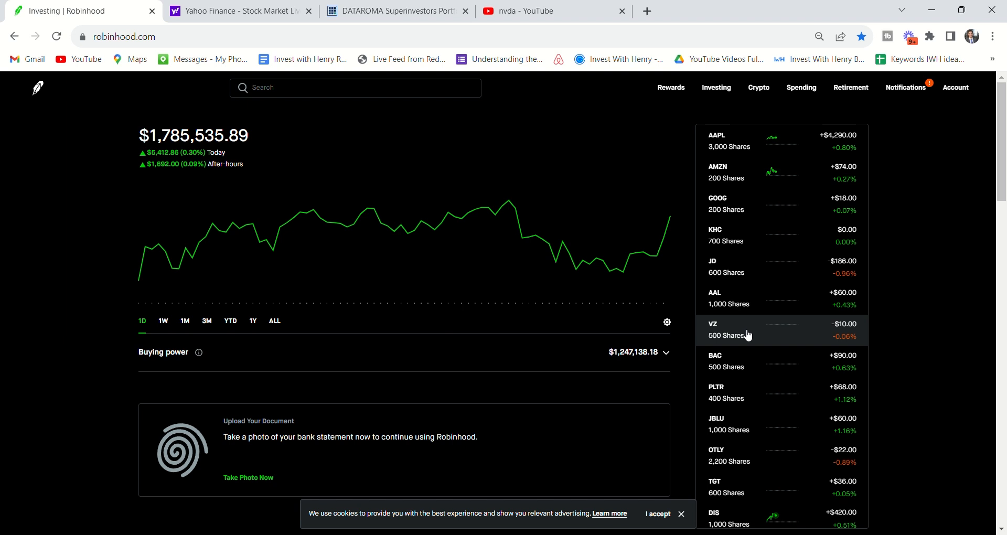
{"action": "scroll", "scroll_direction": "down", "scroll_amount": 3}
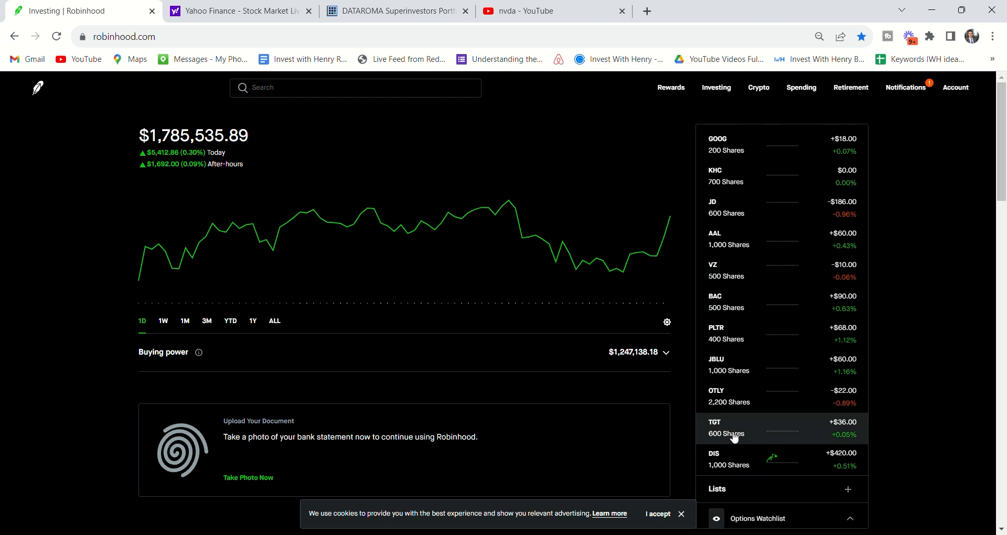
{"action": "scroll", "scroll_direction": "down", "scroll_amount": 3}
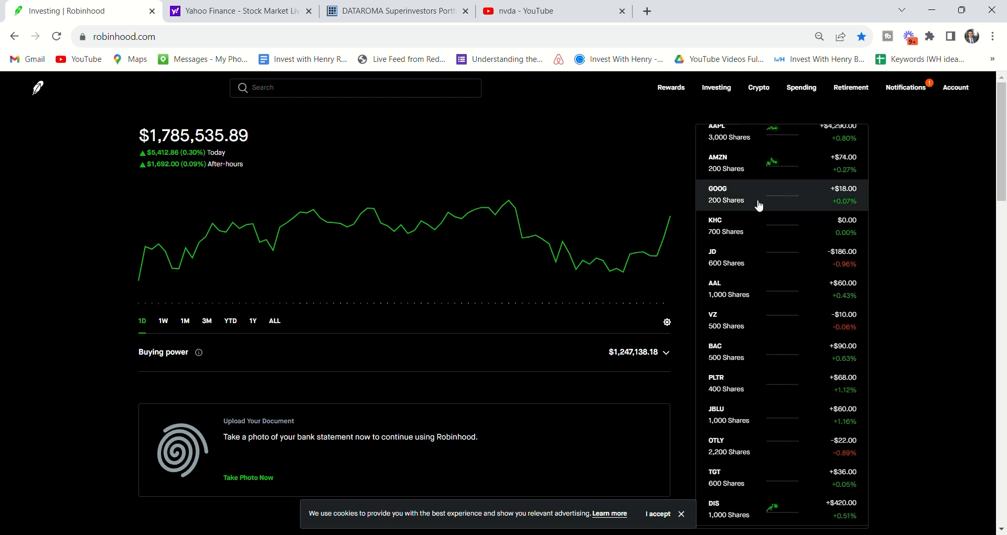
{"action": "scroll", "scroll_direction": "down", "scroll_amount": 3}
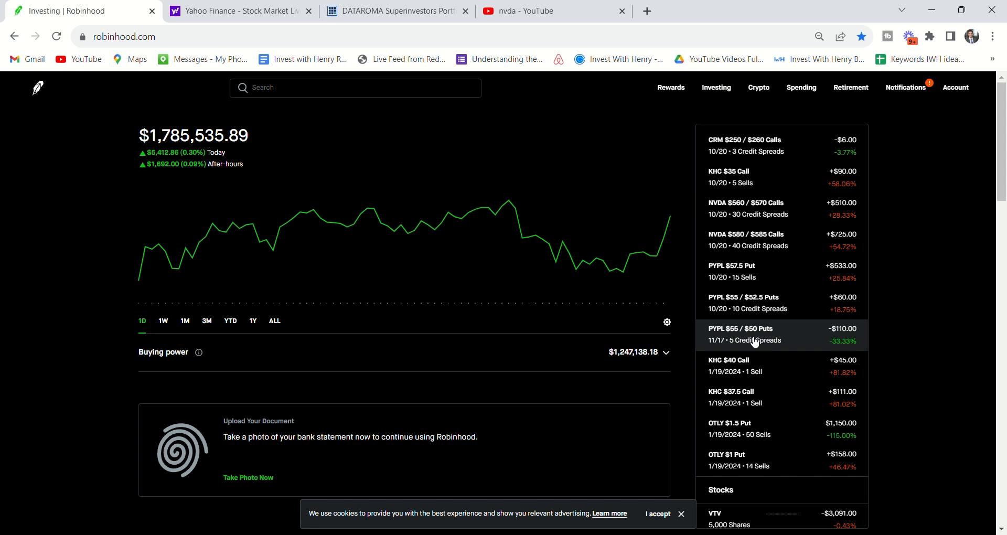
{"action": "scroll", "scroll_direction": "down", "scroll_amount": 3}
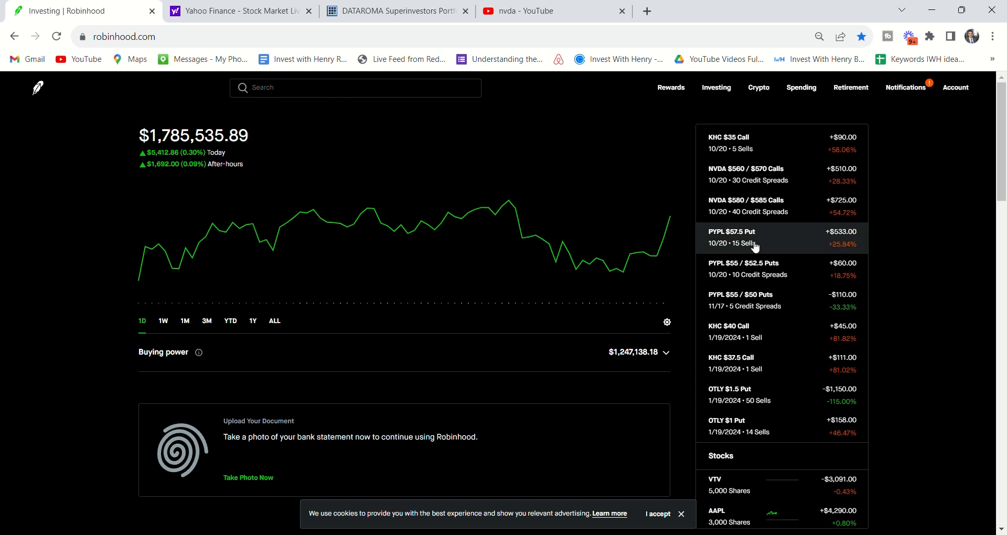
{"action": "mouse_move", "coordinate": [778, 250]}
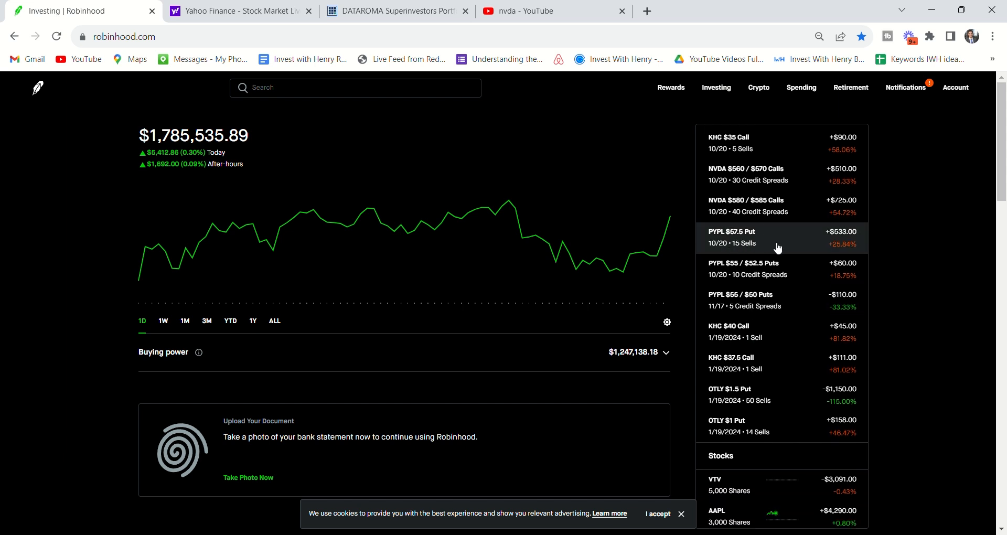
{"action": "mouse_move", "coordinate": [734, 249]}
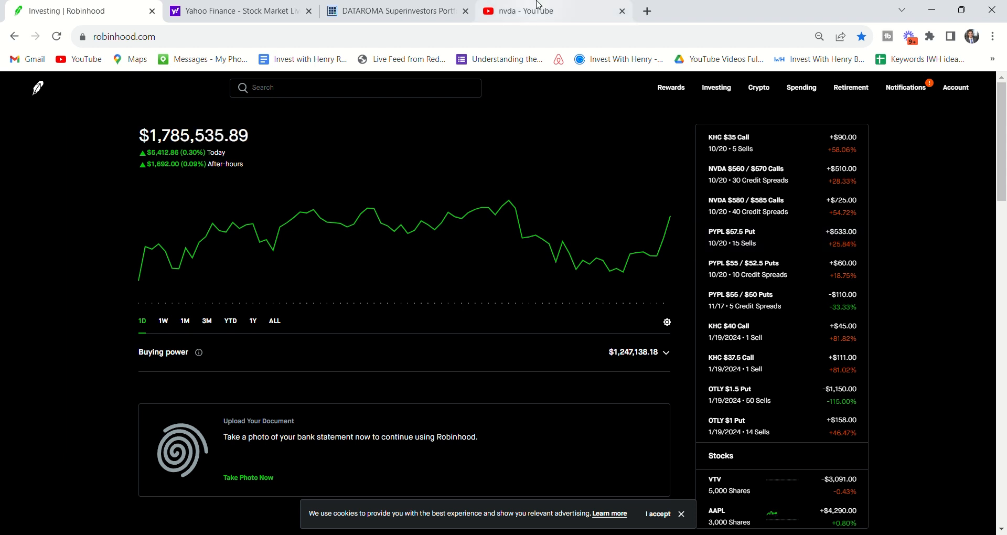
{"action": "mouse_move", "coordinate": [742, 251]}
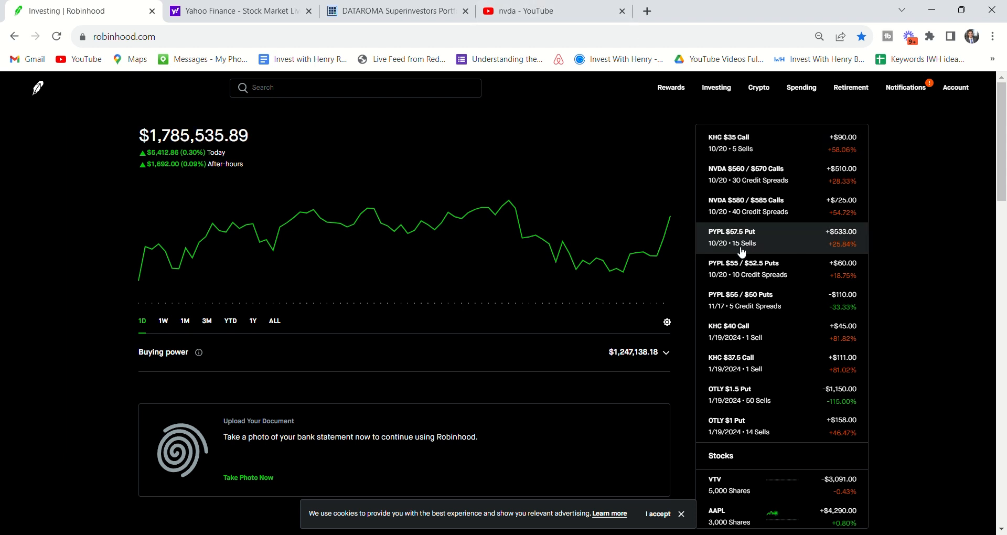
{"action": "mouse_move", "coordinate": [575, 190]}
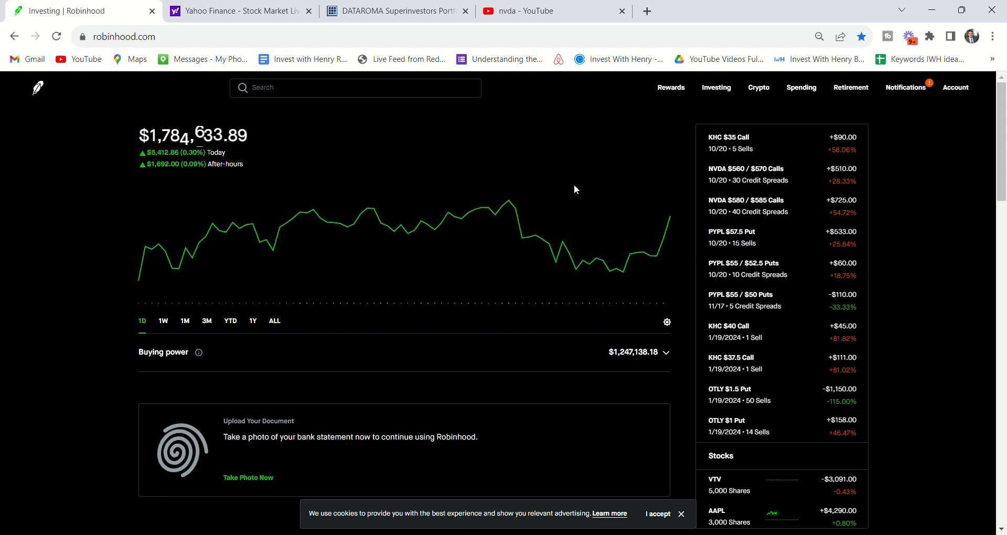
Search Yahoo Finance for pypl and view PayPal's statistics with its 17.08 trailing P/E
{"action": "left_click", "coordinate": [239, 11]}
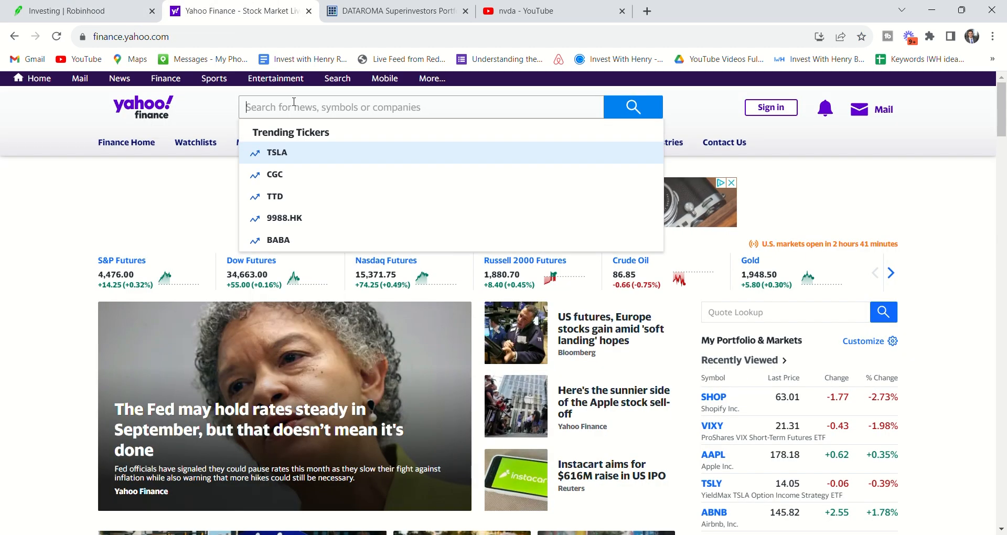
{"action": "type", "text": "pypl"}
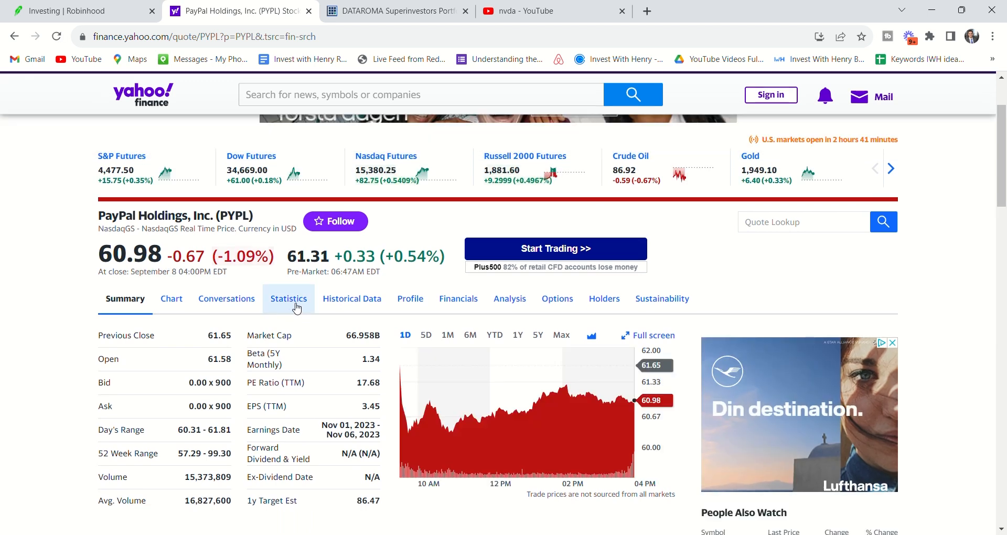
{"action": "left_click", "coordinate": [287, 298]}
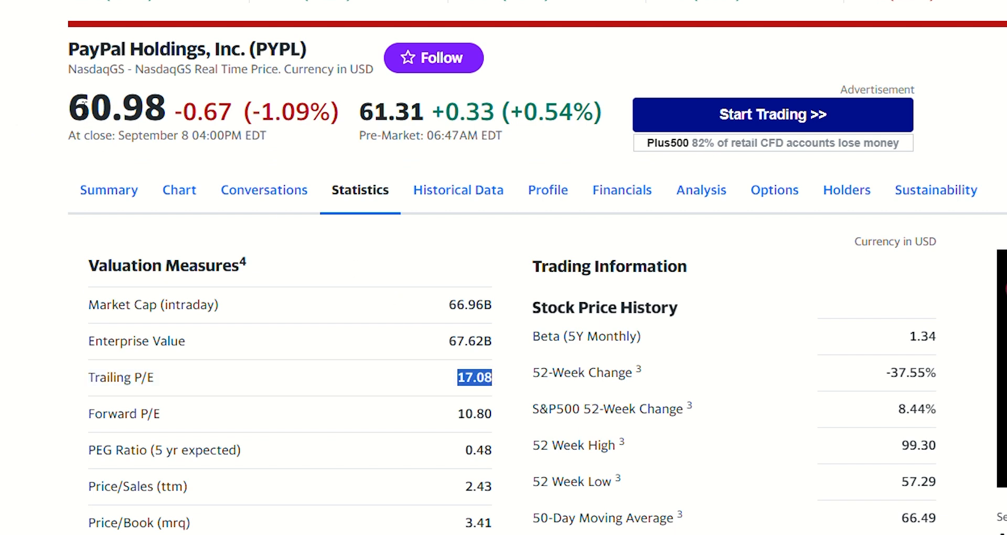
{"action": "mouse_move", "coordinate": [3, 167]}
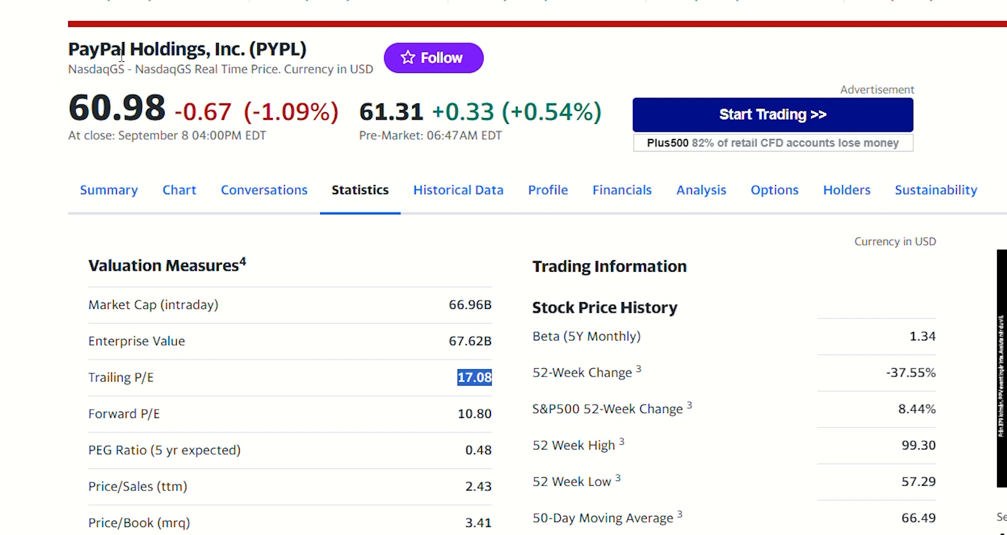
{"action": "mouse_move", "coordinate": [17, 87]}
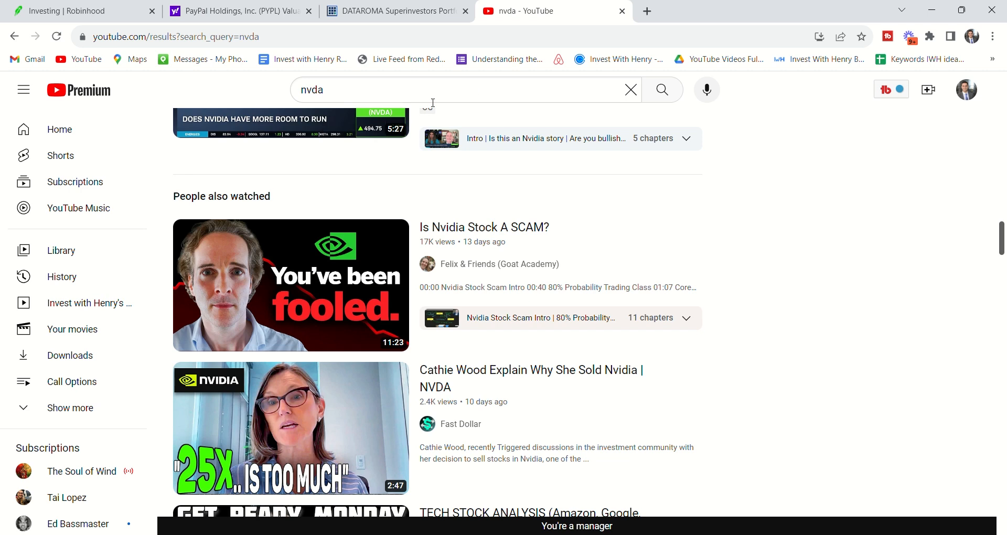
Search YouTube for pypl and browse PayPal stock videos, then return to Robinhood
{"action": "type", "text": "pypl"}
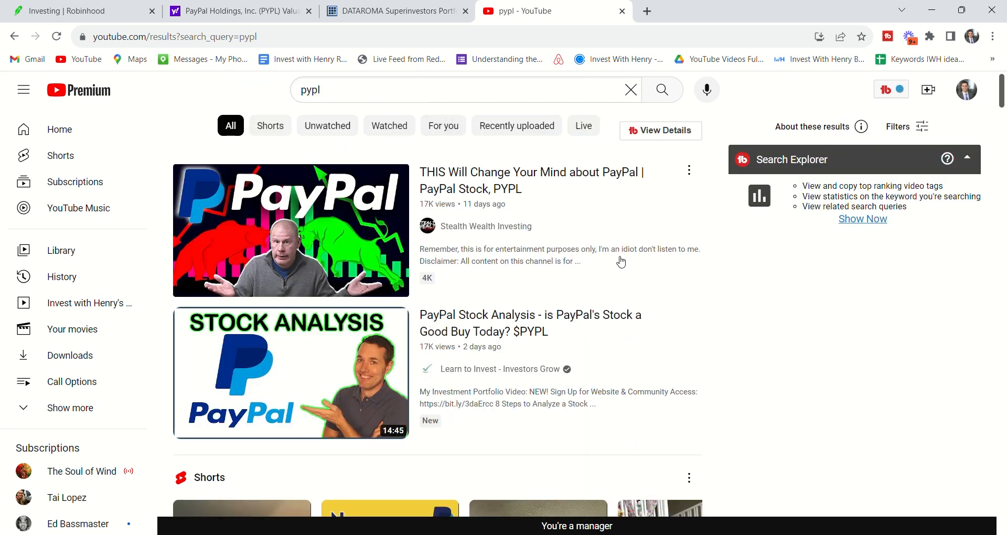
{"action": "scroll", "scroll_direction": "down", "scroll_amount": 3}
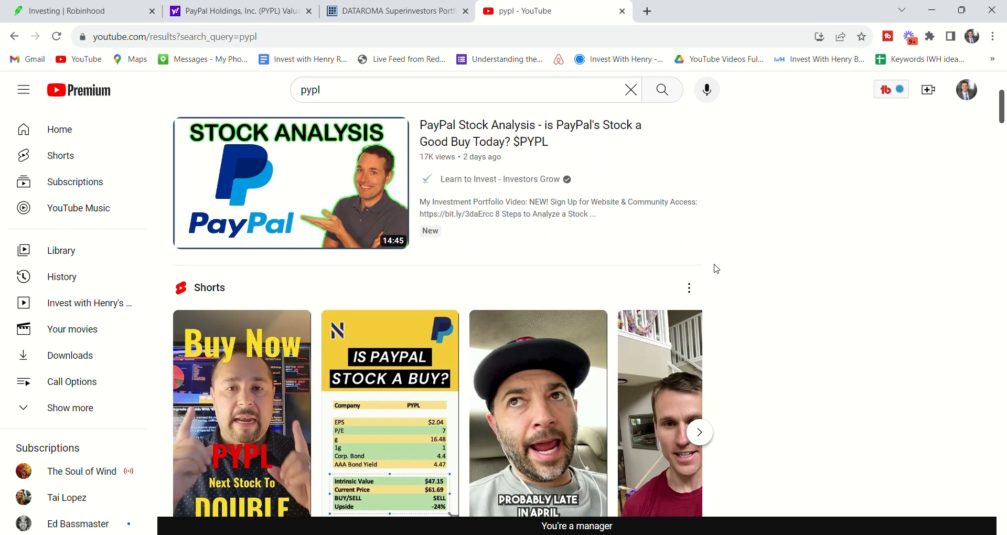
{"action": "scroll", "scroll_direction": "down", "scroll_amount": 3}
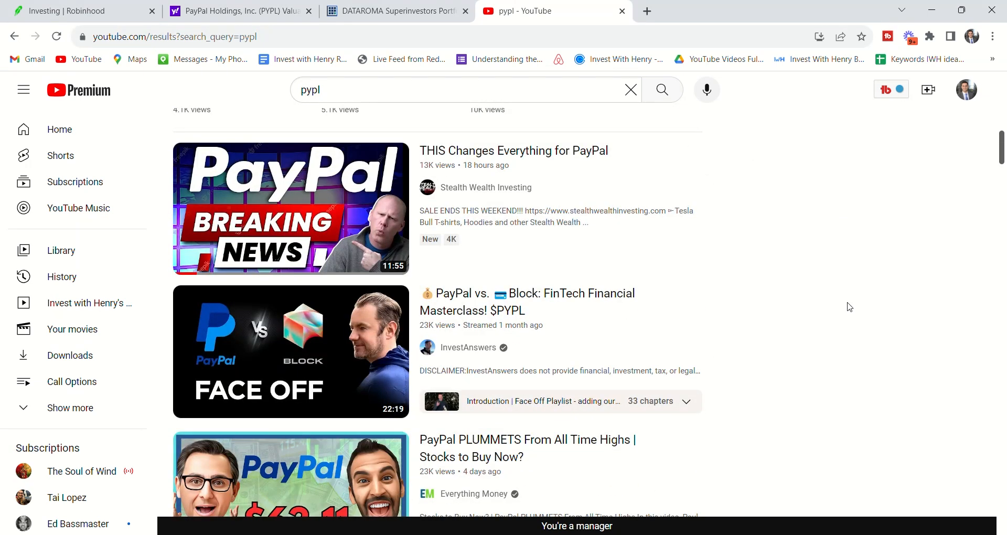
{"action": "scroll", "scroll_direction": "down", "scroll_amount": 3}
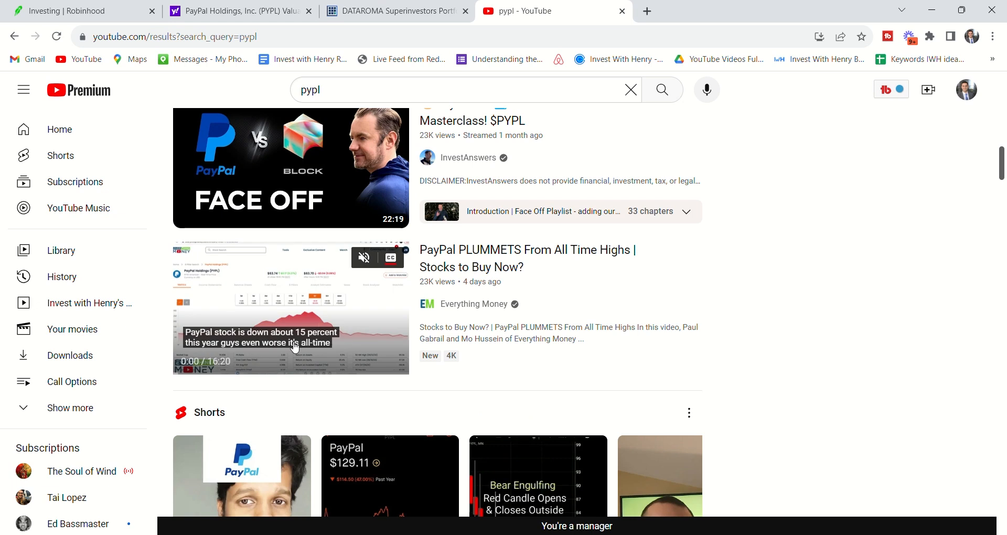
{"action": "mouse_move", "coordinate": [800, 312]}
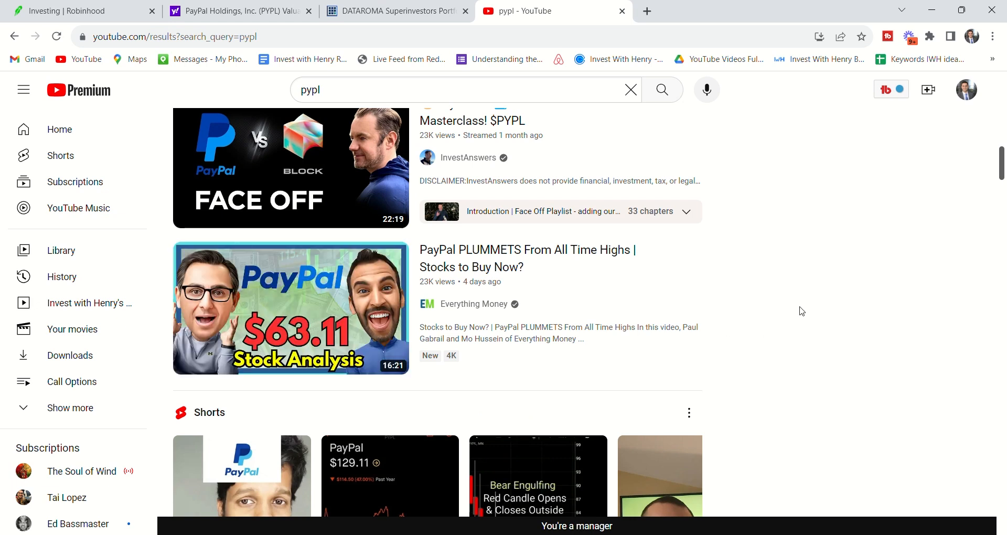
{"action": "scroll", "scroll_direction": "down", "scroll_amount": 3}
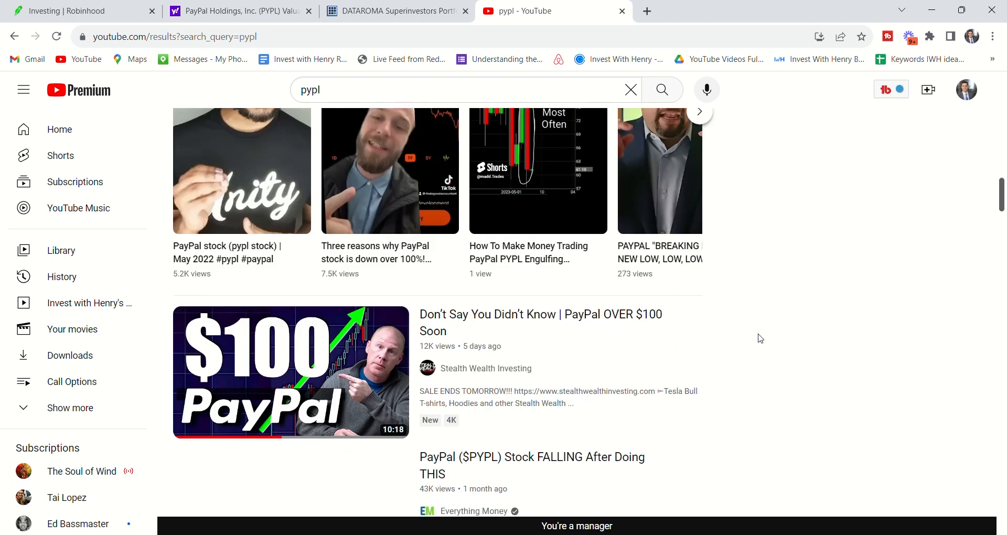
{"action": "scroll", "scroll_direction": "down", "scroll_amount": 3}
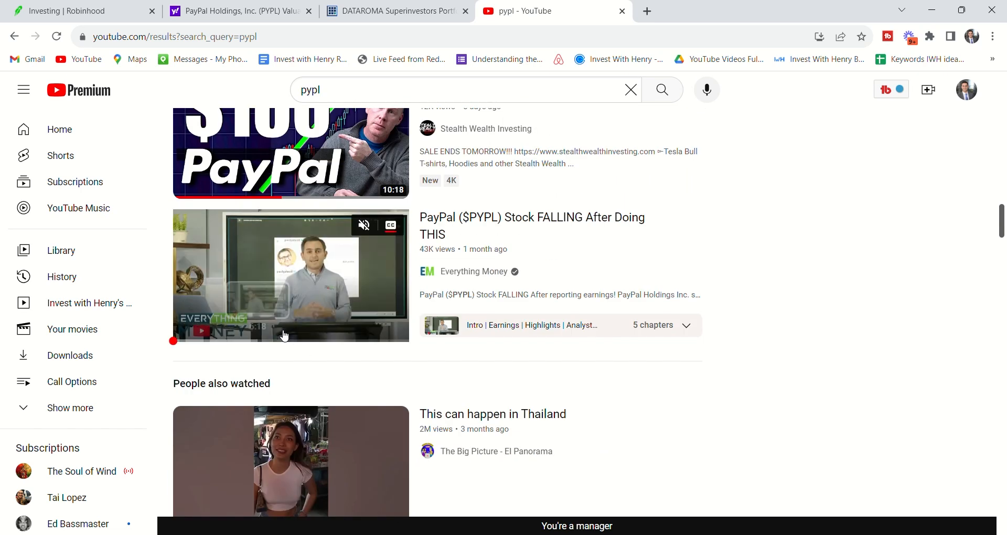
{"action": "left_click", "coordinate": [76, 11]}
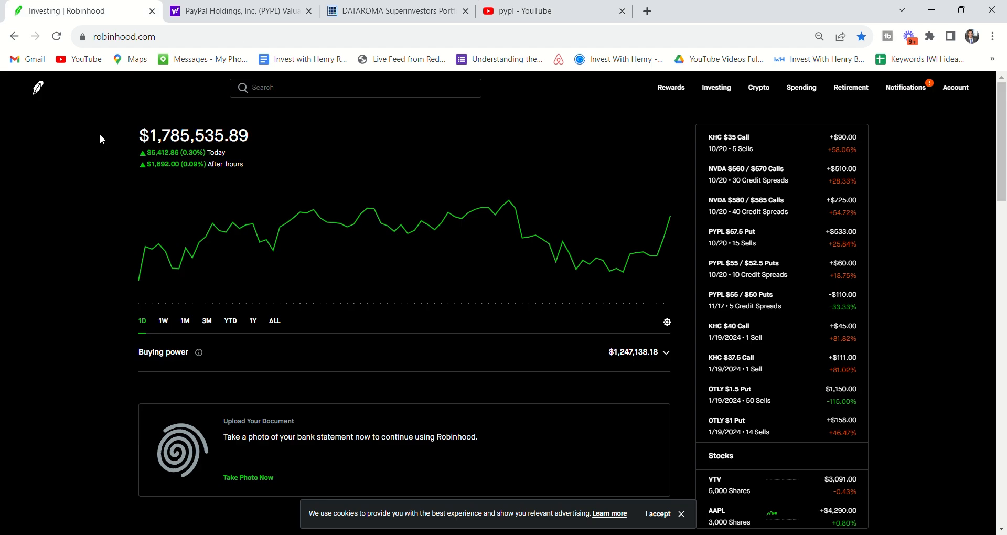
{"action": "mouse_move", "coordinate": [774, 206]}
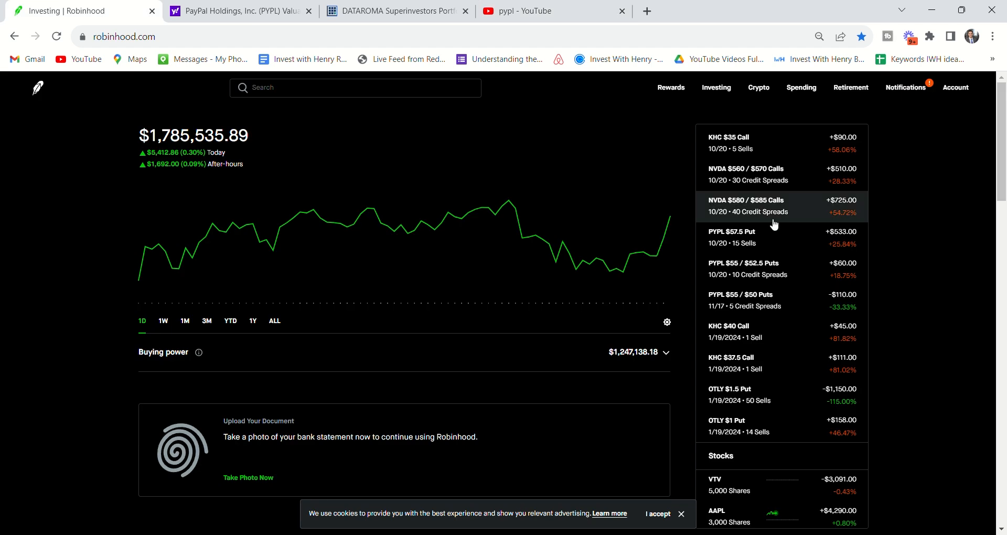
{"action": "mouse_move", "coordinate": [773, 372]}
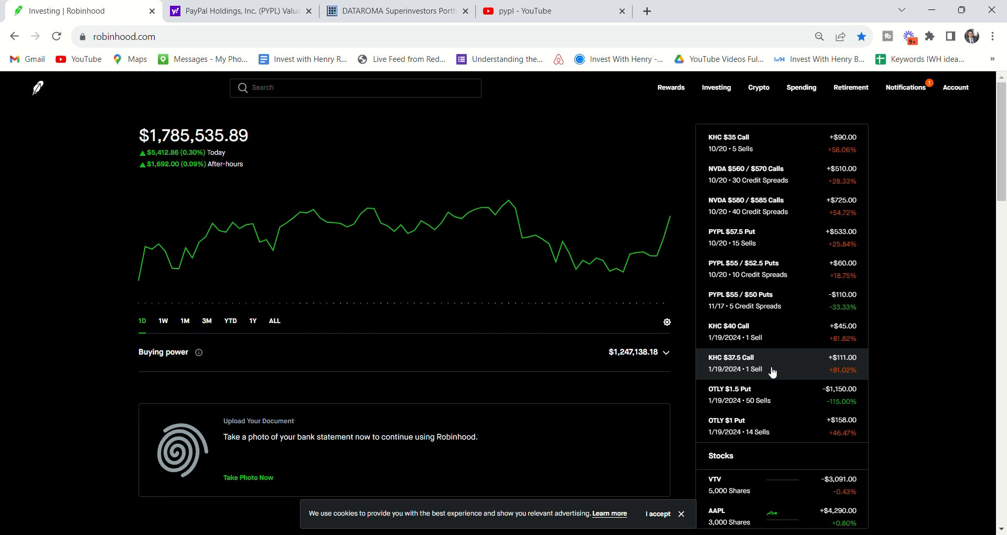
Check the portfolio value earlier in the day, then open the AMZN position details
{"action": "scroll", "scroll_direction": "down", "scroll_amount": 3}
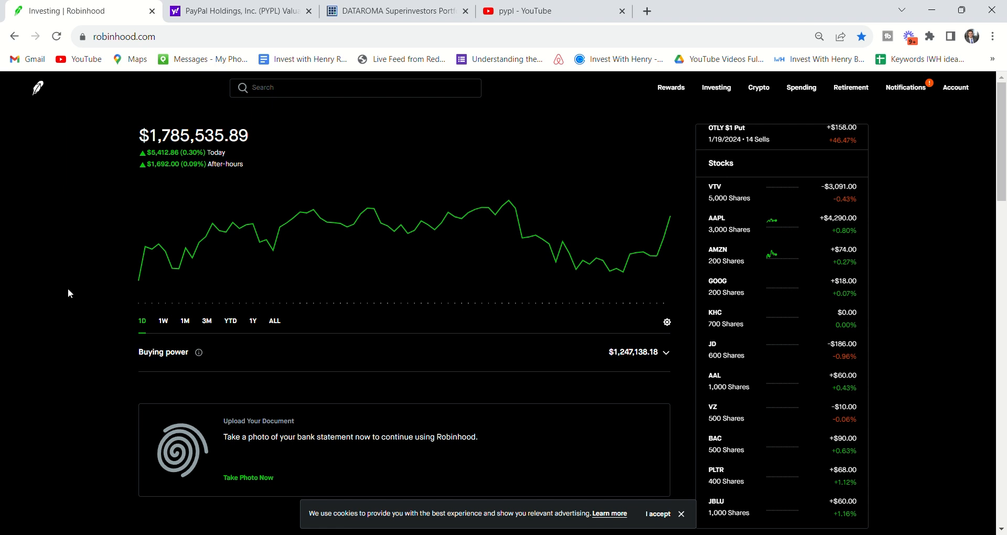
{"action": "left_click_drag", "start_coordinate": [205, 135], "coordinate": [247, 135]}
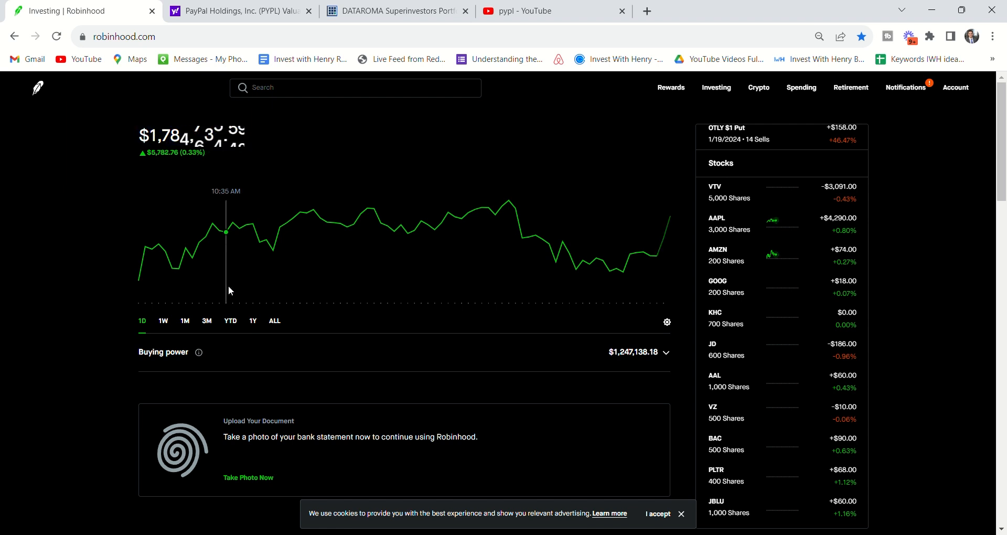
{"action": "left_click", "coordinate": [229, 321]}
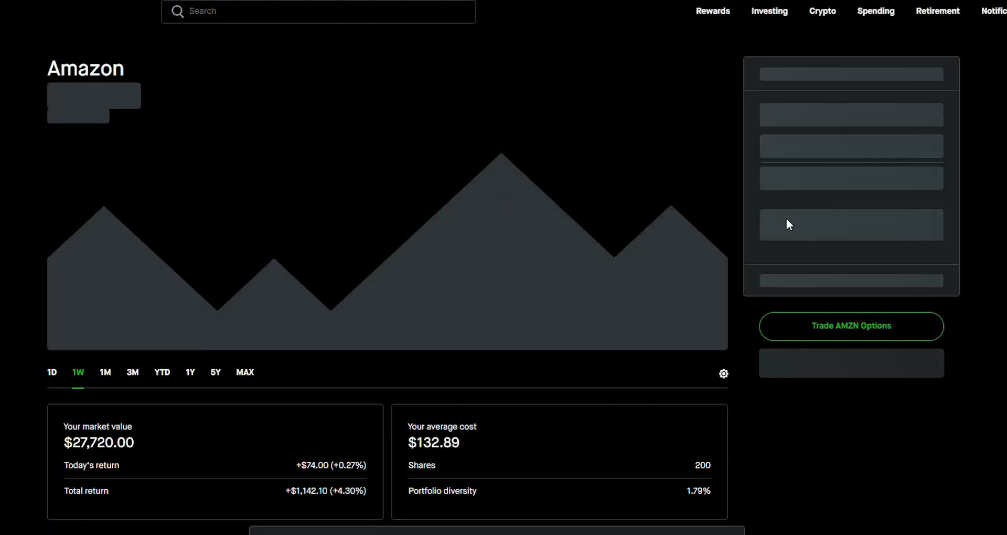
{"action": "scroll", "scroll_direction": "down", "scroll_amount": 3}
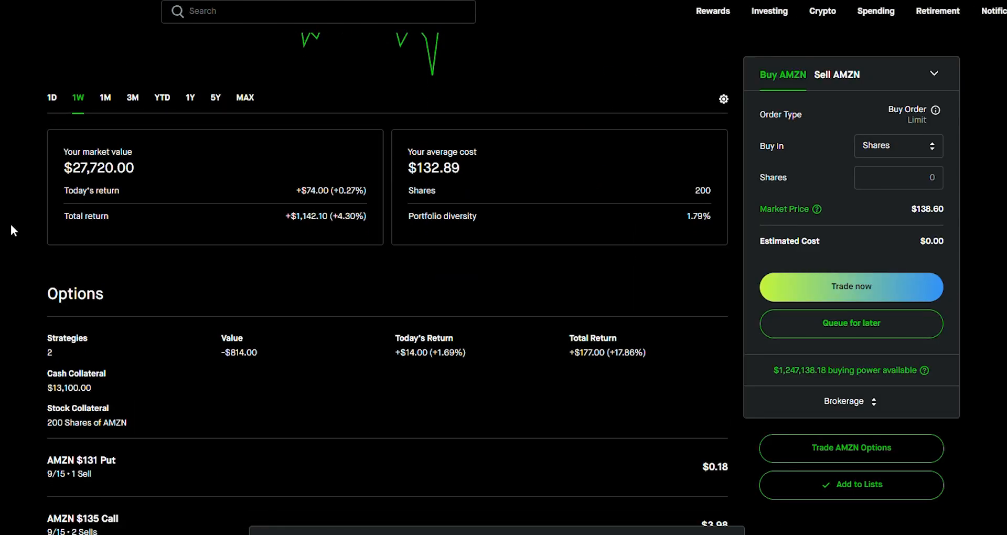
{"action": "scroll", "scroll_direction": "down", "scroll_amount": 3}
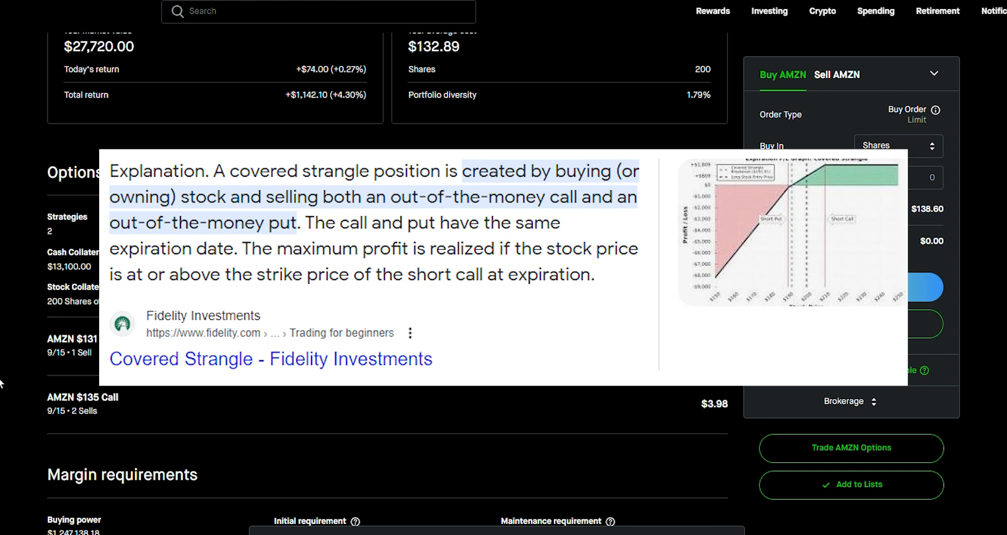
{"action": "mouse_move", "coordinate": [28, 315]}
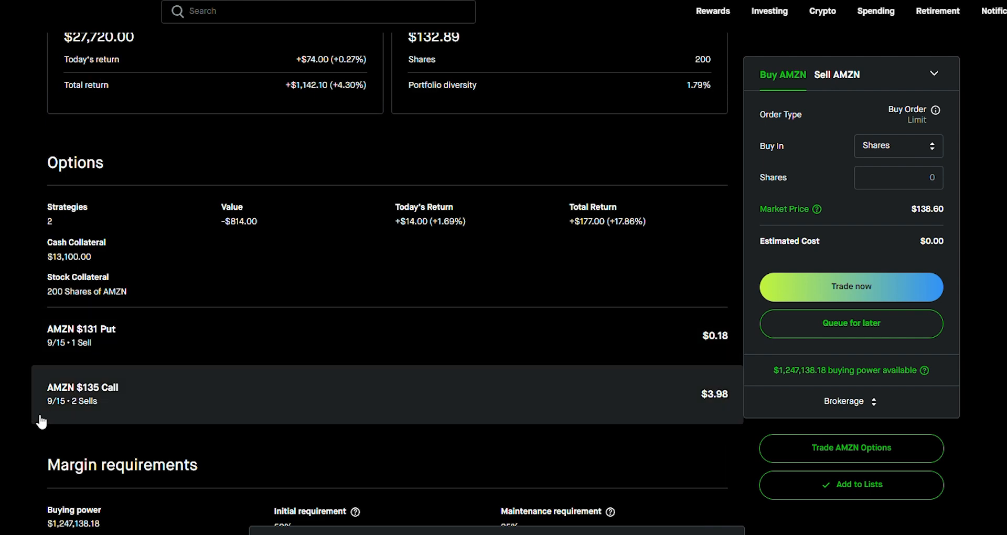
{"action": "mouse_move", "coordinate": [27, 167]}
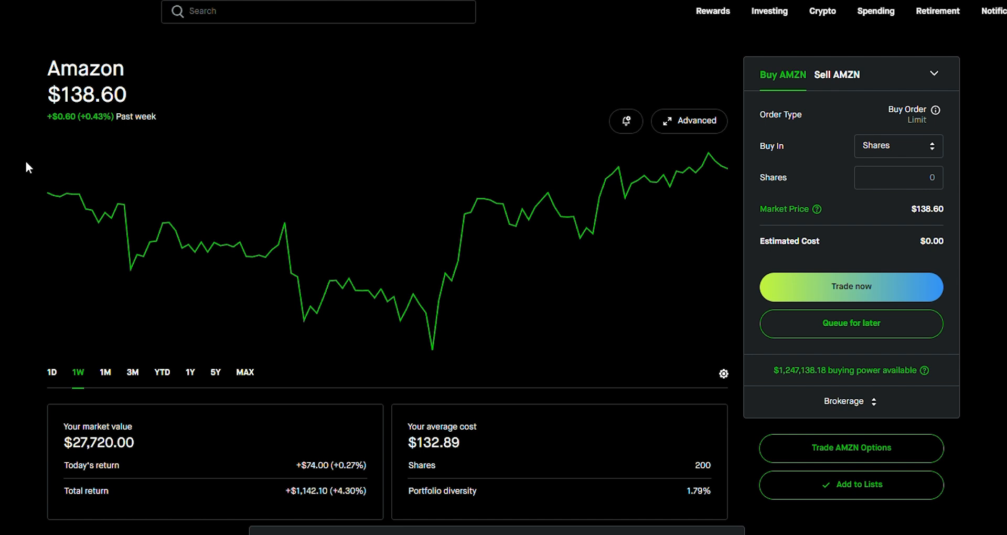
{"action": "mouse_move", "coordinate": [326, 408]}
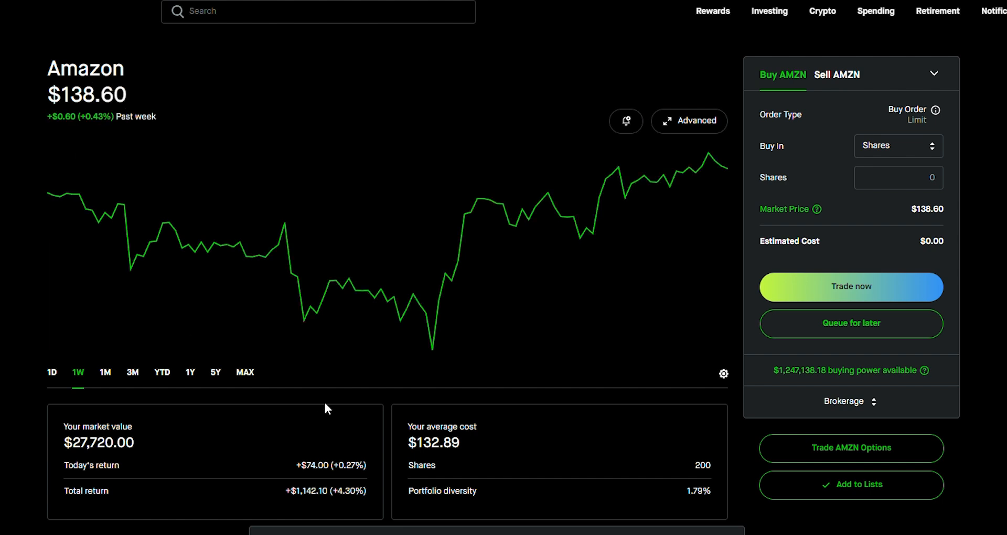
Highlight the 200 AMZN shares held and scroll down to the $132.89 average cost and sold options
{"action": "double_click", "coordinate": [434, 442]}
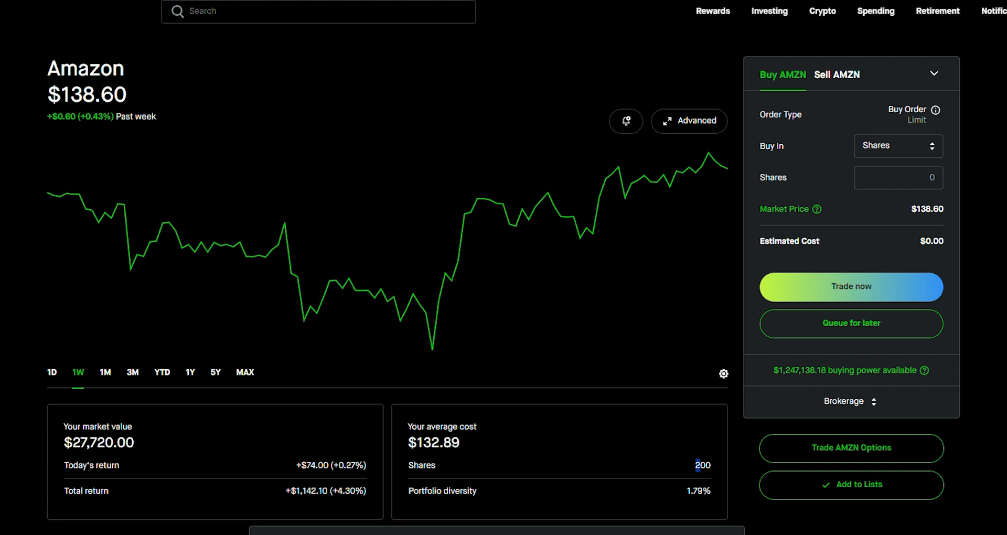
{"action": "double_click", "coordinate": [699, 464]}
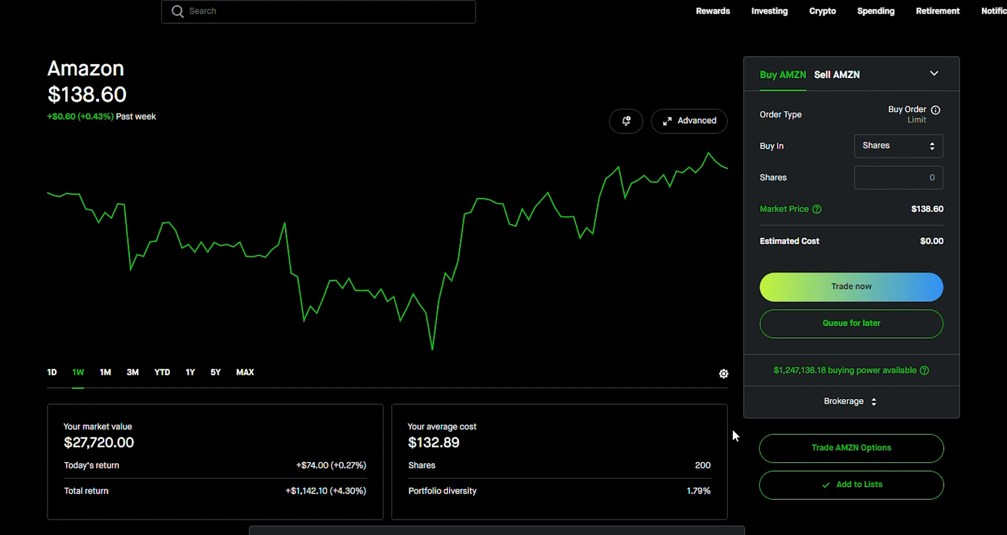
{"action": "mouse_move", "coordinate": [590, 459]}
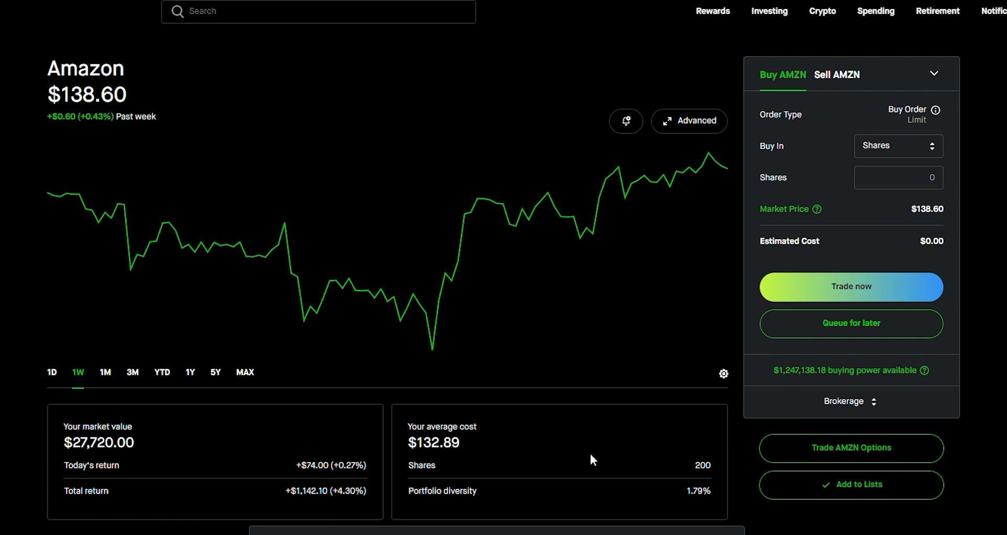
{"action": "mouse_move", "coordinate": [737, 454]}
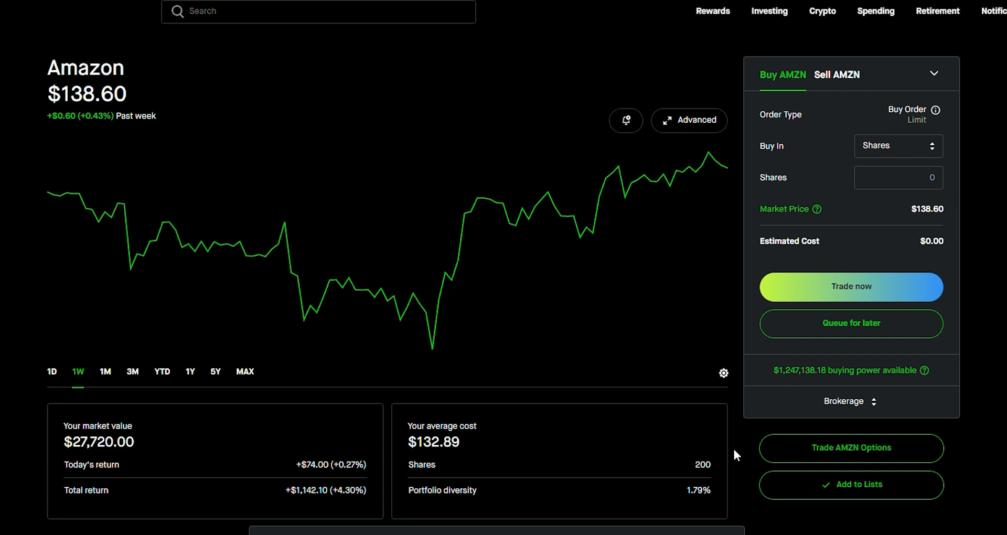
{"action": "scroll", "scroll_direction": "down", "scroll_amount": 3}
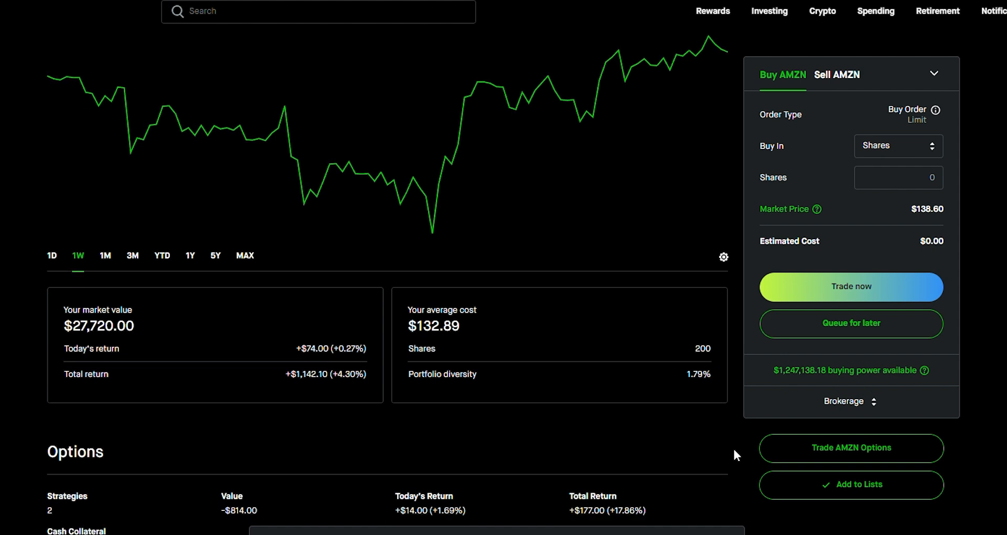
{"action": "scroll", "scroll_direction": "down", "scroll_amount": 3}
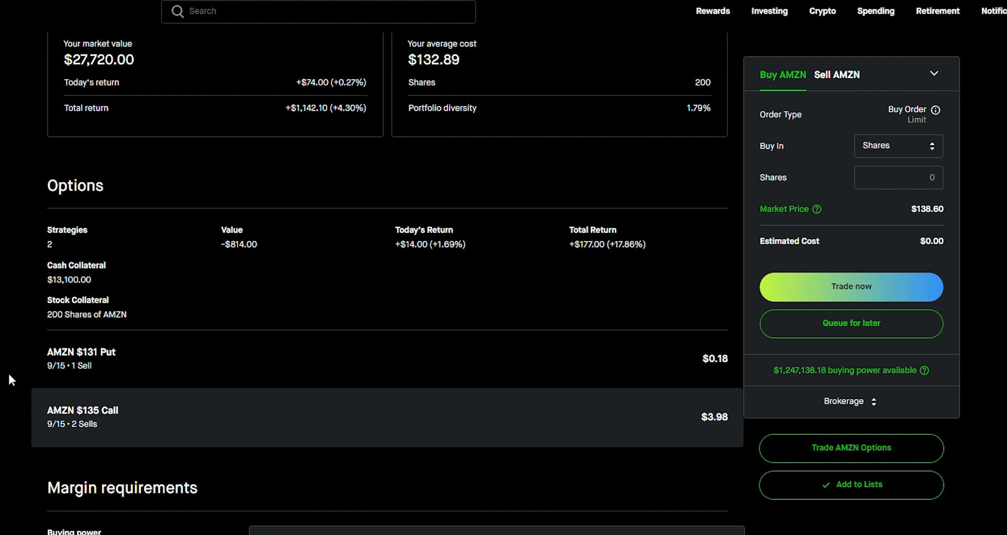
{"action": "scroll", "scroll_direction": "down", "scroll_amount": 3}
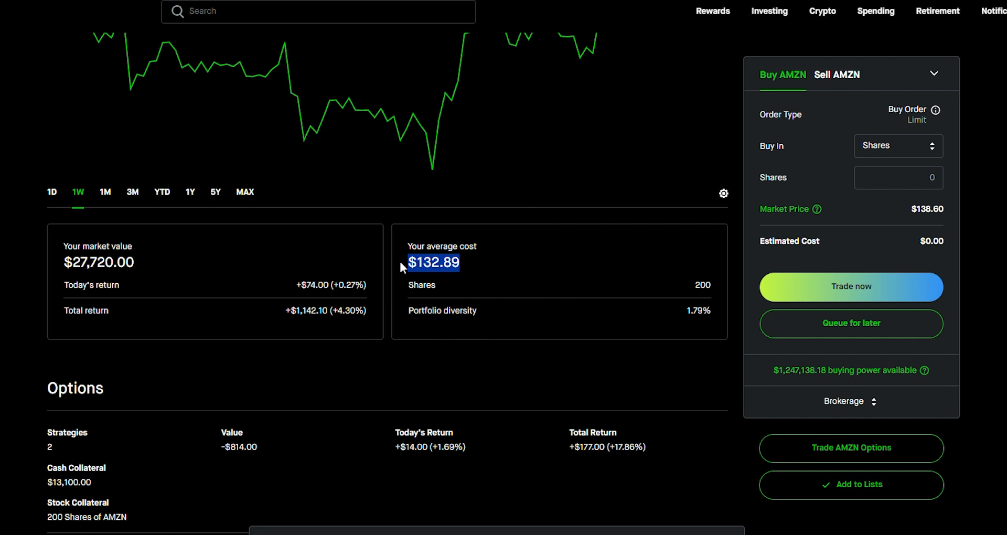
{"action": "scroll", "scroll_direction": "down", "scroll_amount": 3}
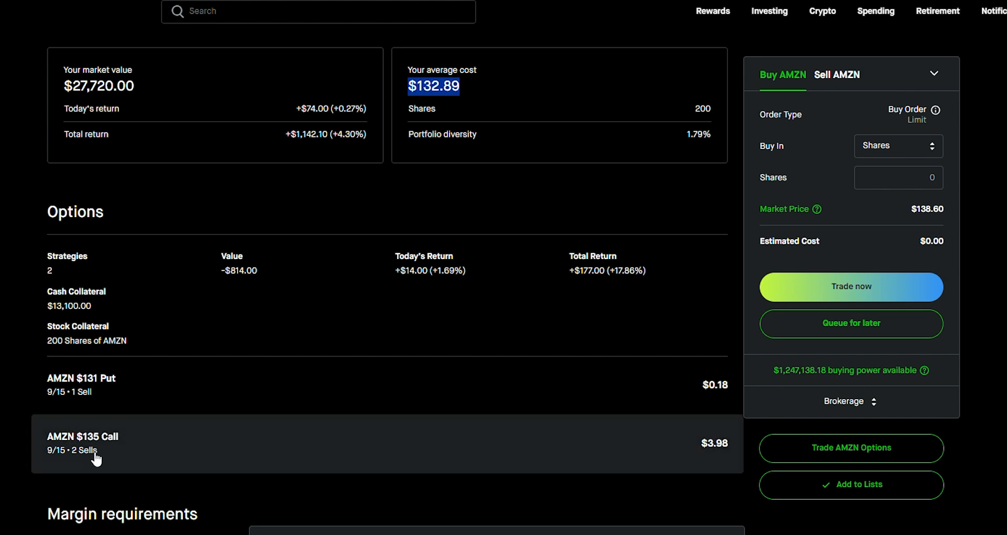
{"action": "mouse_move", "coordinate": [87, 463]}
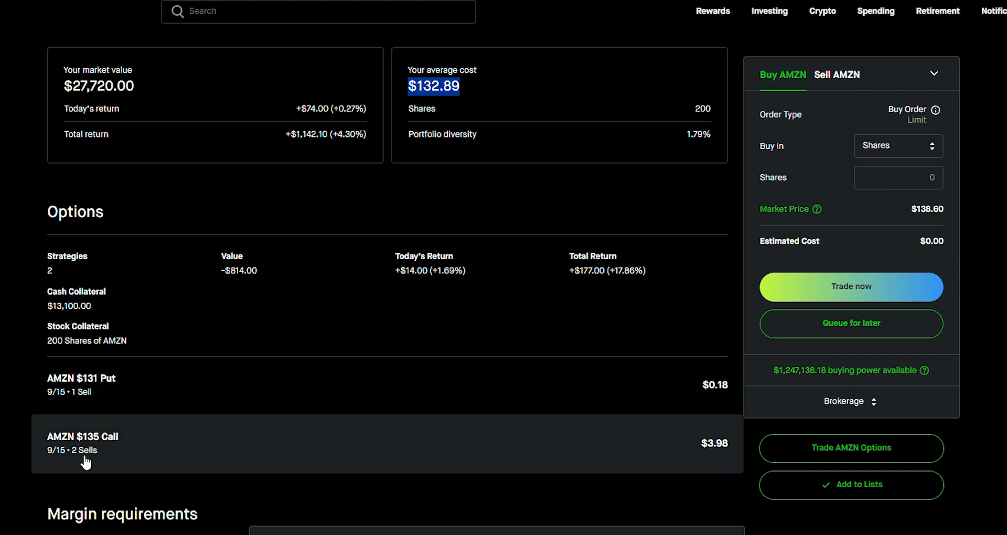
{"action": "mouse_move", "coordinate": [140, 458]}
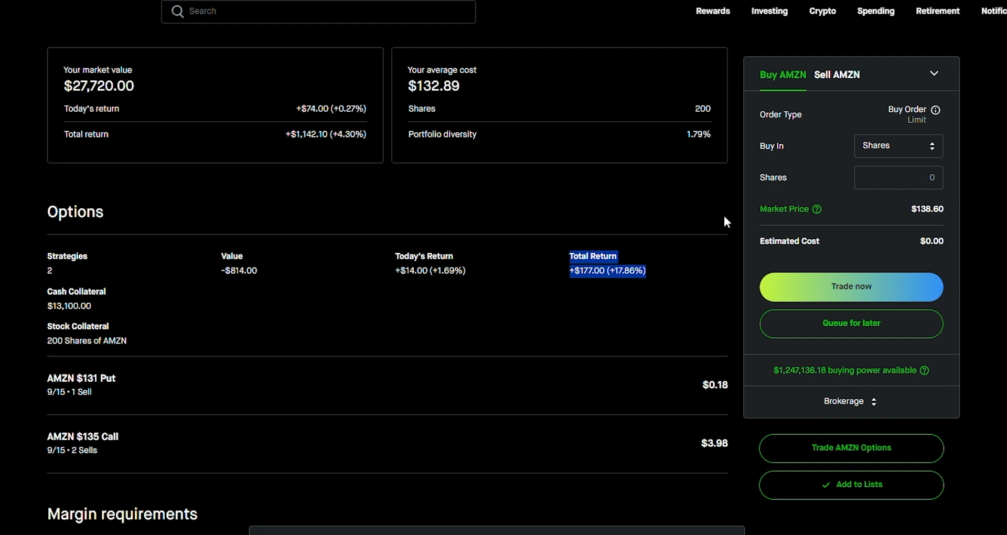
{"action": "mouse_move", "coordinate": [850, 448]}
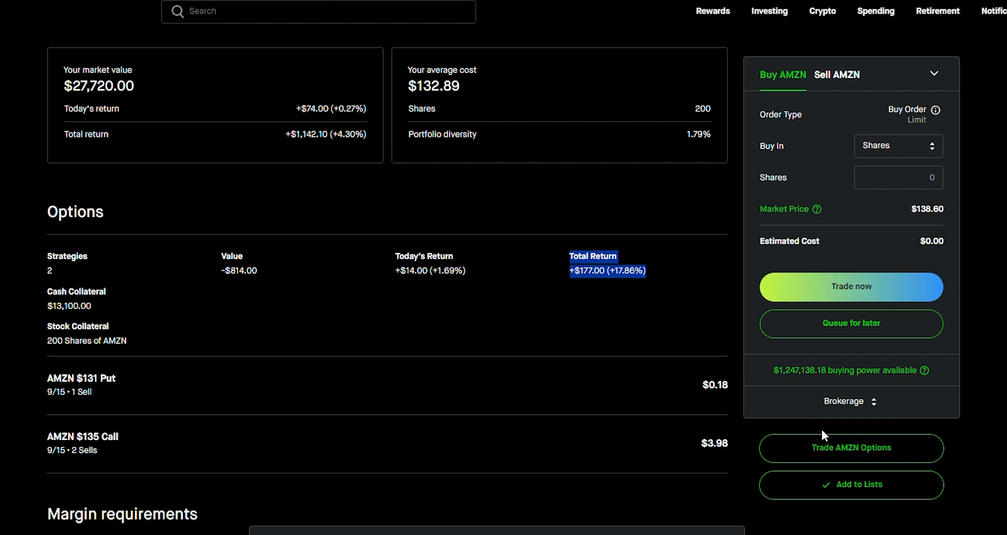
{"action": "mouse_move", "coordinate": [463, 437]}
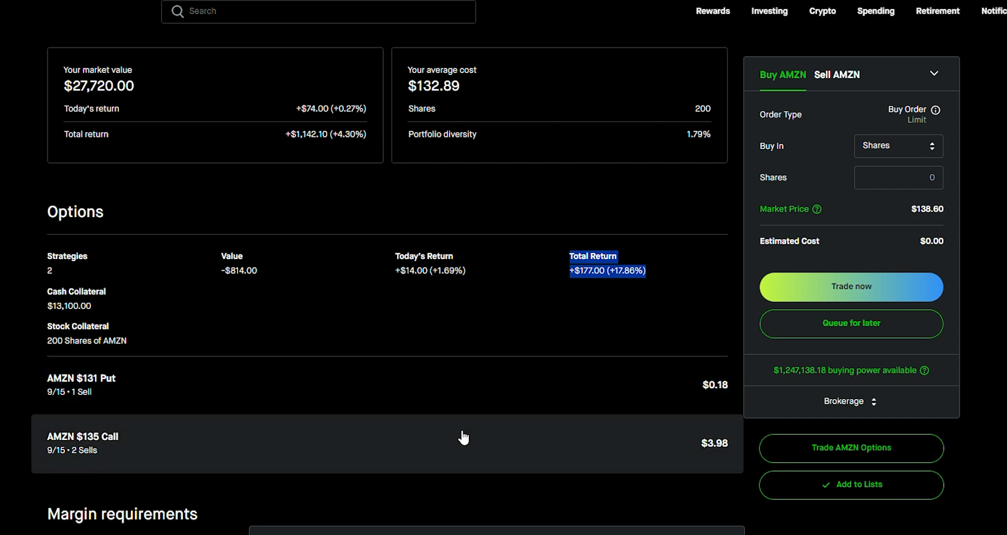
{"action": "mouse_move", "coordinate": [166, 439]}
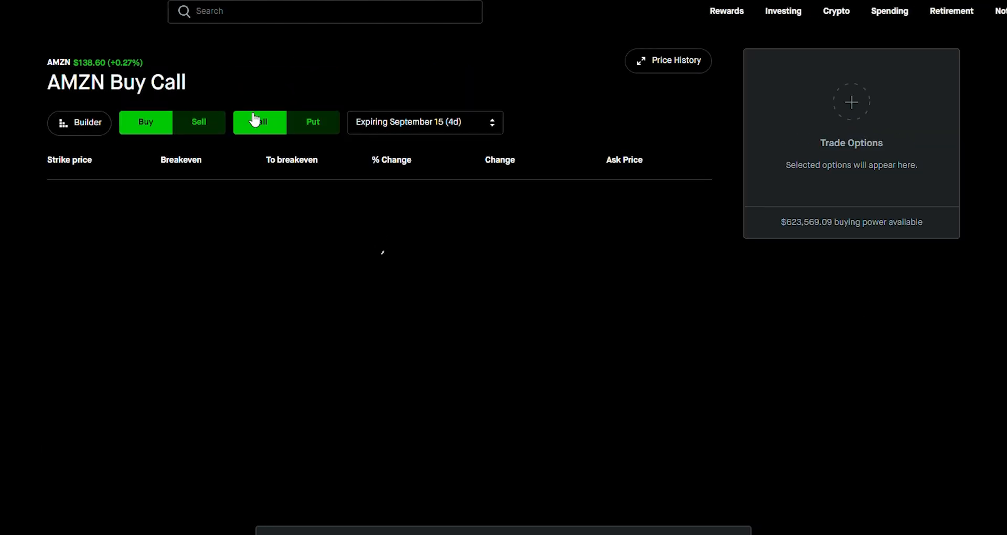
Set the chain to the October 13 (32d) expiration and switch from Buy to Sell calls
{"action": "left_click", "coordinate": [424, 122]}
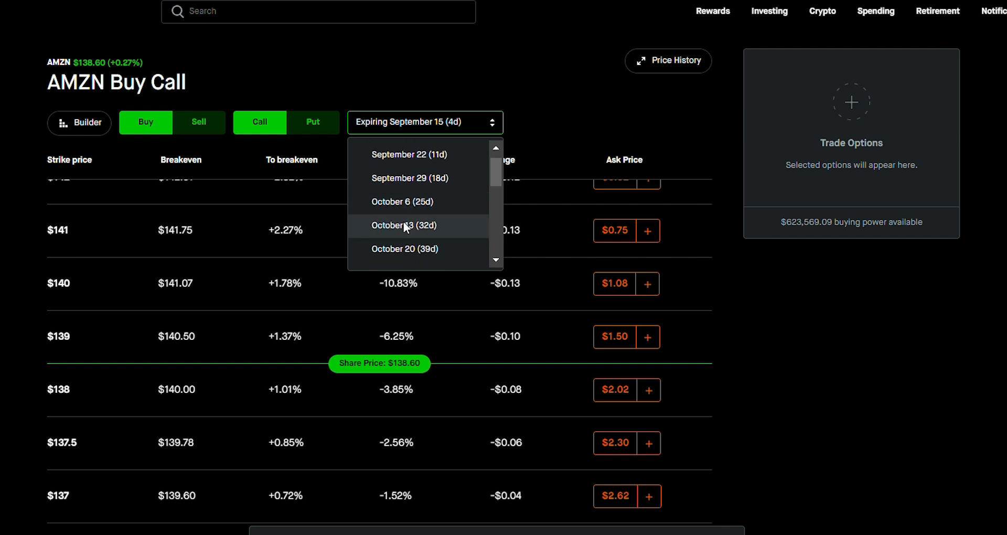
{"action": "mouse_move", "coordinate": [467, 223]}
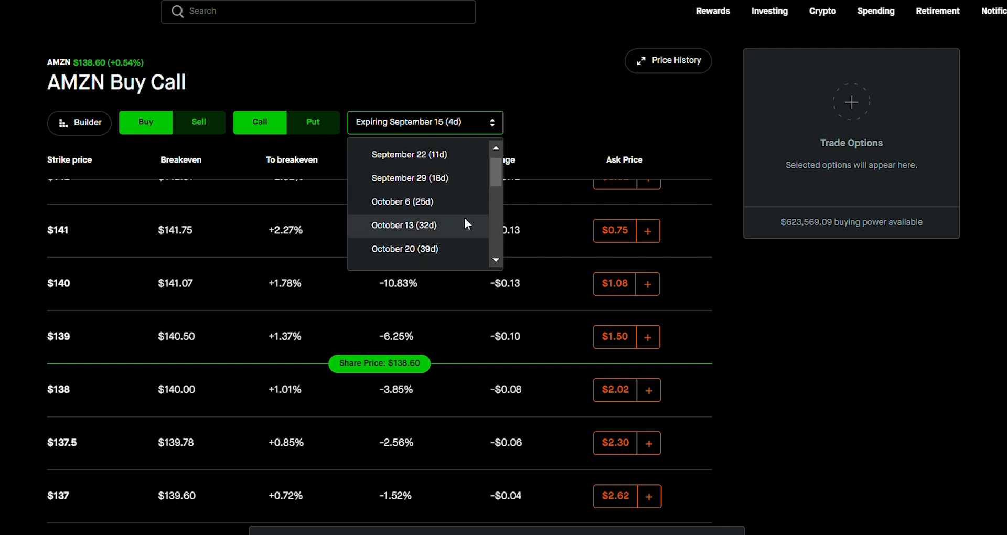
{"action": "left_click", "coordinate": [402, 224]}
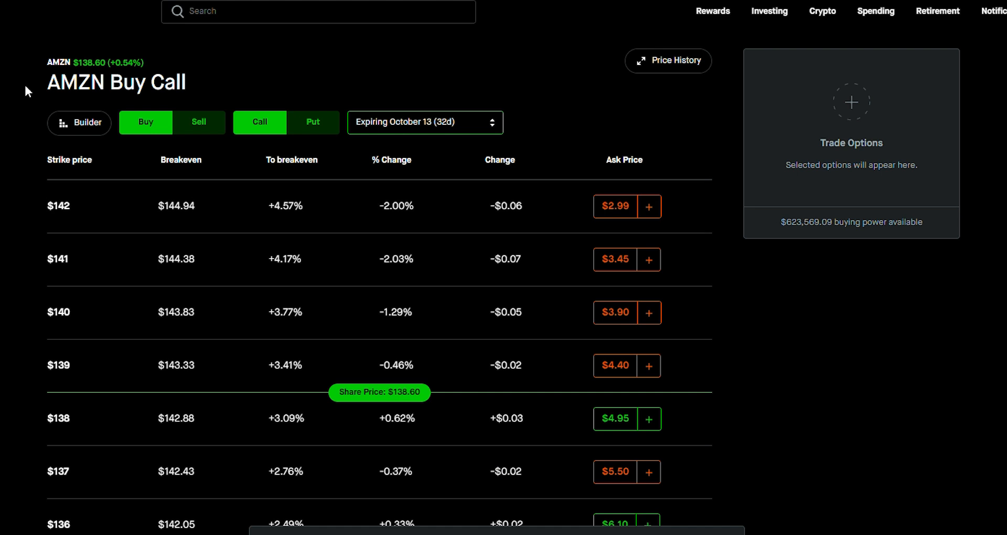
{"action": "mouse_move", "coordinate": [3, 132]}
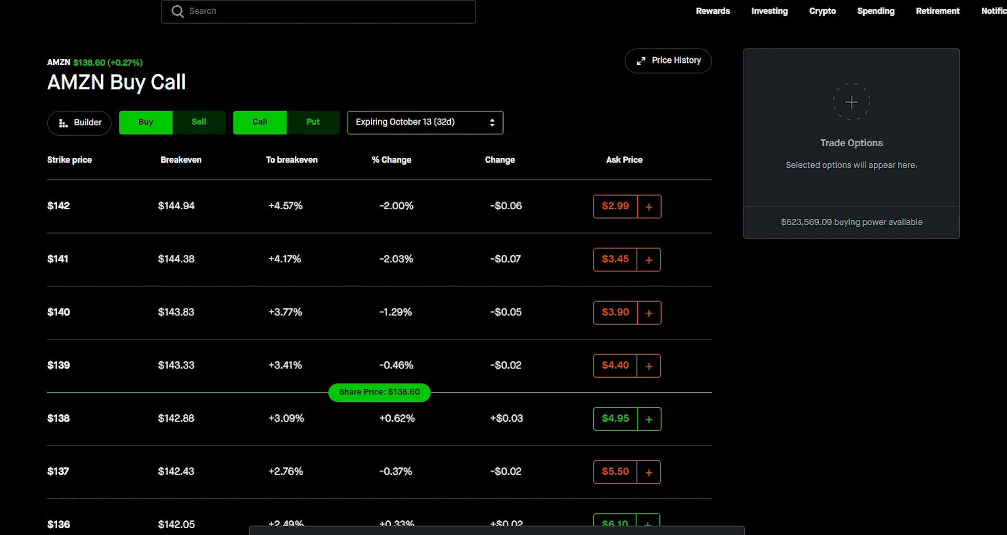
{"action": "mouse_move", "coordinate": [143, 52]}
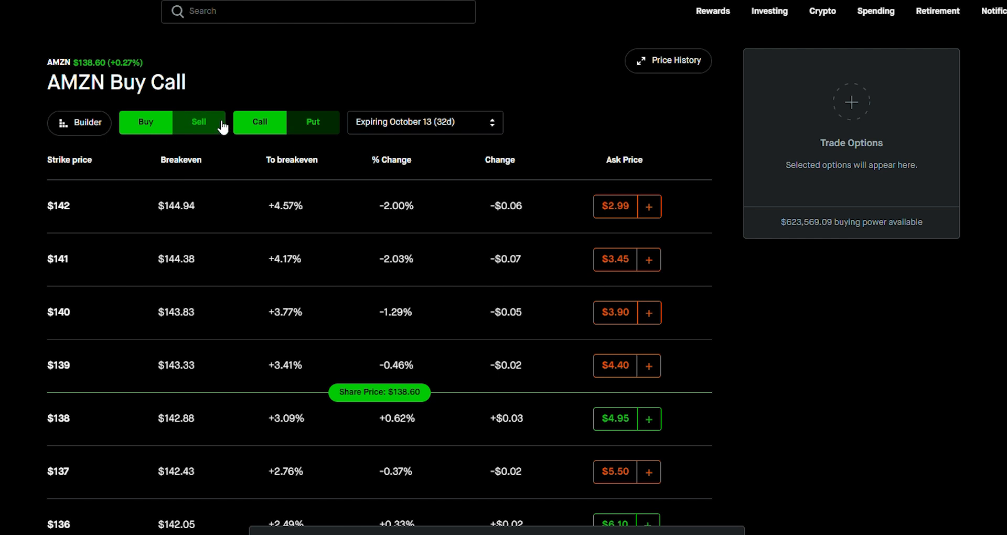
{"action": "left_click", "coordinate": [199, 122]}
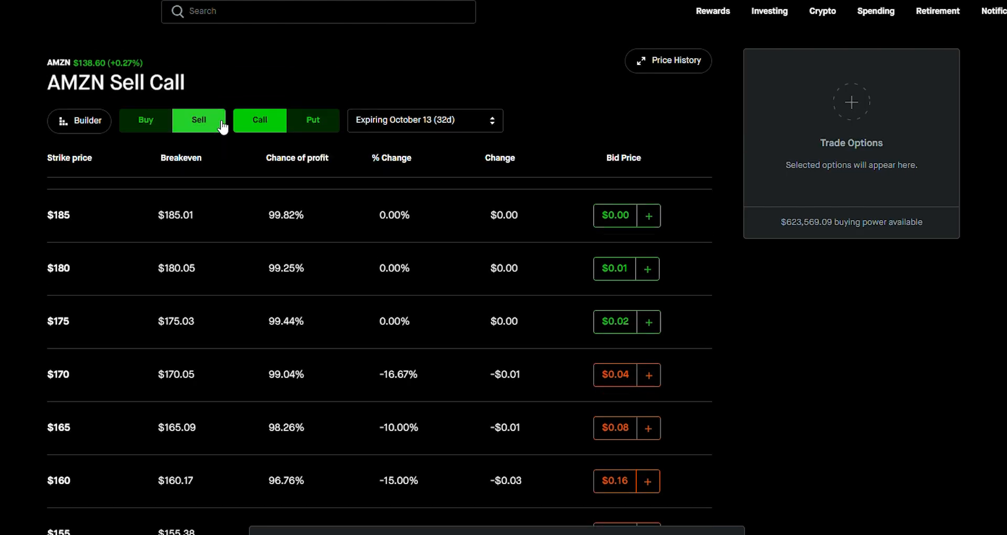
Add a sell of the $140 October 13 call to the order for a $3.75 credit
{"action": "scroll", "scroll_direction": "down", "scroll_amount": 3}
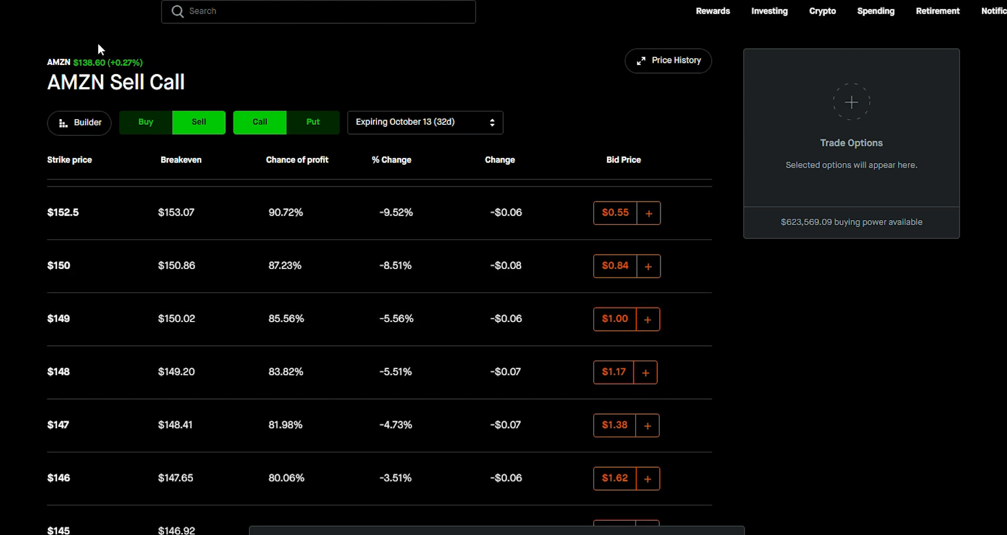
{"action": "scroll", "scroll_direction": "down", "scroll_amount": 3}
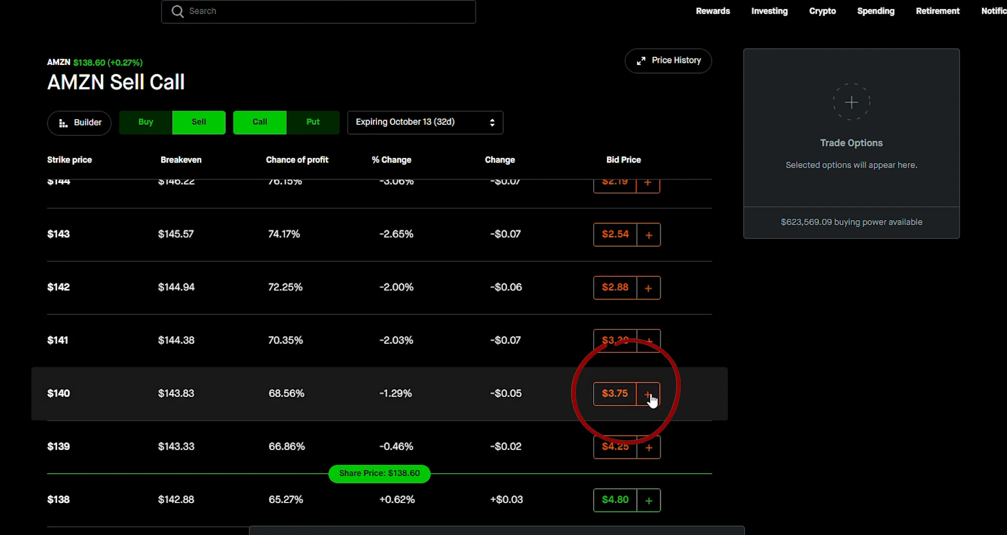
{"action": "left_click", "coordinate": [649, 393]}
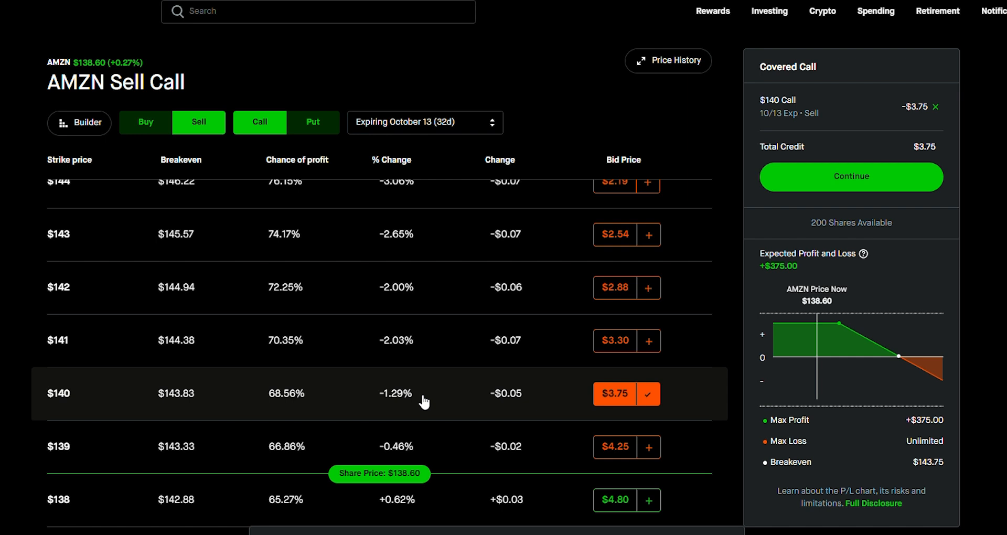
{"action": "mouse_move", "coordinate": [513, 442]}
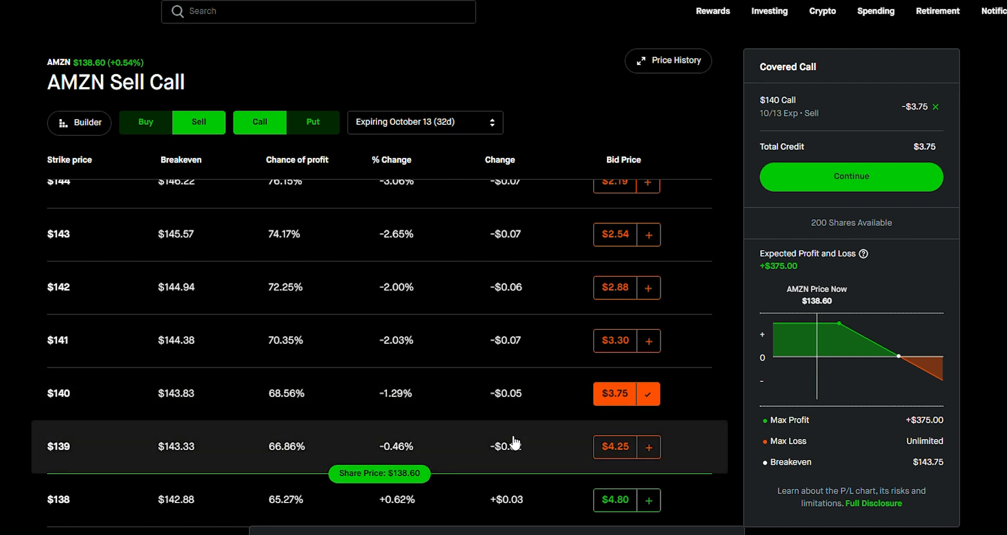
{"action": "mouse_move", "coordinate": [162, 113]}
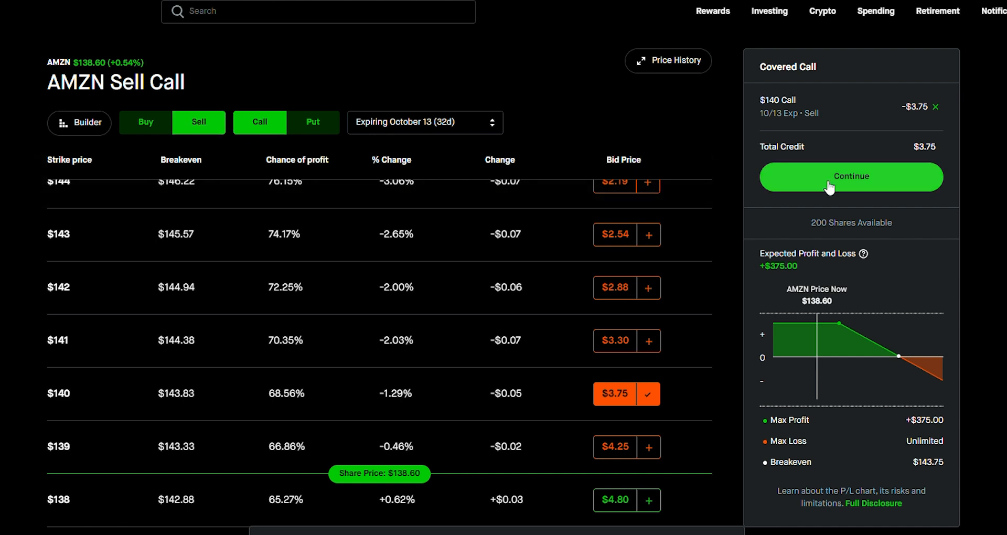
{"action": "mouse_move", "coordinate": [242, 53]}
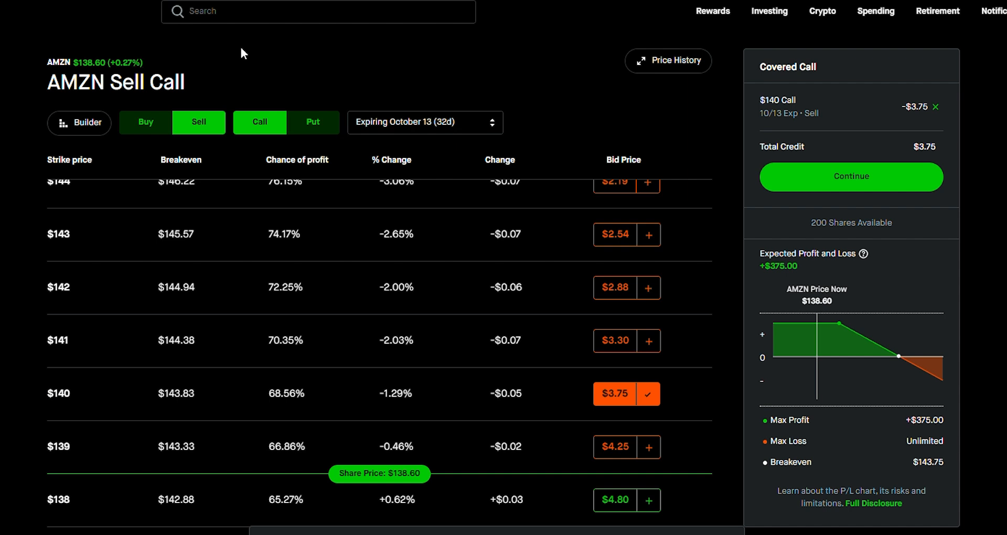
{"action": "mouse_move", "coordinate": [313, 121]}
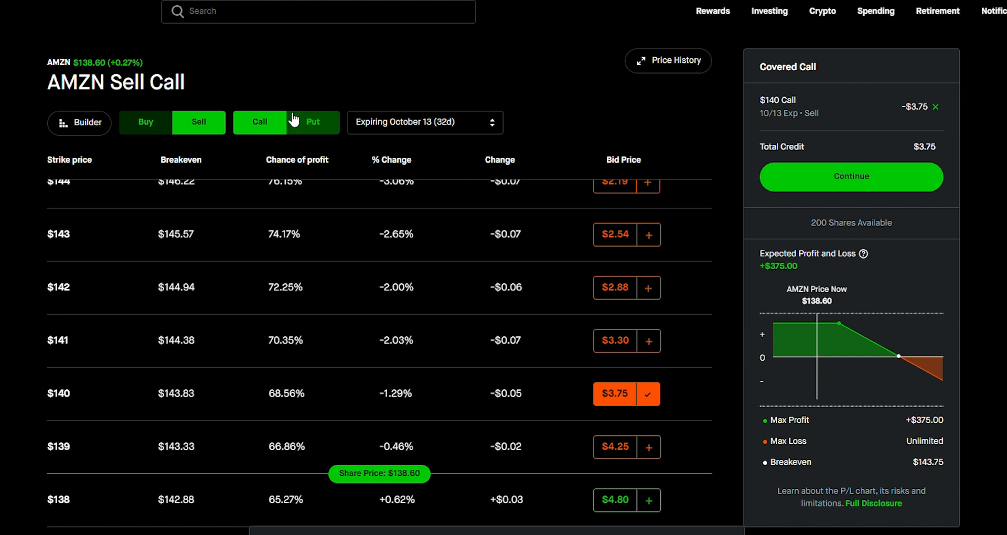
Switch the chain to puts and add a sell of the $136 put, for $6.75 total credit
{"action": "left_click", "coordinate": [312, 121]}
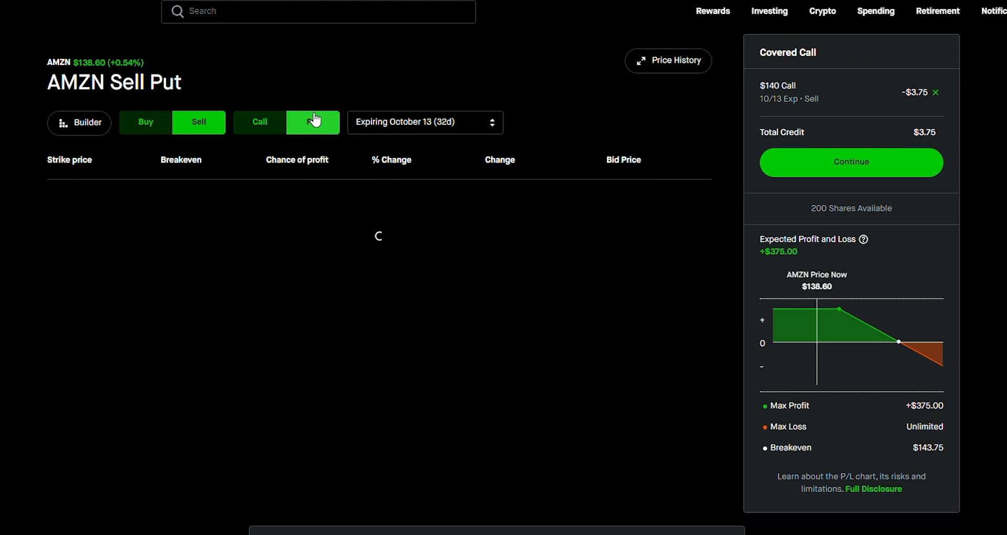
{"action": "left_click", "coordinate": [313, 122]}
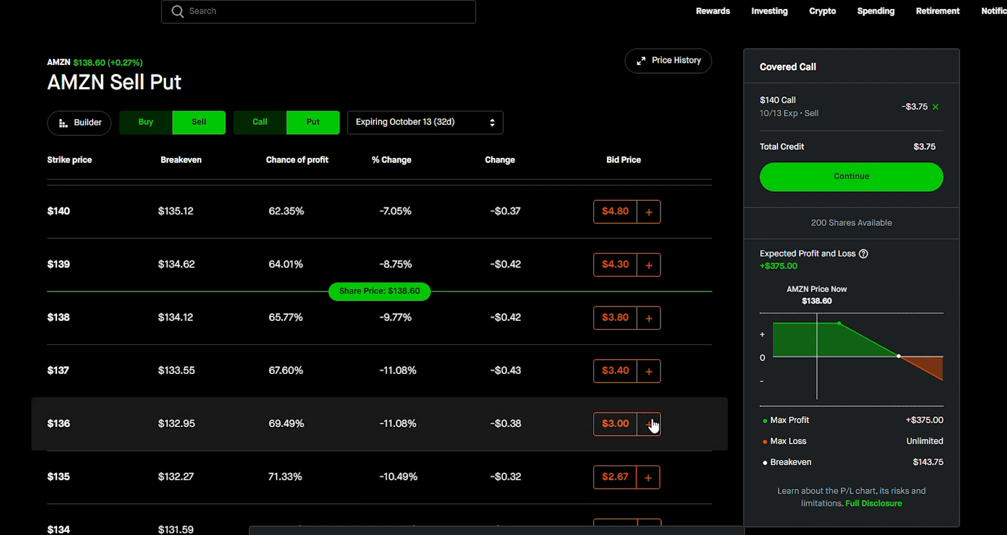
{"action": "mouse_move", "coordinate": [510, 324]}
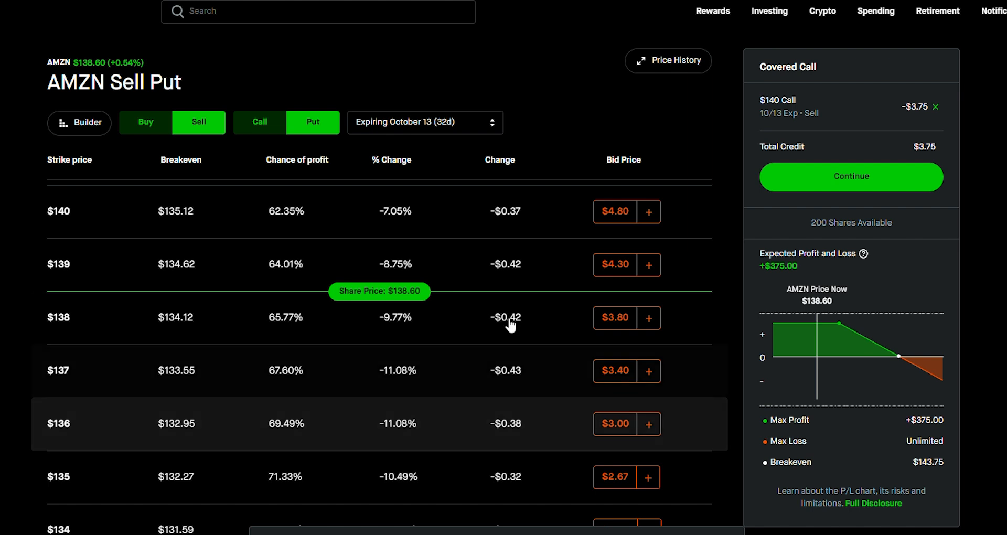
{"action": "left_click", "coordinate": [648, 423]}
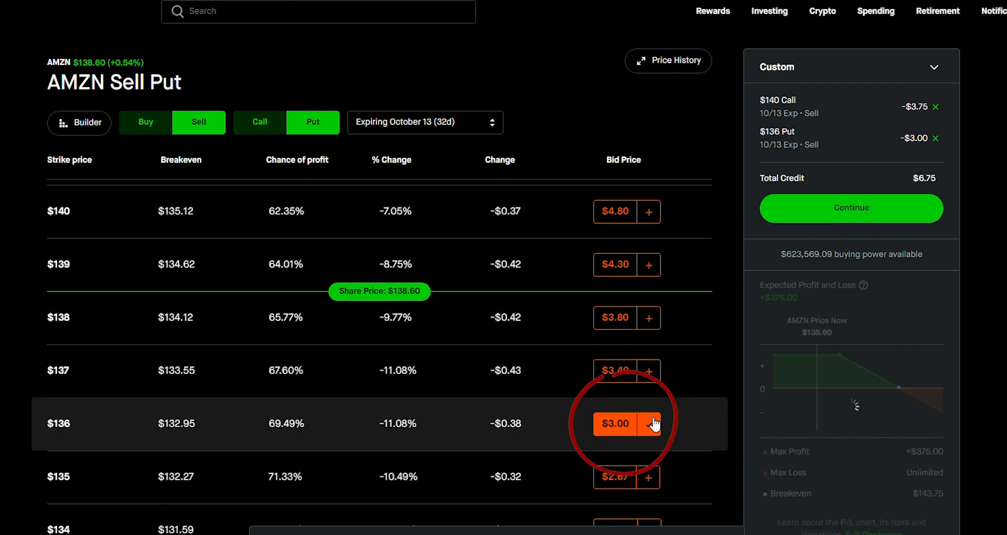
Review the expected P/L chart: $688 max profit, $129.12/$146.88 breakevens
{"action": "left_click", "coordinate": [648, 423]}
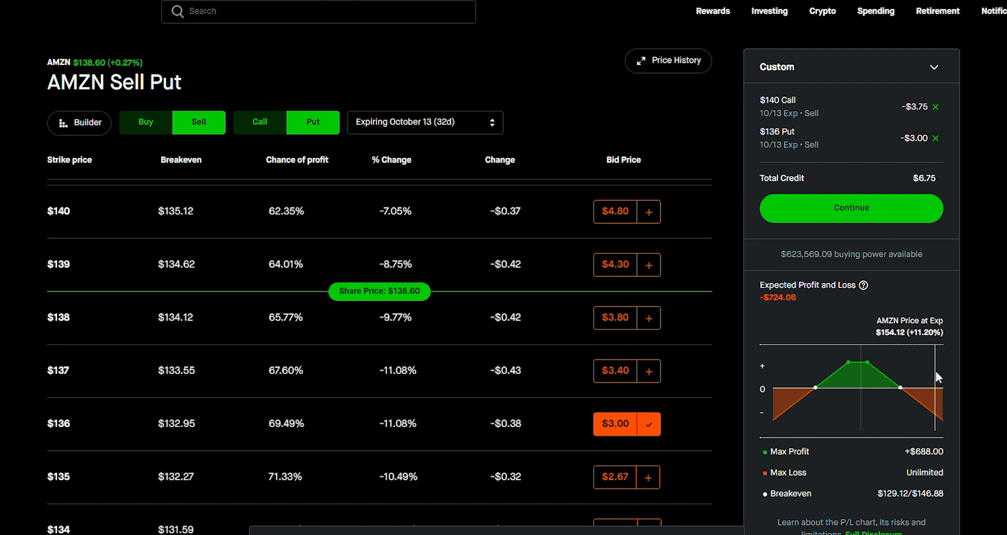
{"action": "mouse_move", "coordinate": [881, 384]}
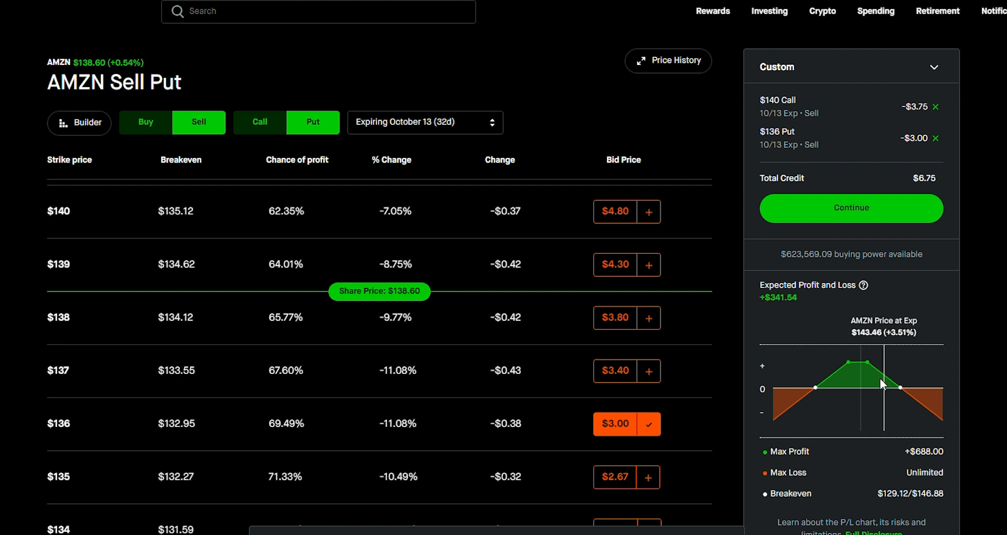
{"action": "mouse_move", "coordinate": [860, 372]}
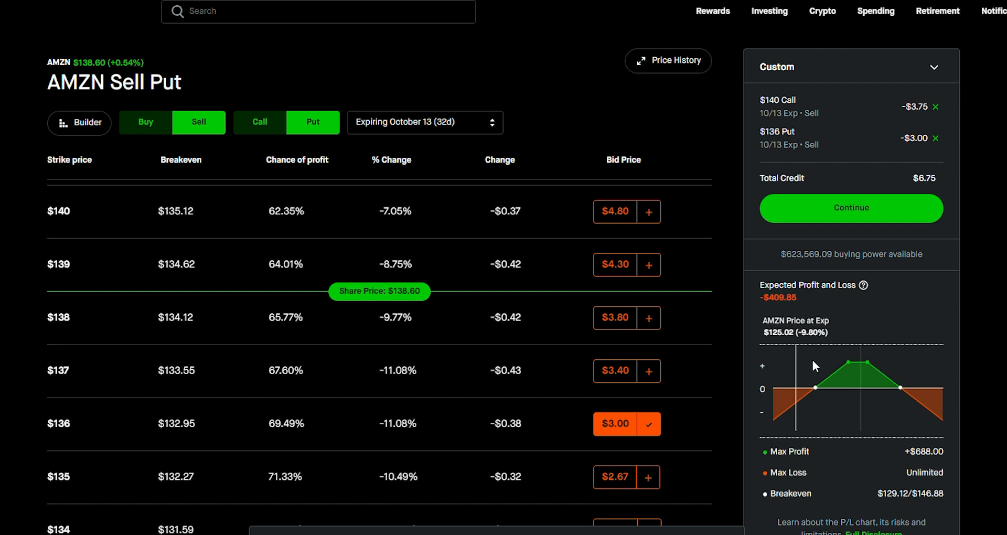
{"action": "mouse_move", "coordinate": [856, 366]}
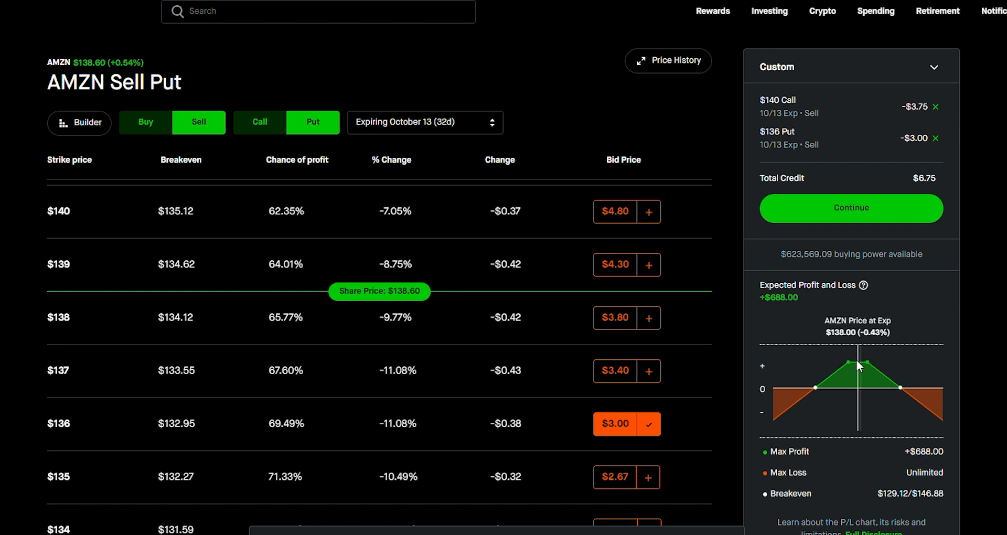
{"action": "mouse_move", "coordinate": [869, 361]}
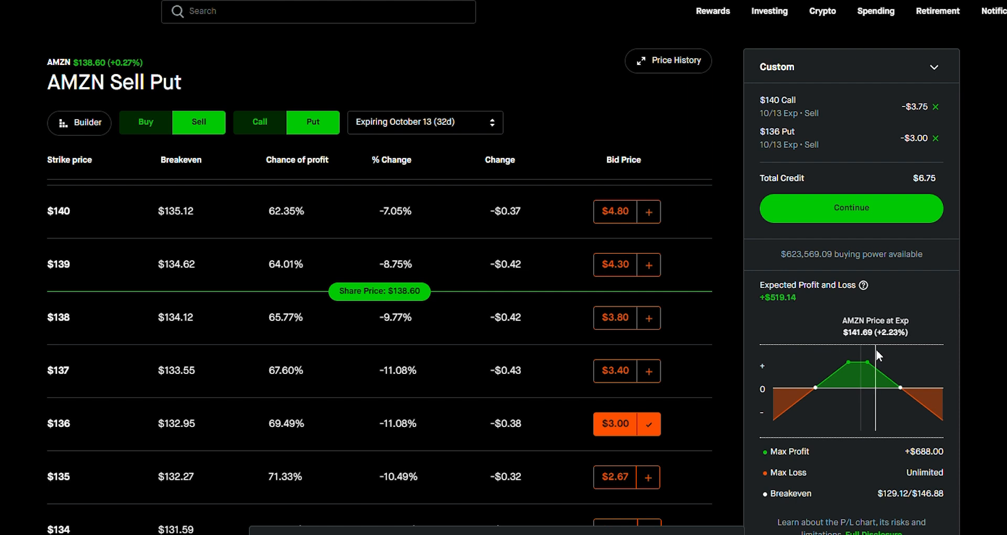
{"action": "mouse_move", "coordinate": [867, 368]}
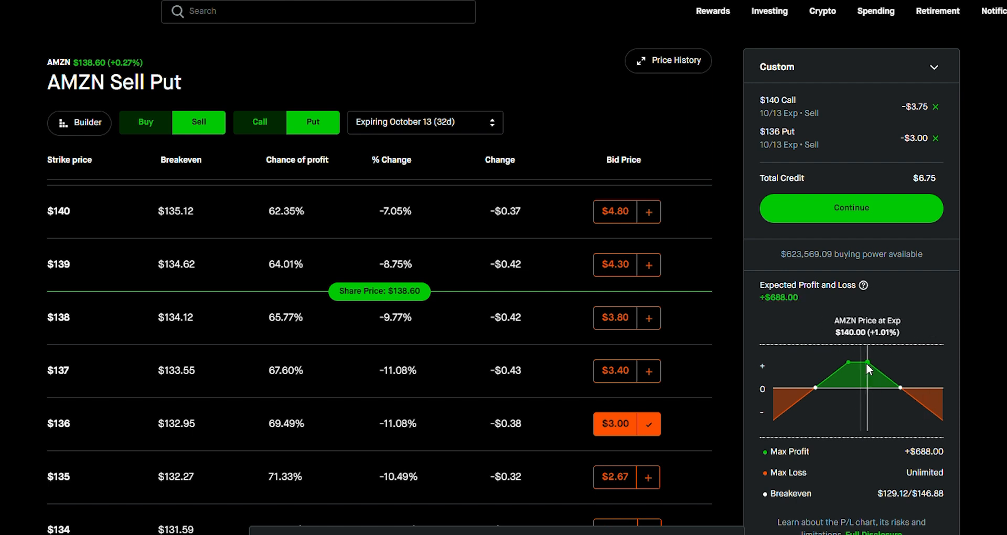
{"action": "mouse_move", "coordinate": [872, 376]}
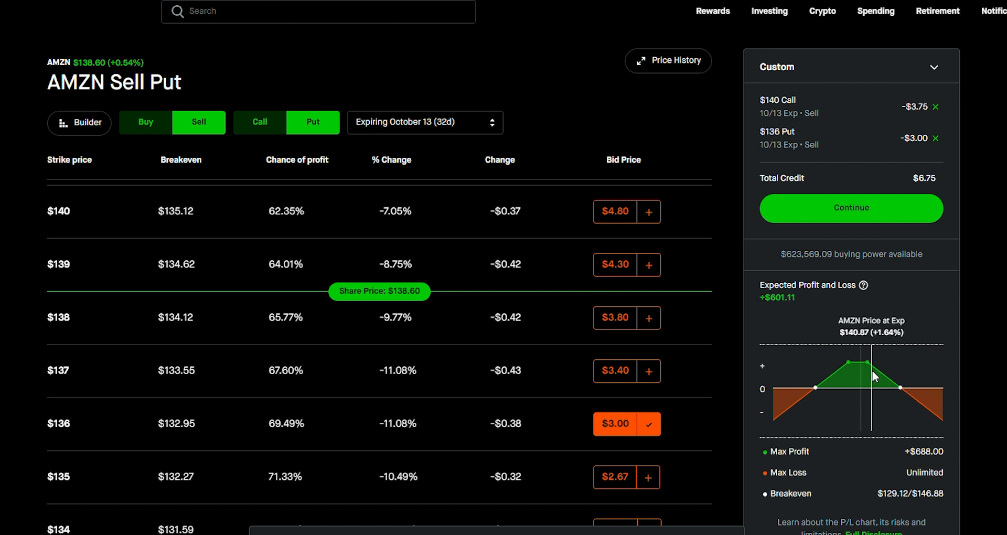
{"action": "mouse_move", "coordinate": [871, 395]}
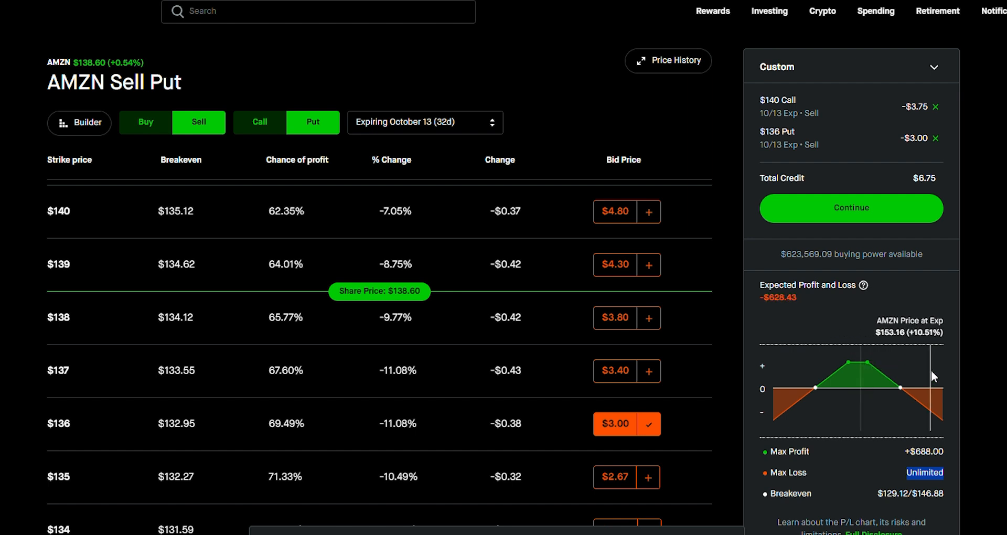
{"action": "mouse_move", "coordinate": [914, 382]}
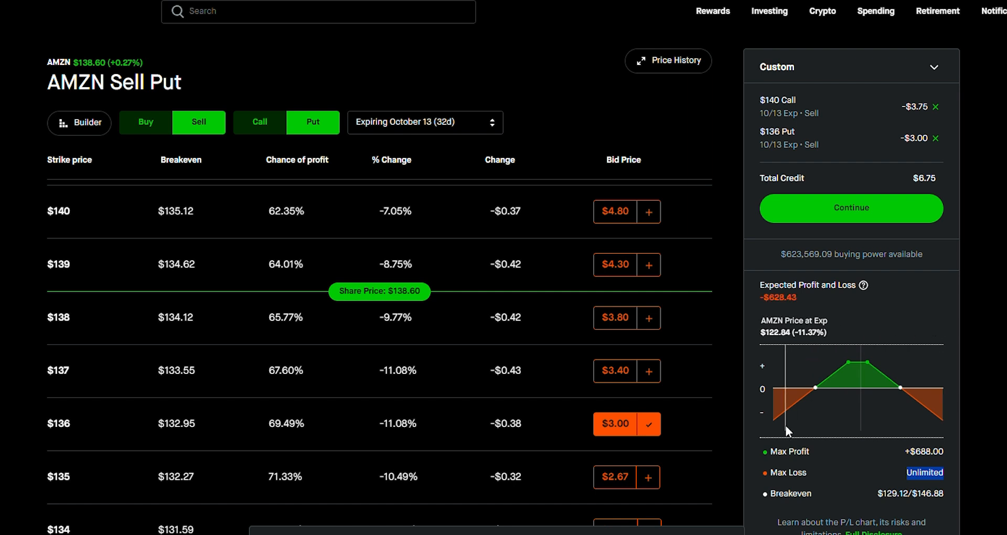
{"action": "mouse_move", "coordinate": [792, 424]}
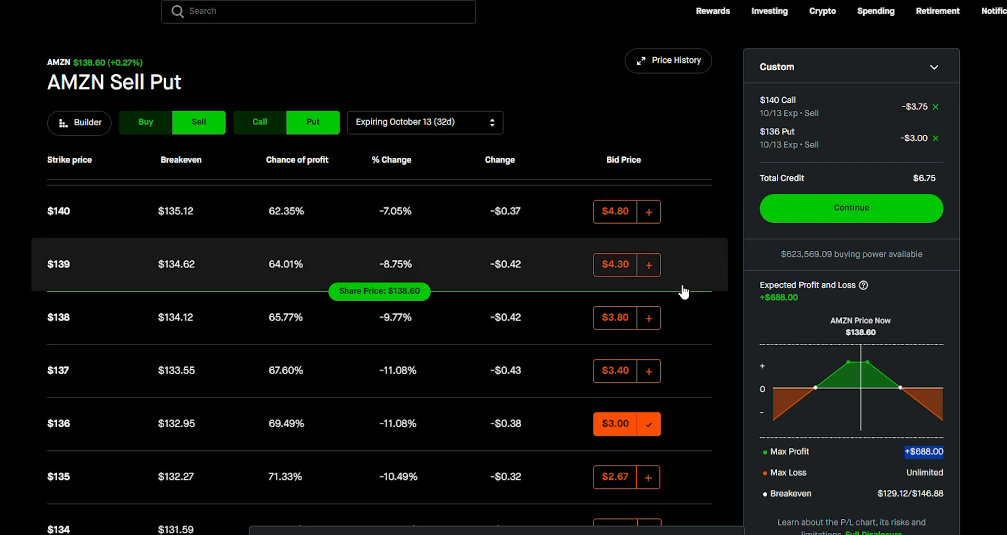
{"action": "mouse_move", "coordinate": [1000, 417]}
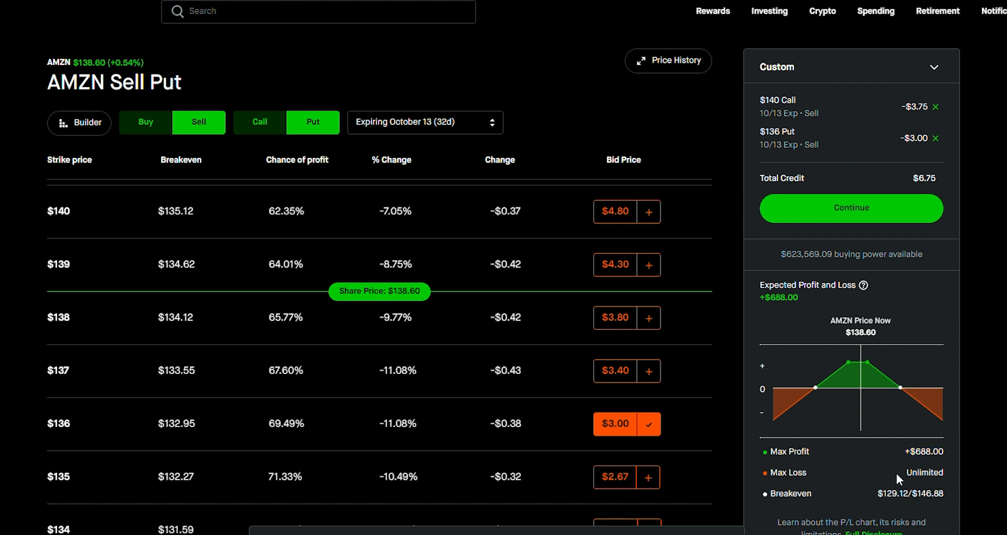
{"action": "mouse_move", "coordinate": [96, 68]}
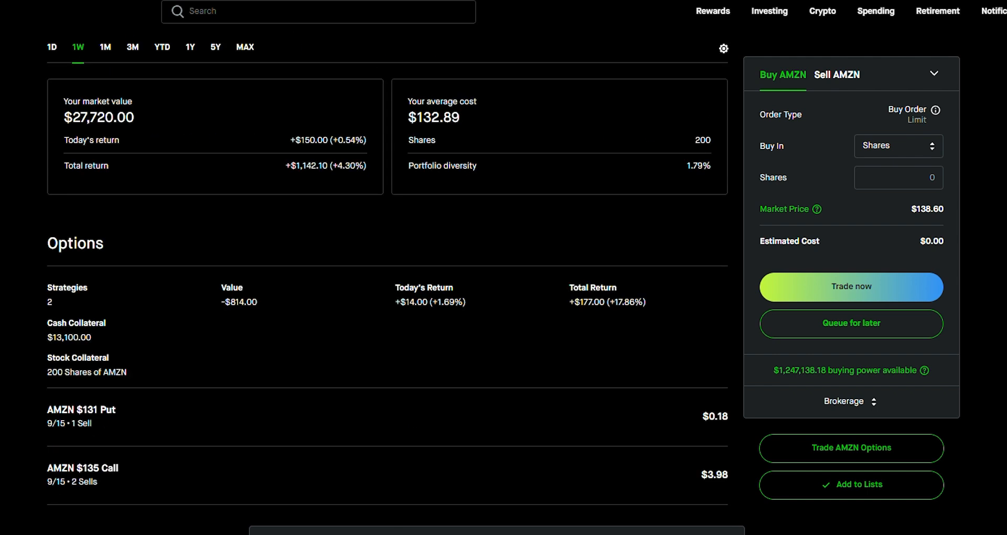
{"action": "scroll", "scroll_direction": "down", "scroll_amount": 3}
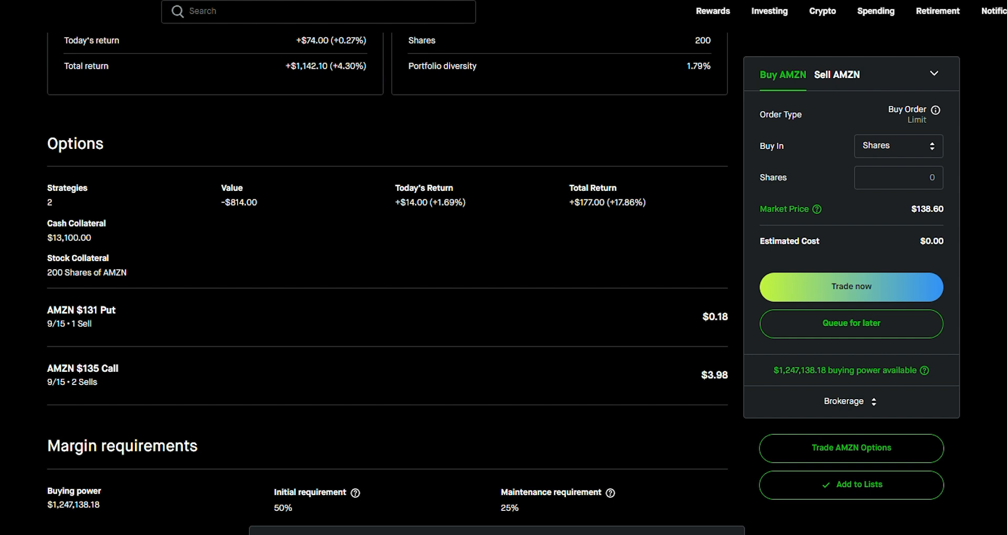
{"action": "mouse_move", "coordinate": [87, 382]}
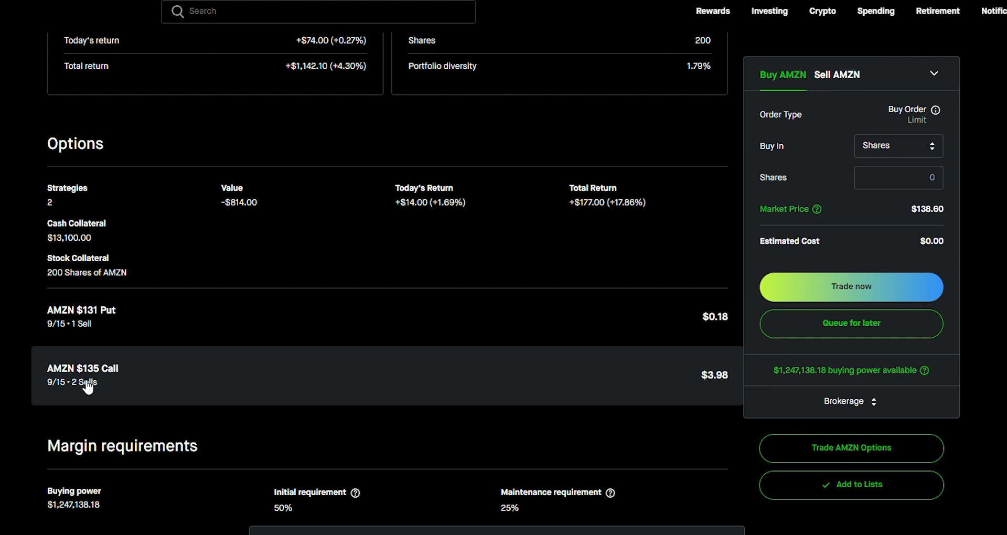
{"action": "mouse_move", "coordinate": [141, 335]}
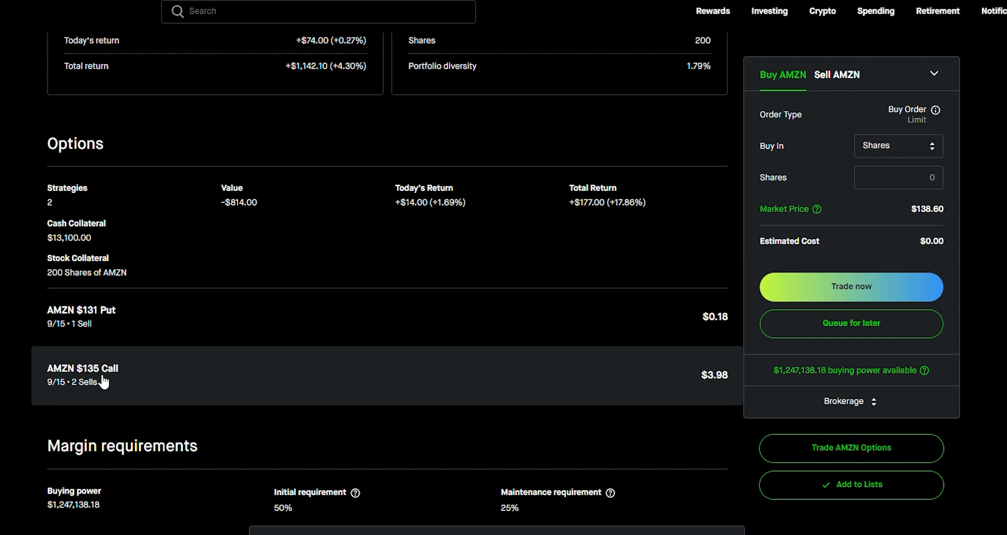
{"action": "mouse_move", "coordinate": [258, 396]}
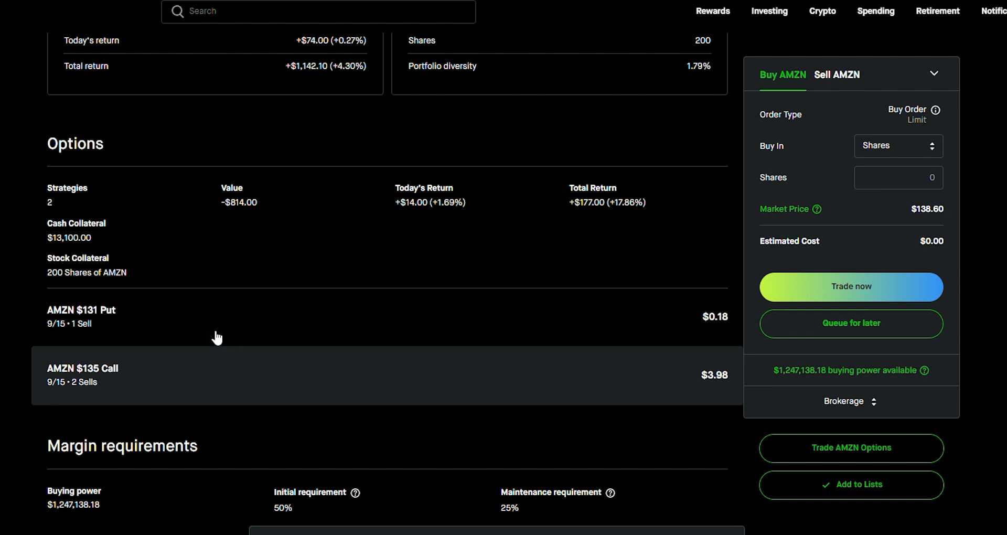
{"action": "mouse_move", "coordinate": [63, 293]}
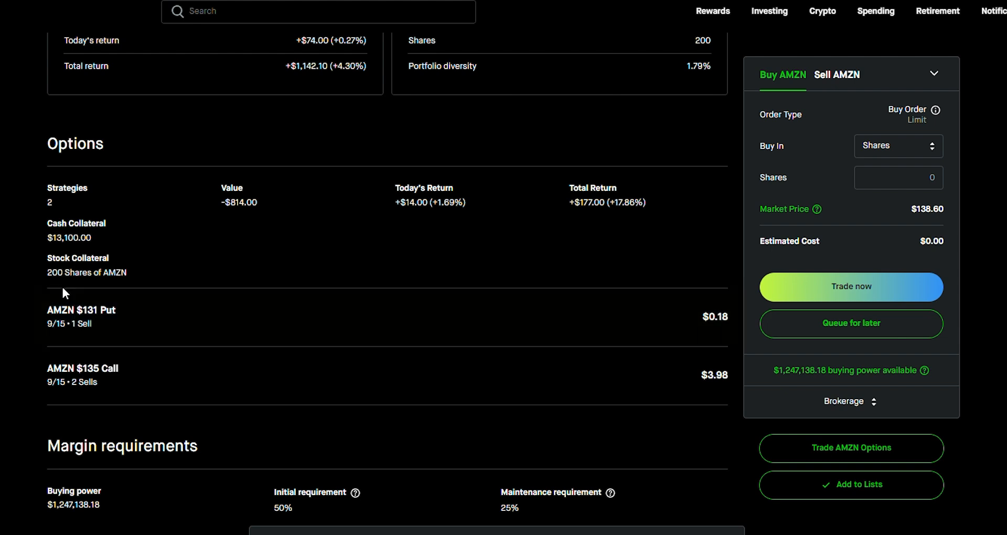
{"action": "mouse_move", "coordinate": [24, 322]}
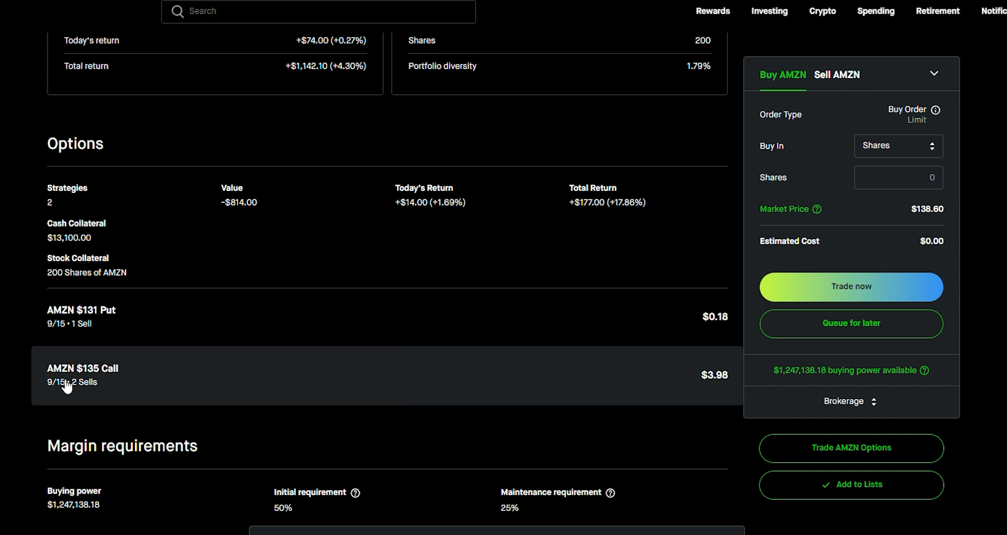
{"action": "mouse_move", "coordinate": [19, 370]}
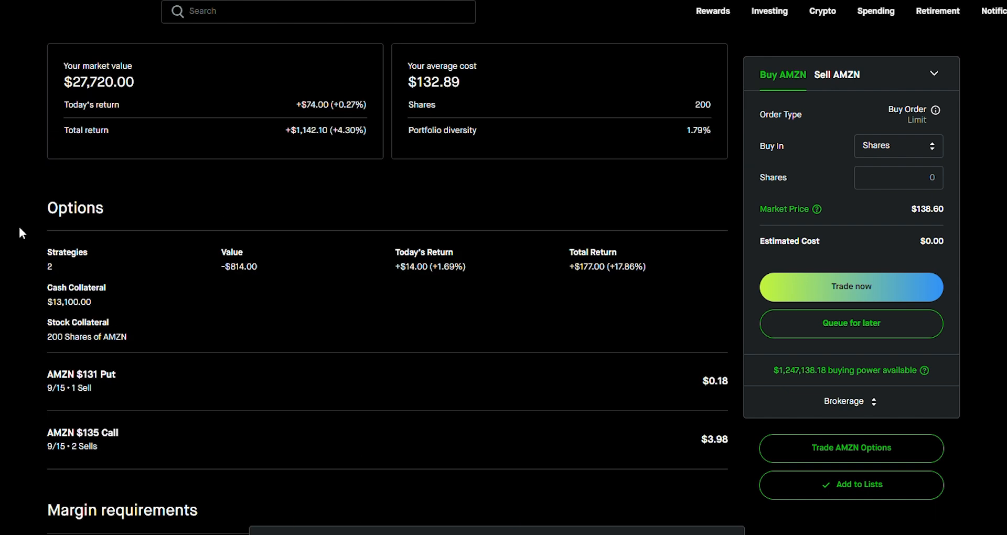
{"action": "double_click", "coordinate": [433, 84]}
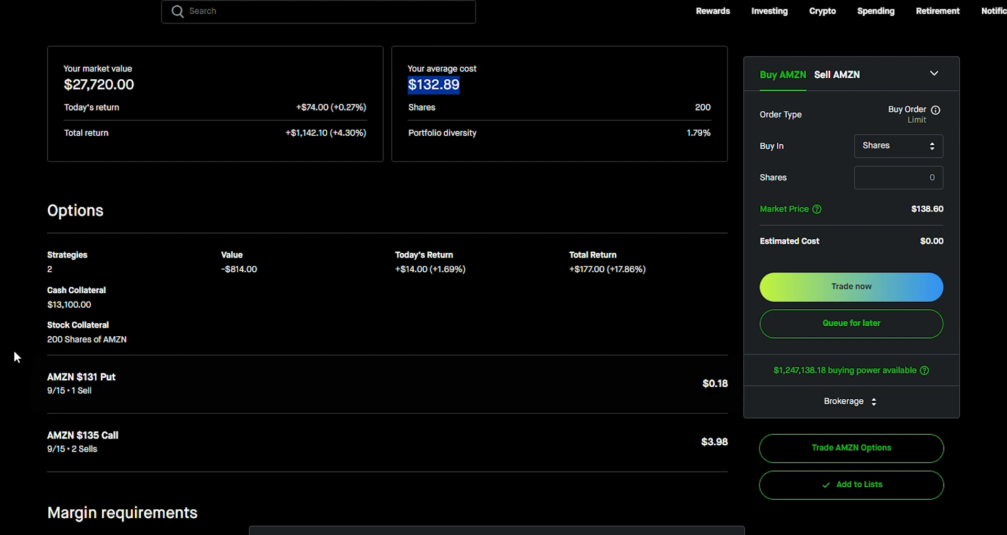
{"action": "mouse_move", "coordinate": [17, 344]}
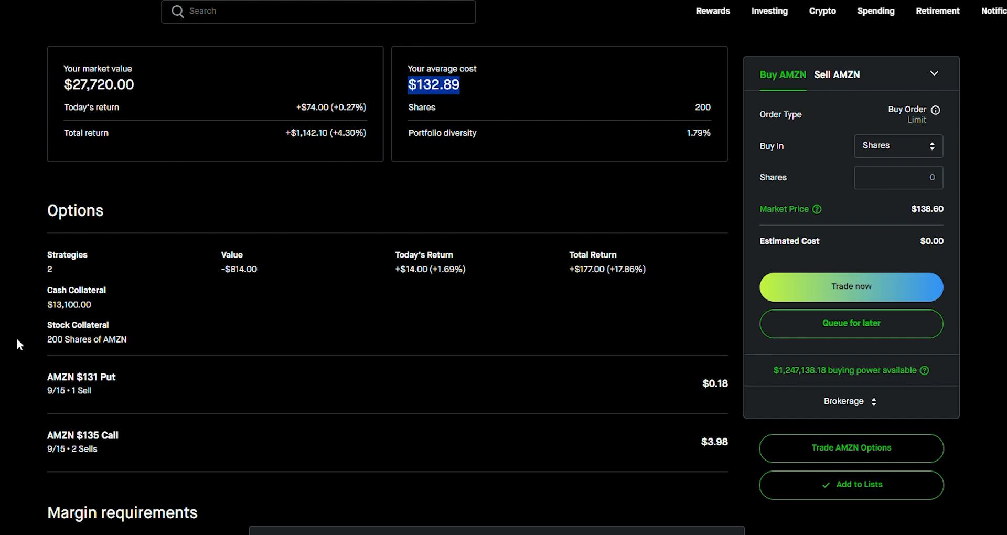
{"action": "mouse_move", "coordinate": [12, 283]}
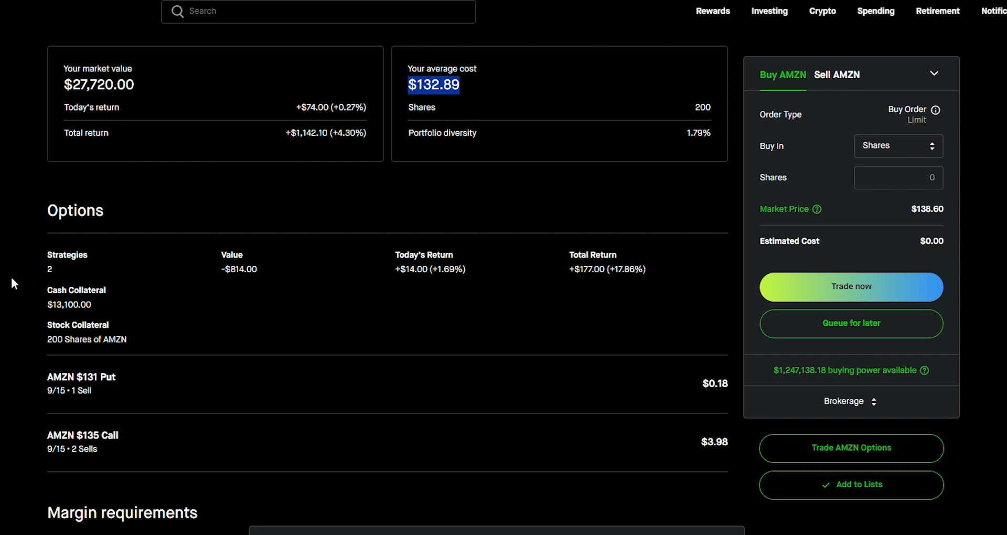
{"action": "mouse_move", "coordinate": [24, 299]}
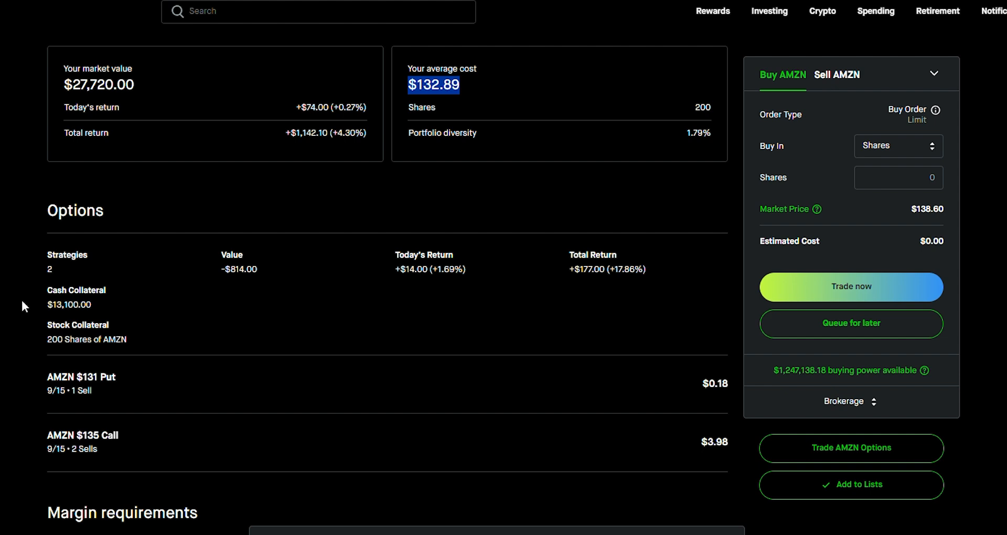
{"action": "mouse_move", "coordinate": [99, 379]}
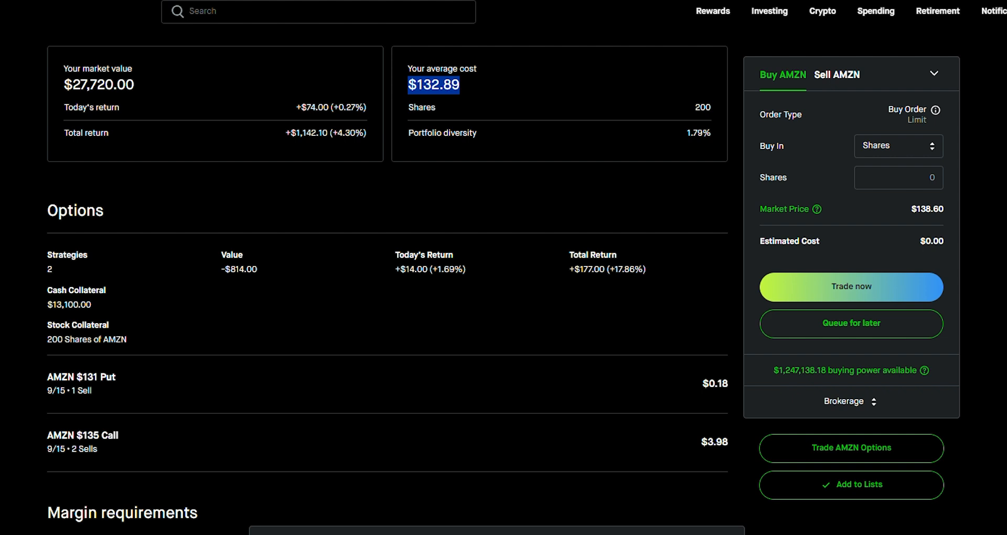
{"action": "mouse_move", "coordinate": [21, 390]}
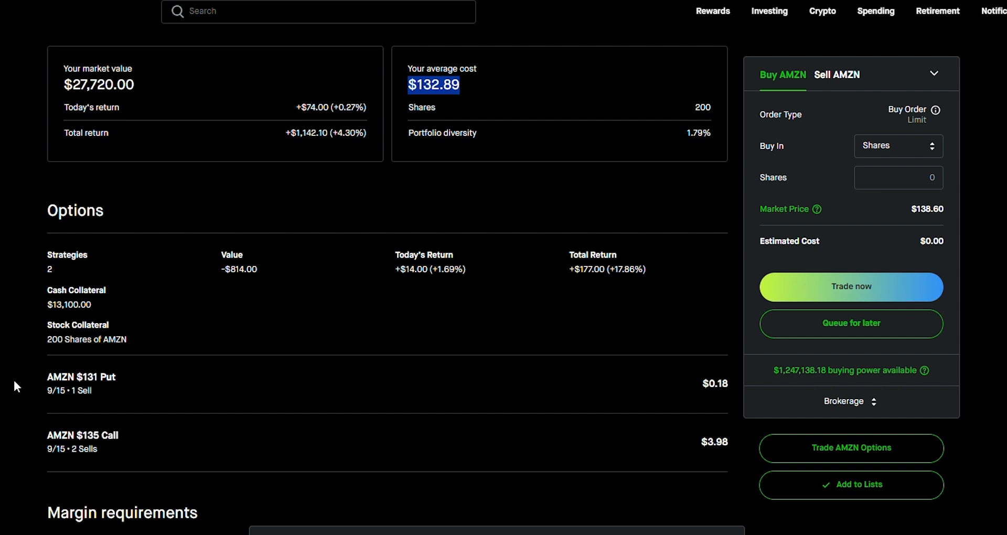
{"action": "mouse_move", "coordinate": [70, 384]}
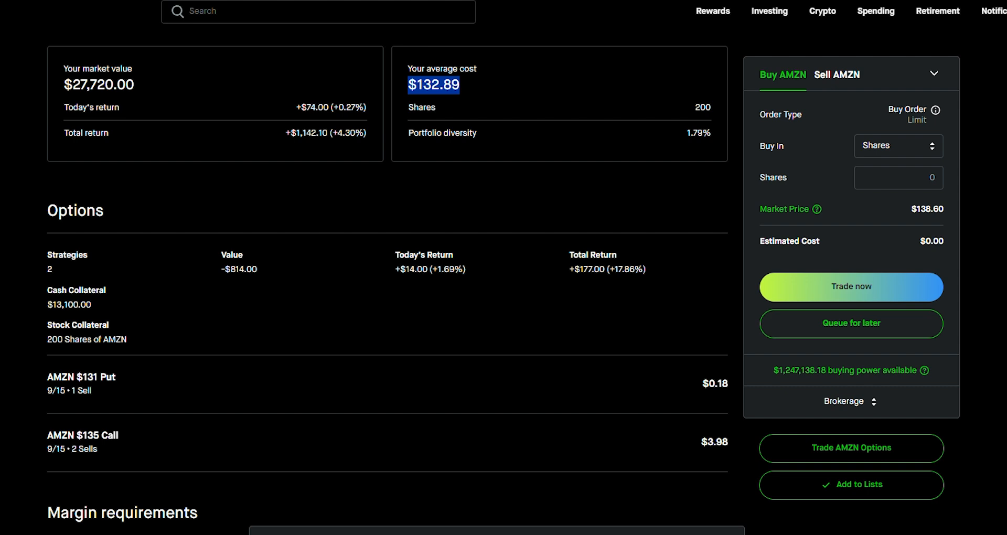
{"action": "mouse_move", "coordinate": [28, 433]}
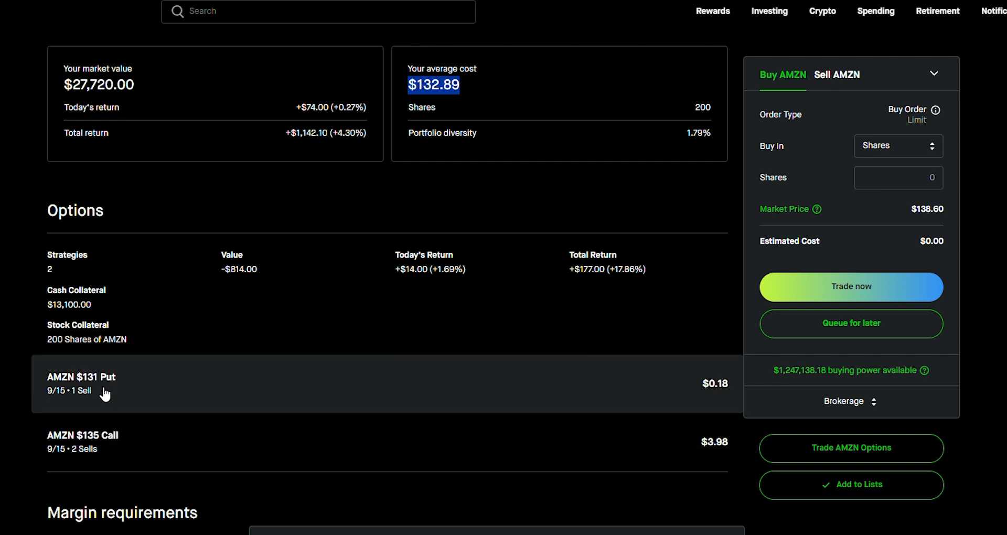
Search 'plt' and scroll down to the PLTR 2-Option Strategy row under Options
{"action": "type", "text": "pltr"}
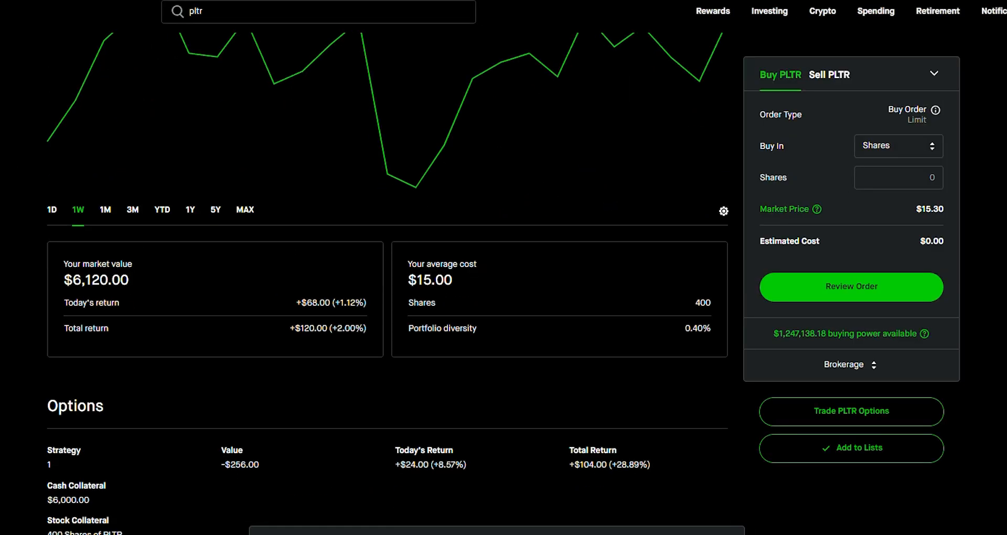
{"action": "scroll", "scroll_direction": "down", "scroll_amount": 3}
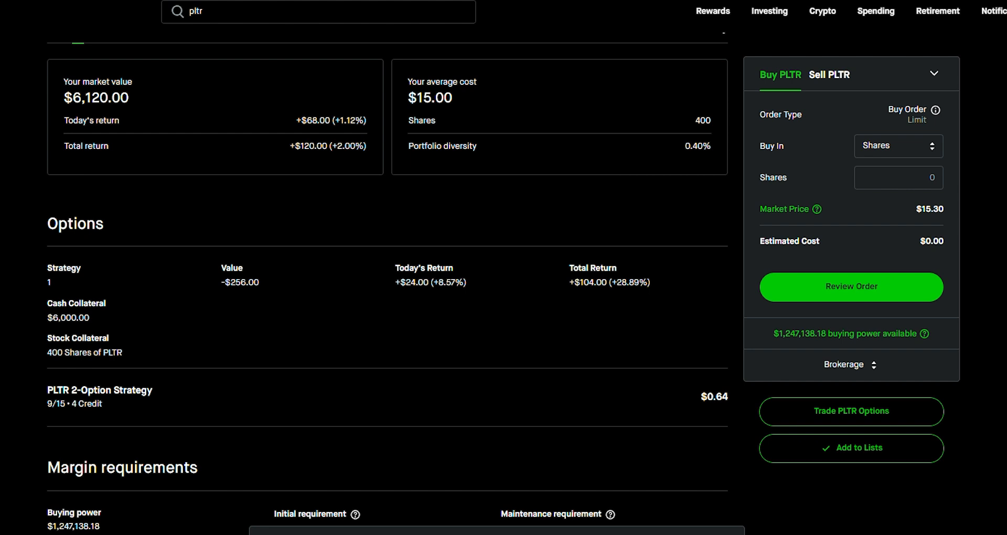
{"action": "mouse_move", "coordinate": [25, 411]}
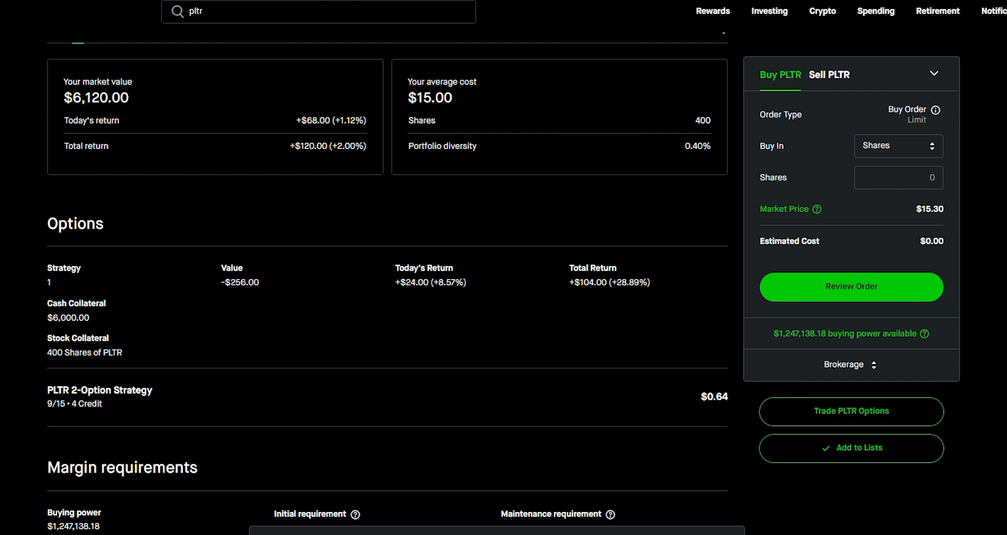
{"action": "mouse_move", "coordinate": [195, 401]}
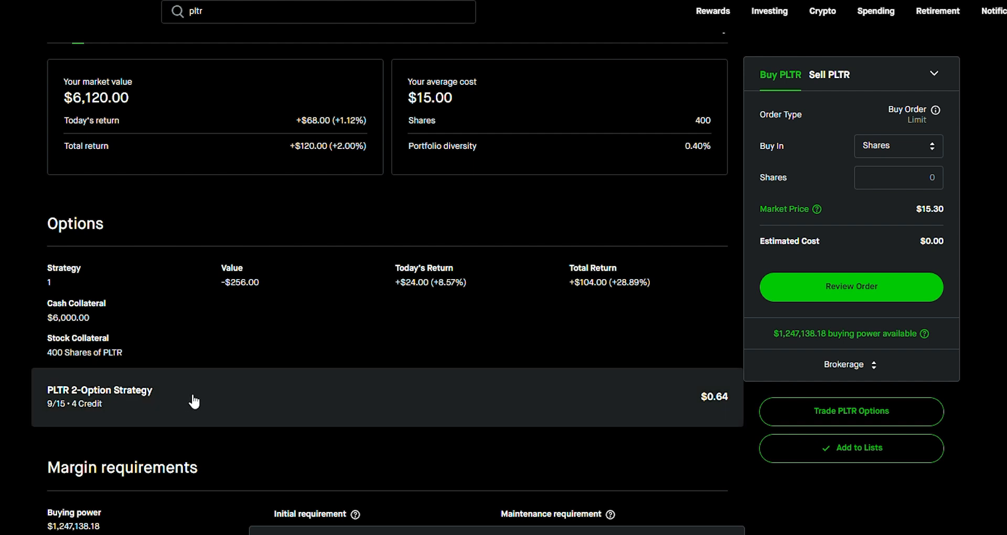
{"action": "mouse_move", "coordinate": [610, 290]}
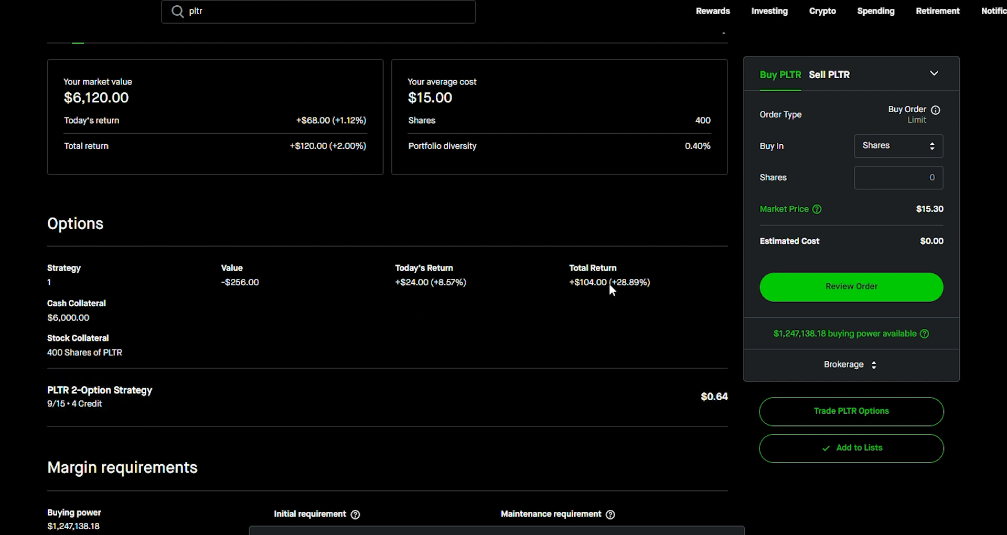
{"action": "mouse_move", "coordinate": [219, 399]}
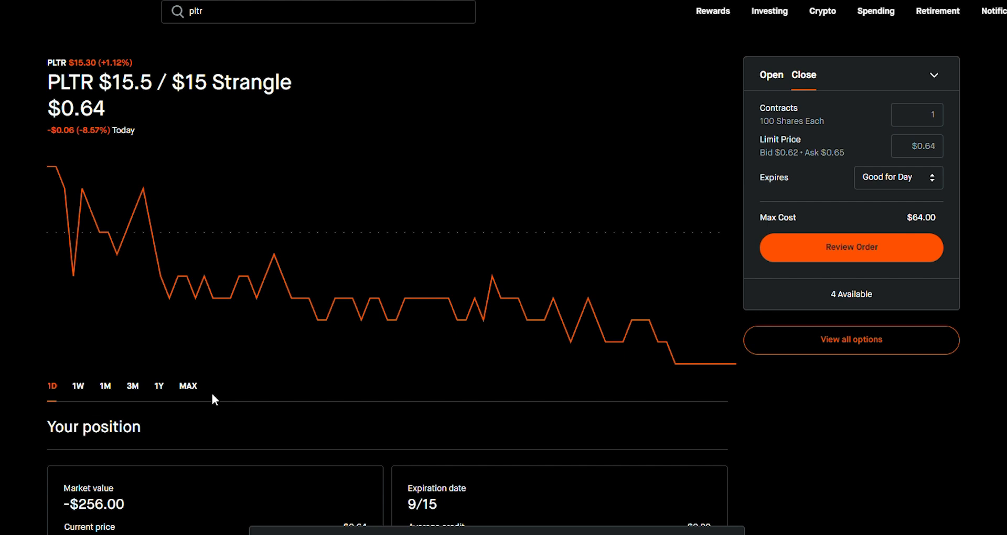
{"action": "double_click", "coordinate": [252, 81]}
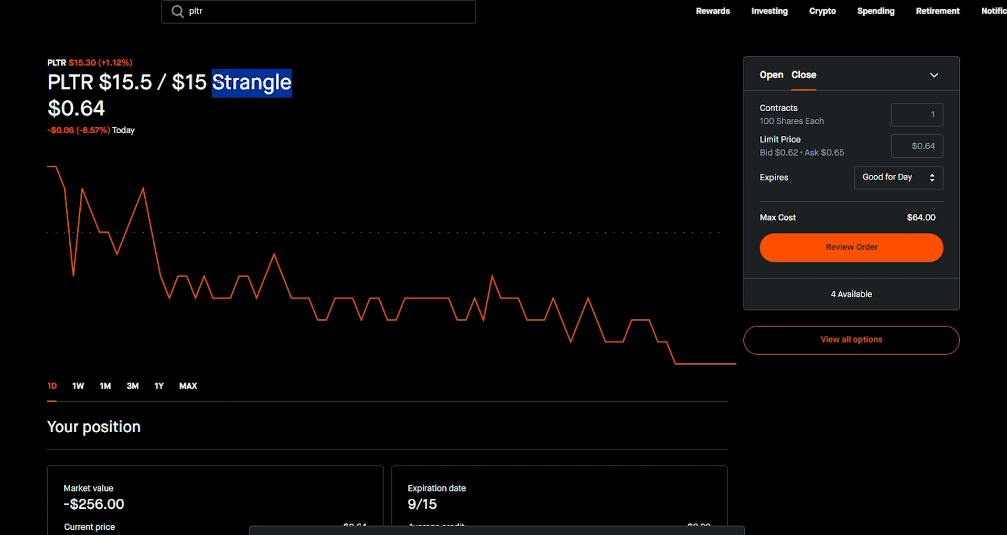
{"action": "scroll", "scroll_direction": "down", "scroll_amount": 3}
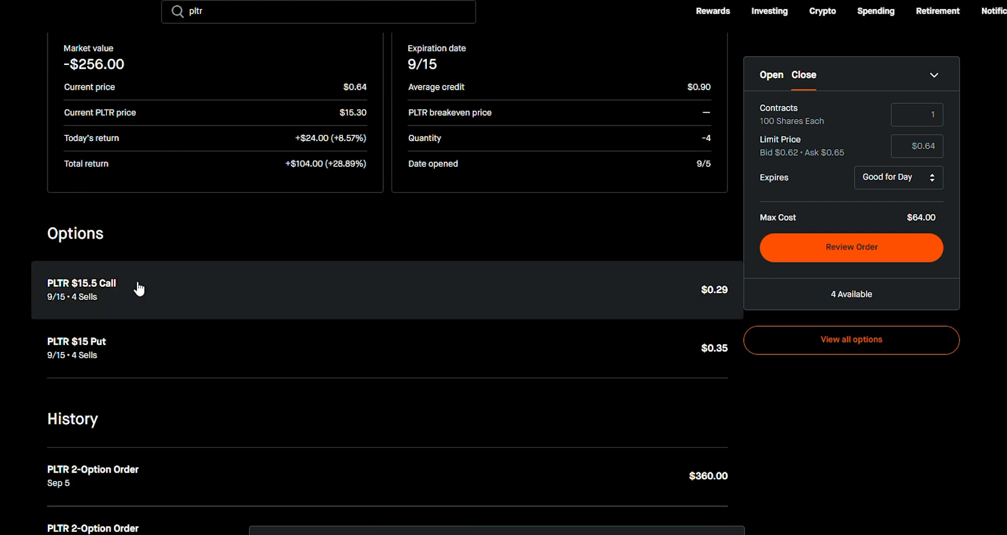
{"action": "mouse_move", "coordinate": [110, 357]}
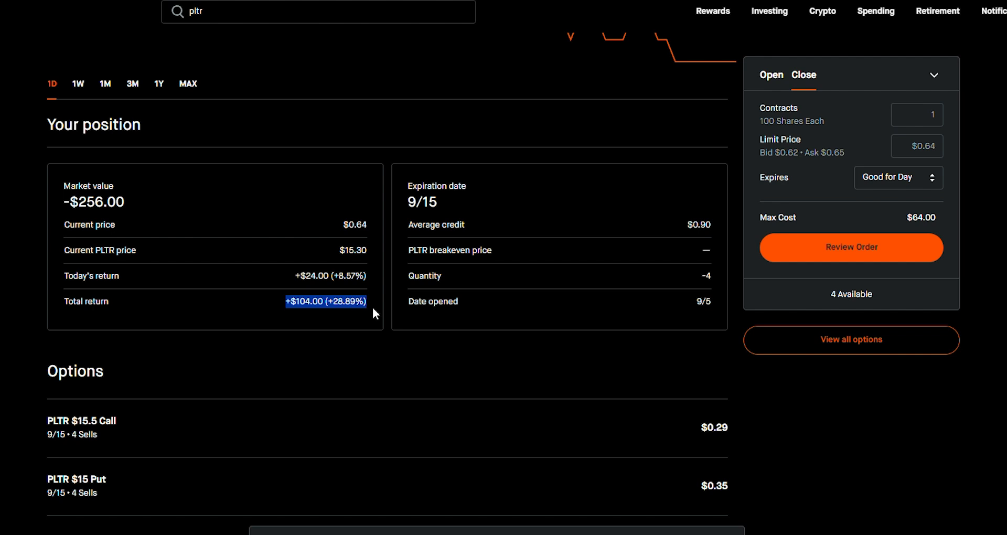
{"action": "mouse_move", "coordinate": [321, 321]}
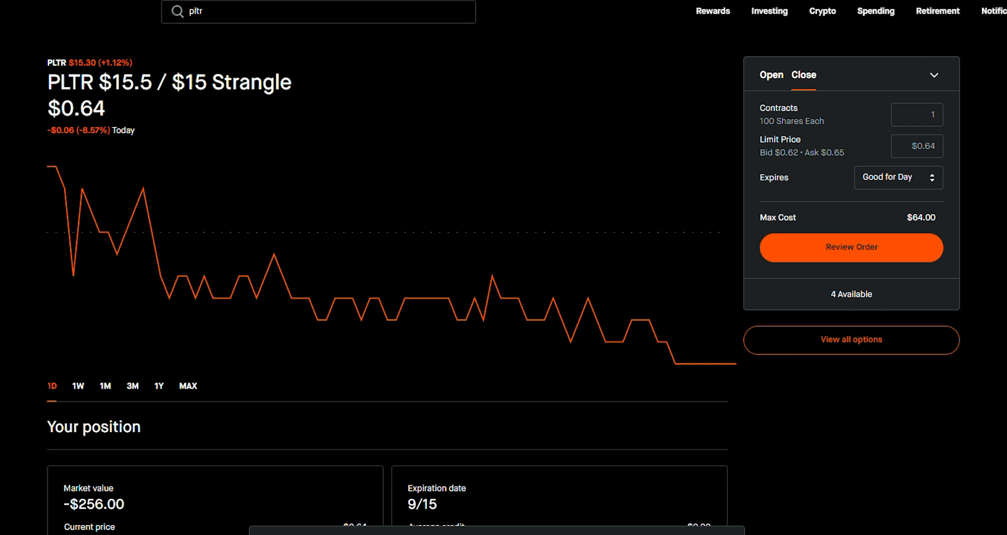
{"action": "double_click", "coordinate": [167, 82]}
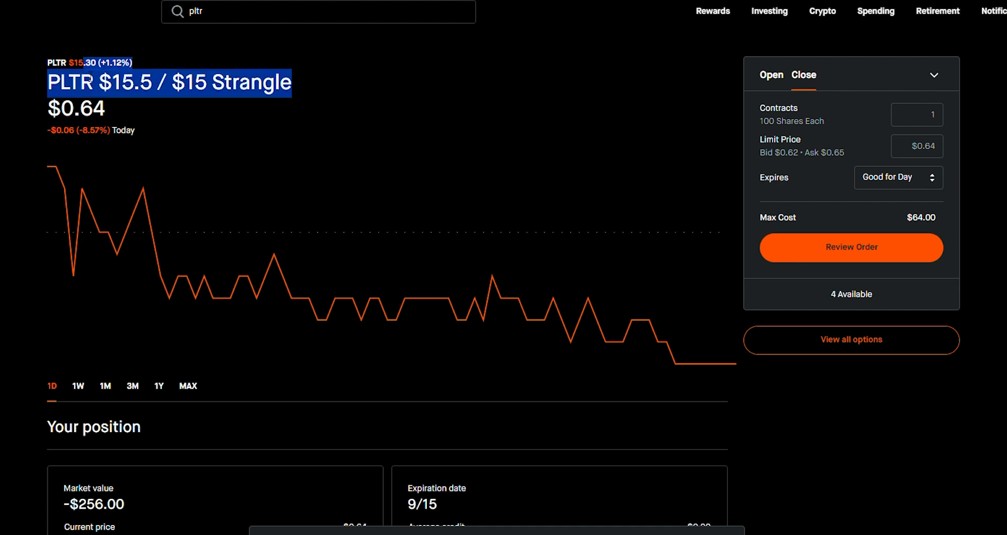